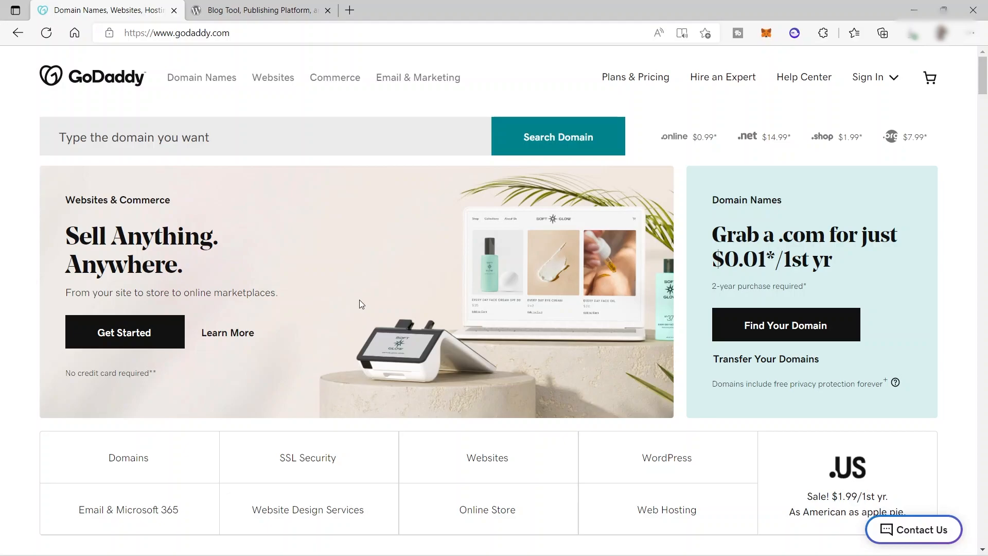
{"action": "mouse_move", "coordinate": [259, 259]}
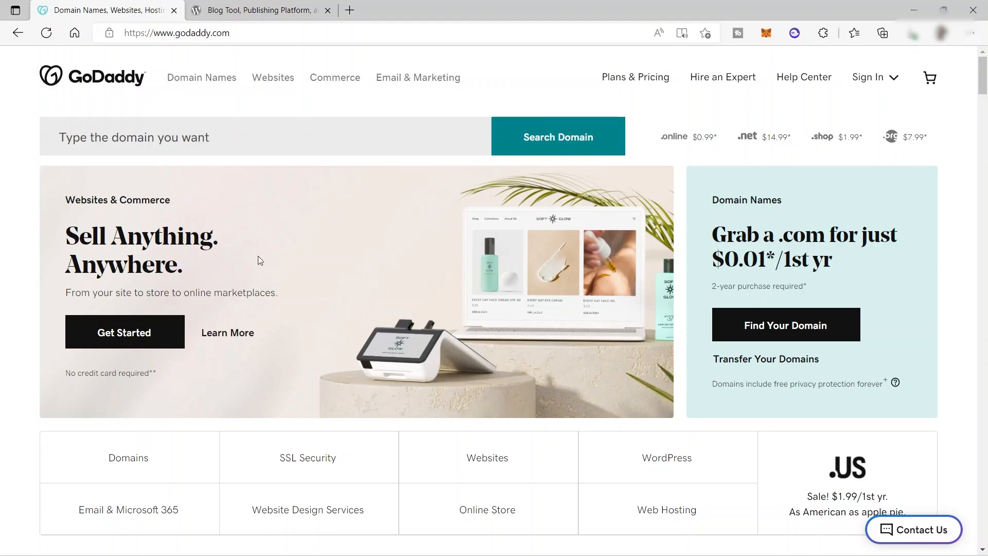
{"action": "mouse_move", "coordinate": [365, 337]}
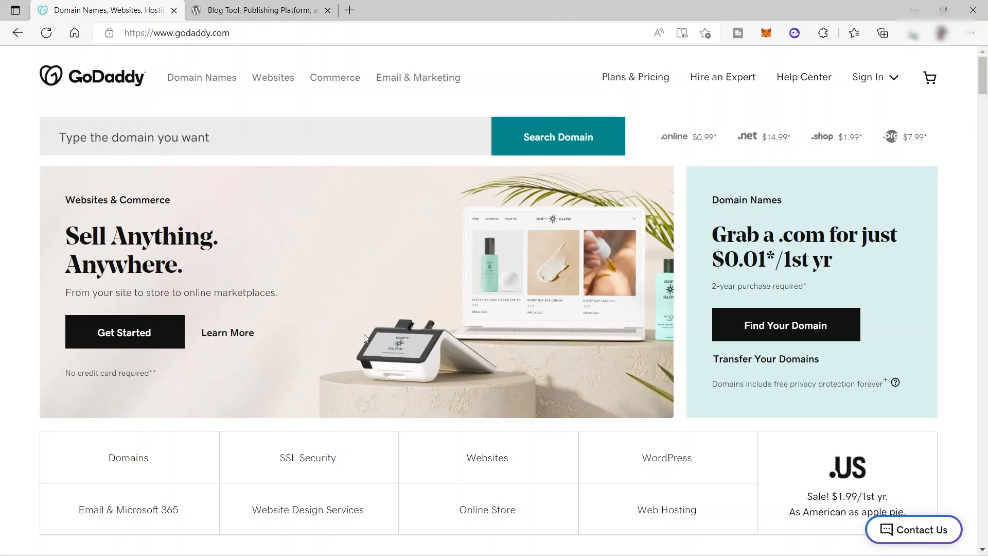
{"action": "mouse_move", "coordinate": [330, 320]}
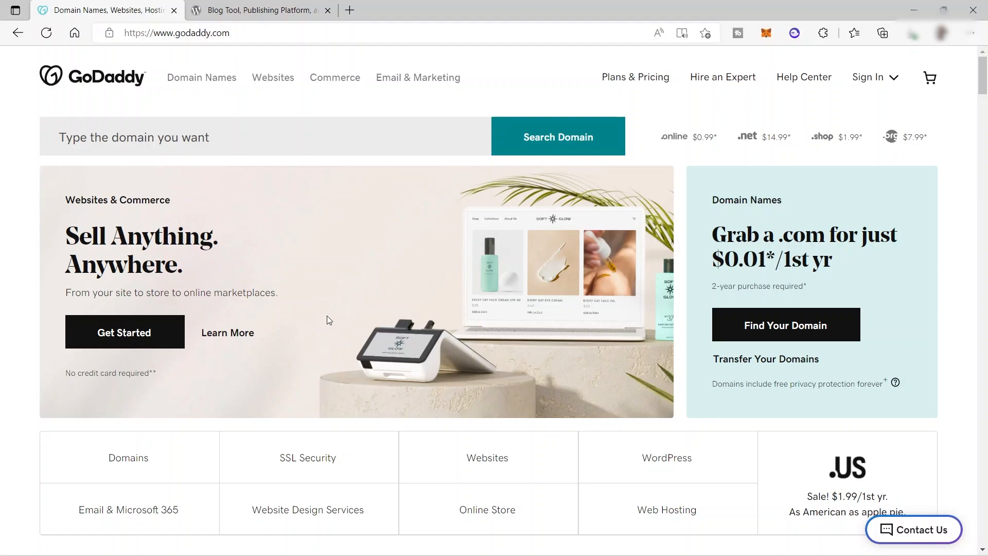
{"action": "mouse_move", "coordinate": [264, 341]}
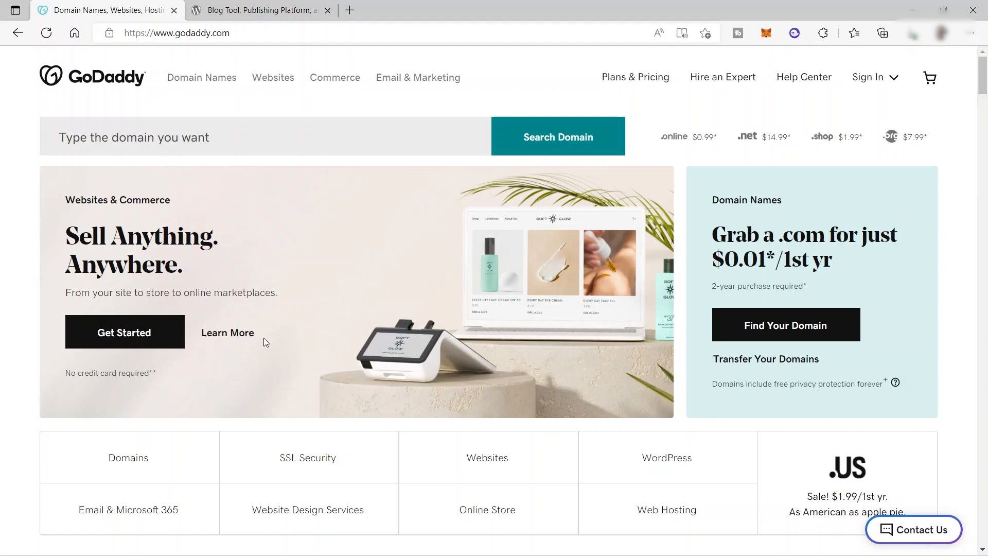
{"action": "mouse_move", "coordinate": [238, 353]}
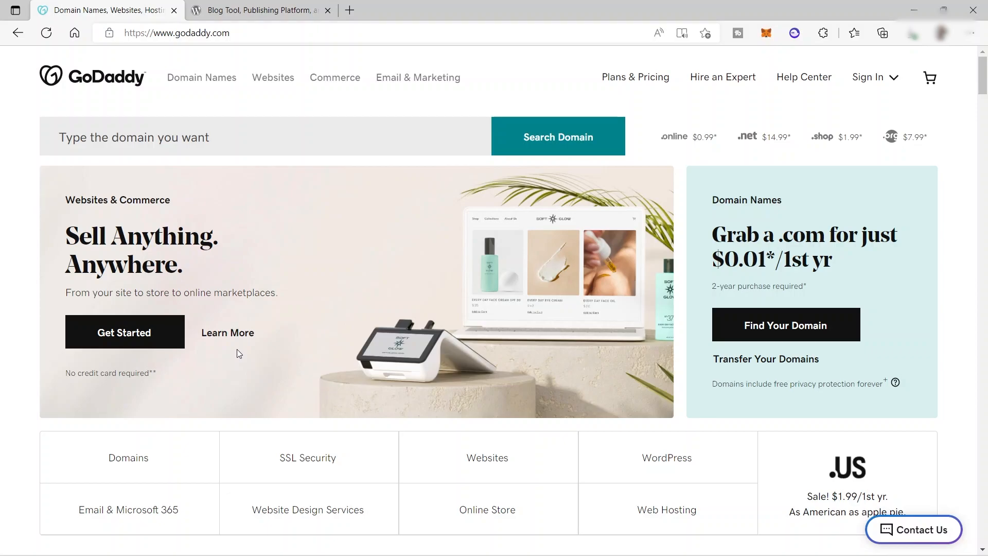
{"action": "mouse_move", "coordinate": [151, 342]}
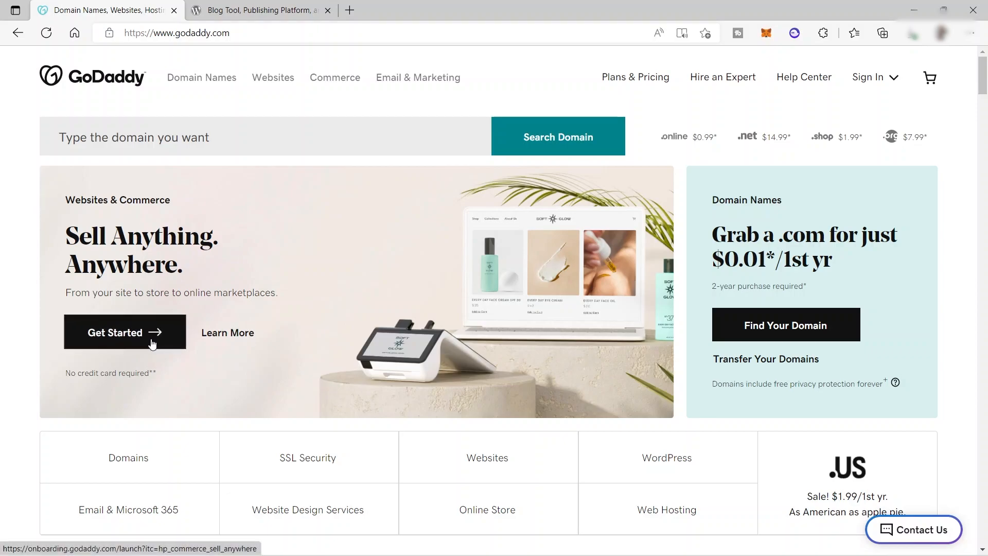
{"action": "mouse_move", "coordinate": [227, 319]}
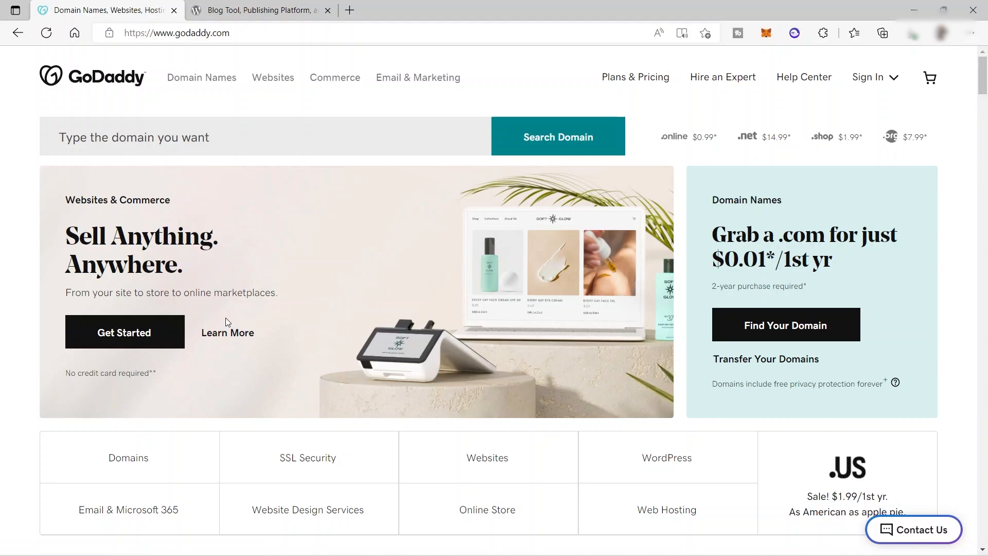
{"action": "mouse_move", "coordinate": [118, 358]}
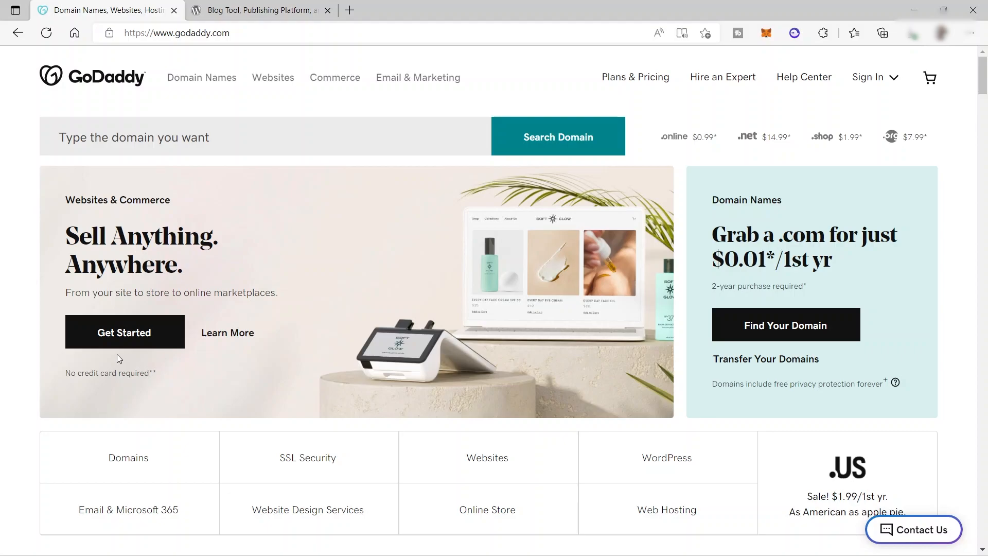
{"action": "mouse_move", "coordinate": [143, 426]}
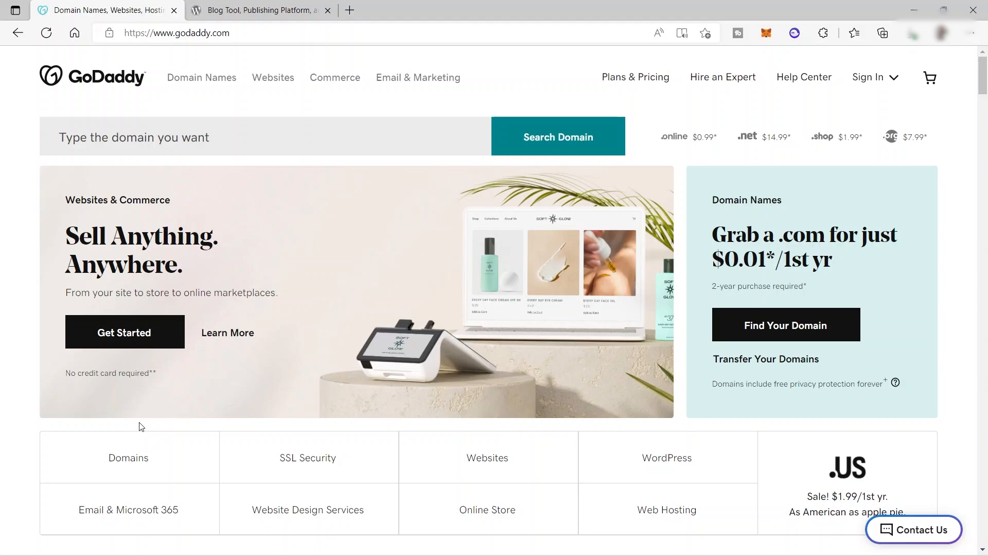
{"action": "mouse_move", "coordinate": [177, 403]}
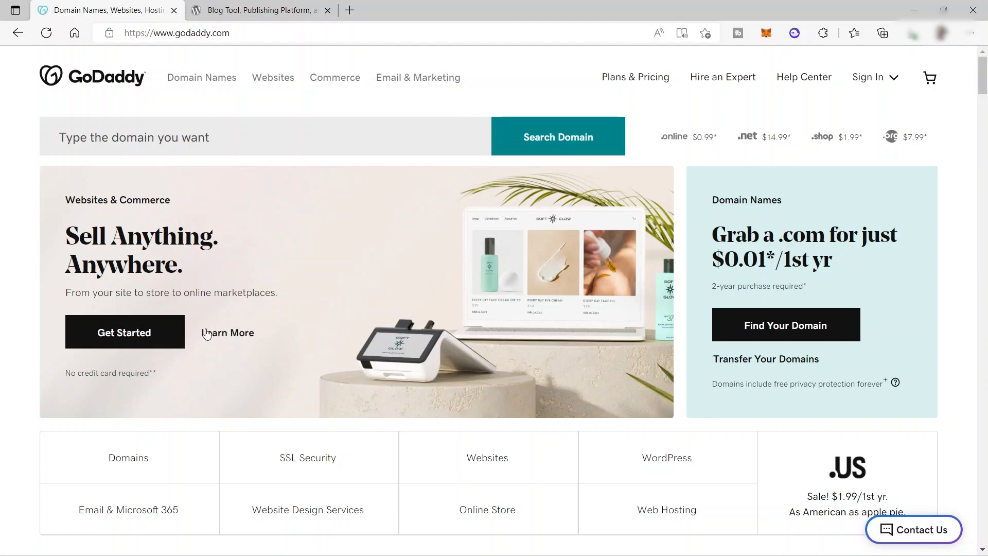
{"action": "mouse_move", "coordinate": [240, 367]}
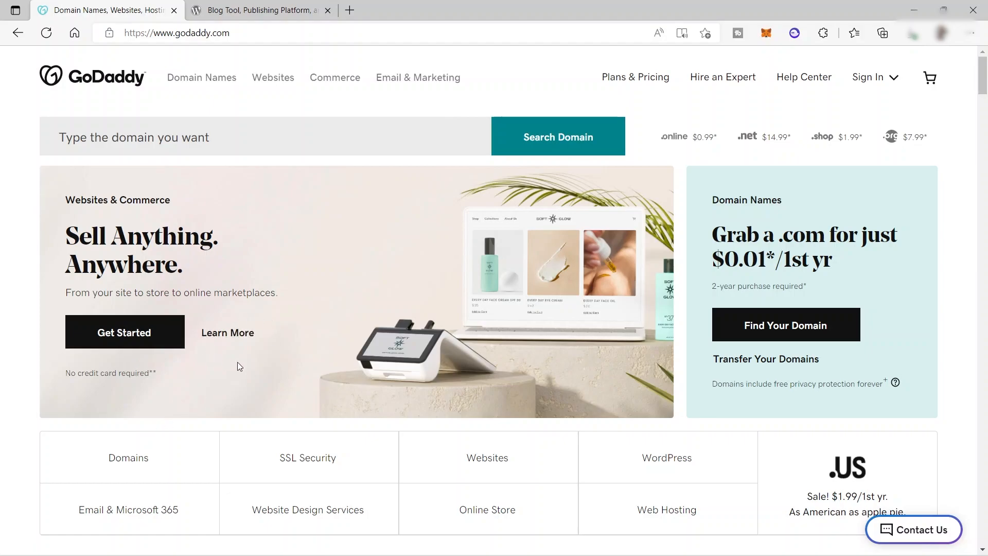
{"action": "mouse_move", "coordinate": [294, 329]}
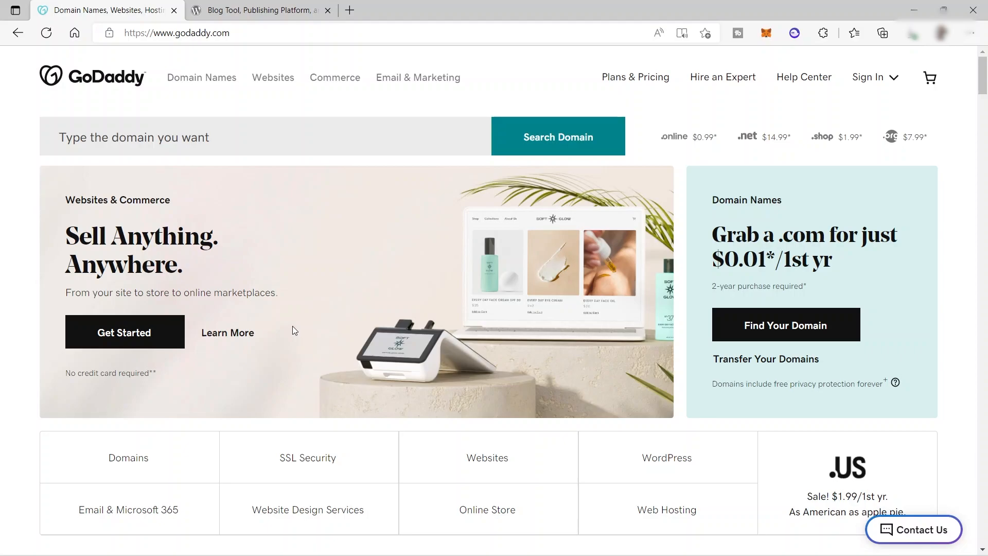
{"action": "mouse_move", "coordinate": [190, 337]}
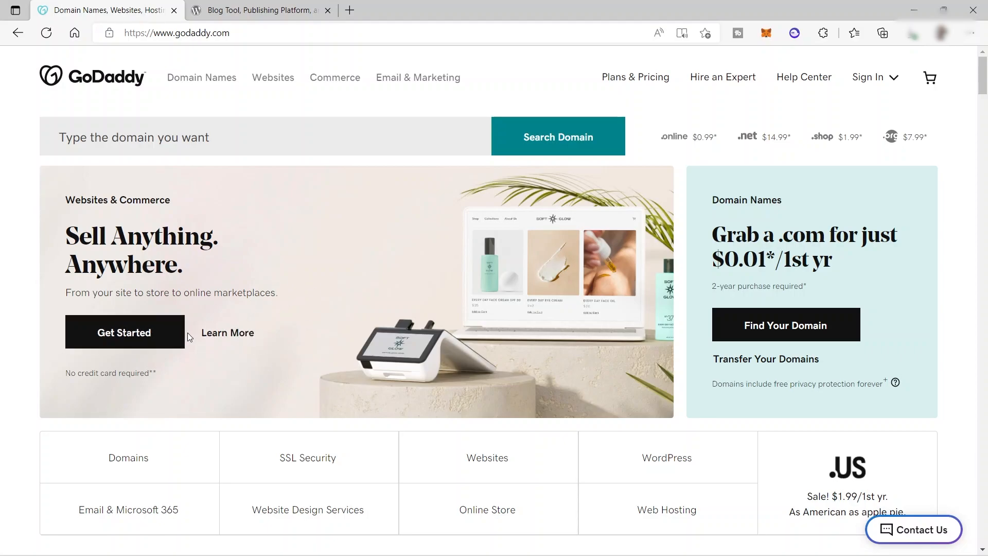
Step: Switch to the WordPress.org tab showing the Meet WordPress home page
{"action": "left_click", "coordinate": [264, 11]}
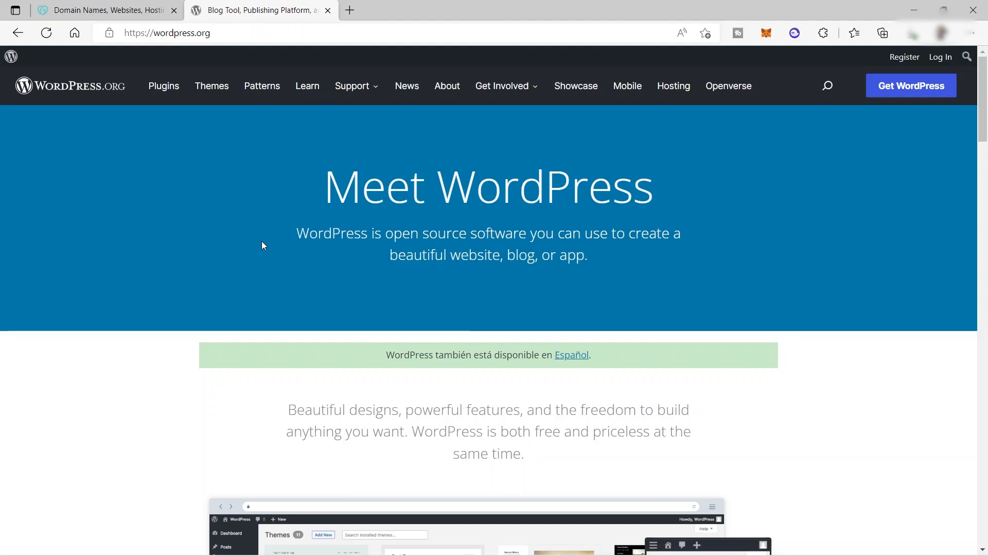
{"action": "mouse_move", "coordinate": [310, 195]}
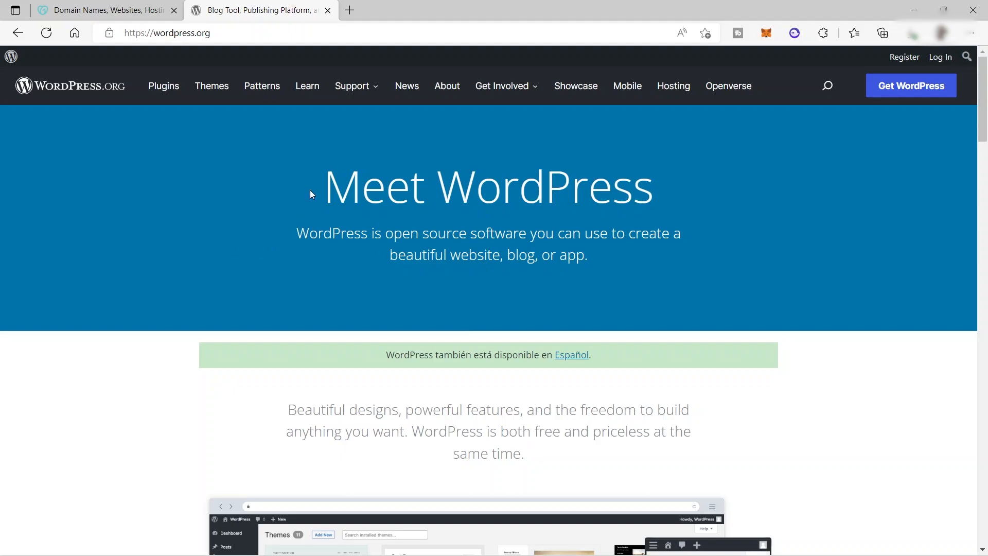
{"action": "mouse_move", "coordinate": [335, 272]}
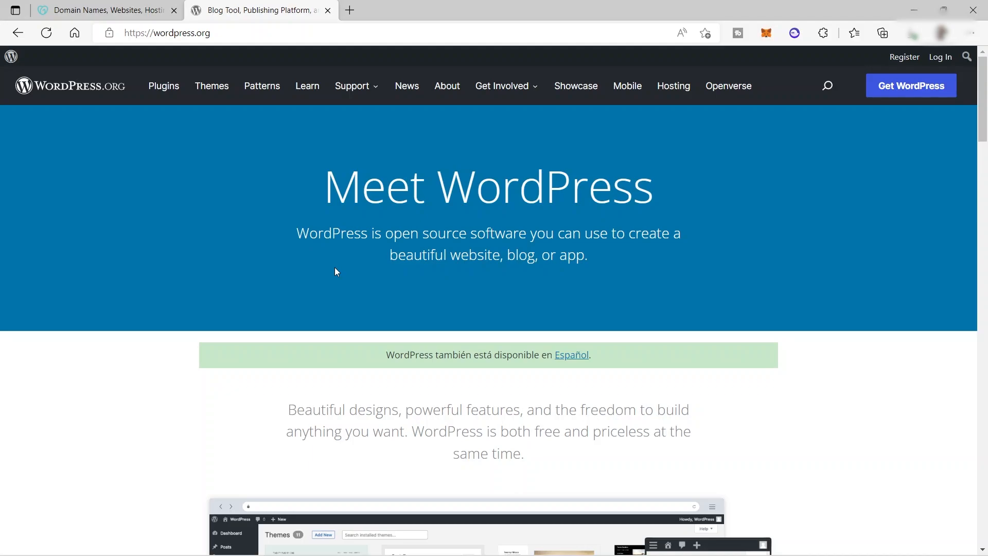
Step: Return to the GoDaddy tab with its domain search and Sell Anything banner
{"action": "left_click", "coordinate": [103, 9]}
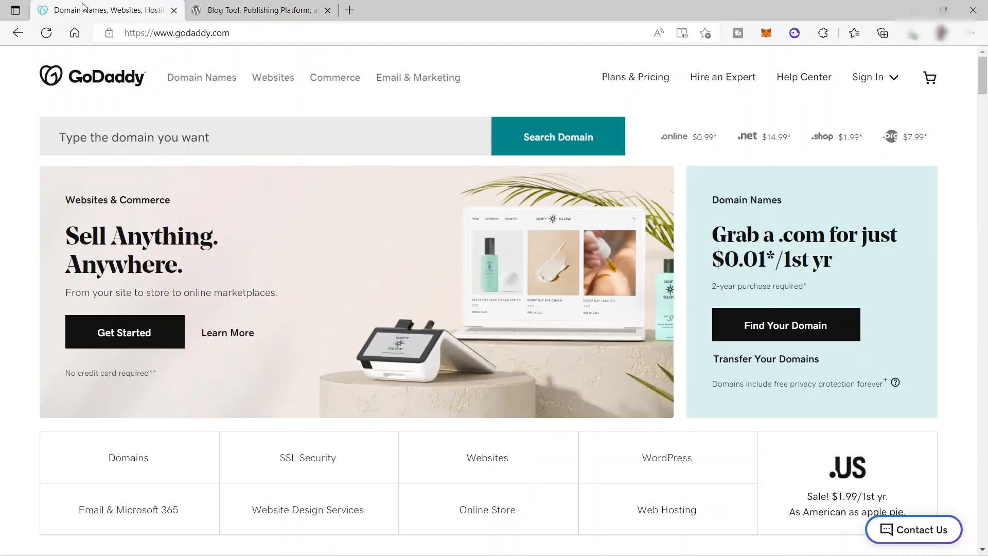
{"action": "left_click", "coordinate": [558, 136]}
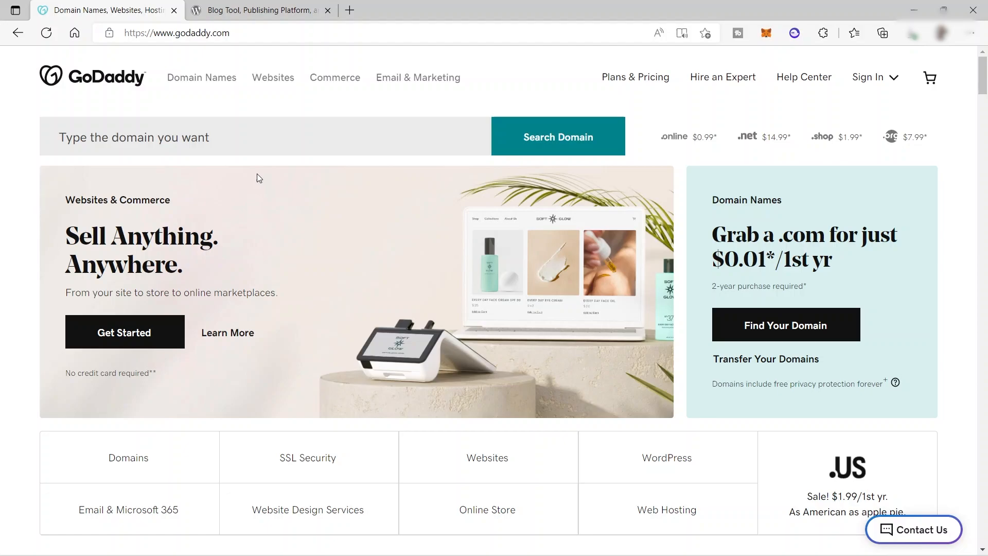
{"action": "mouse_move", "coordinate": [248, 182]}
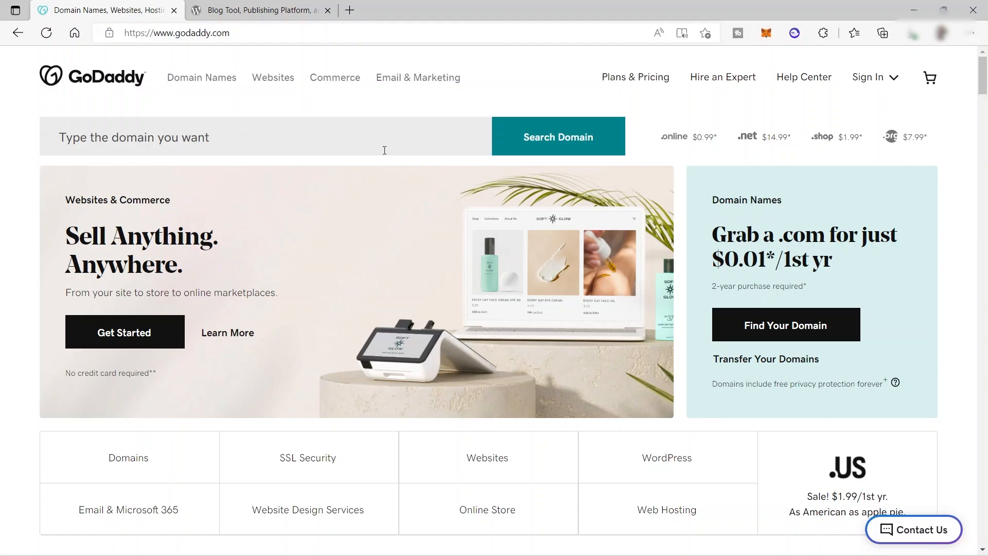
{"action": "mouse_move", "coordinate": [397, 170]}
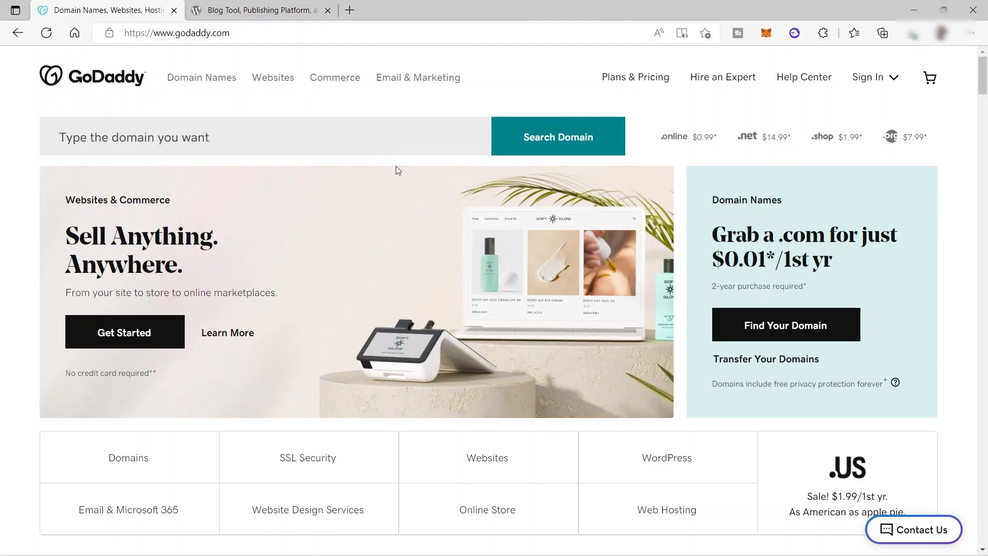
{"action": "mouse_move", "coordinate": [394, 170]}
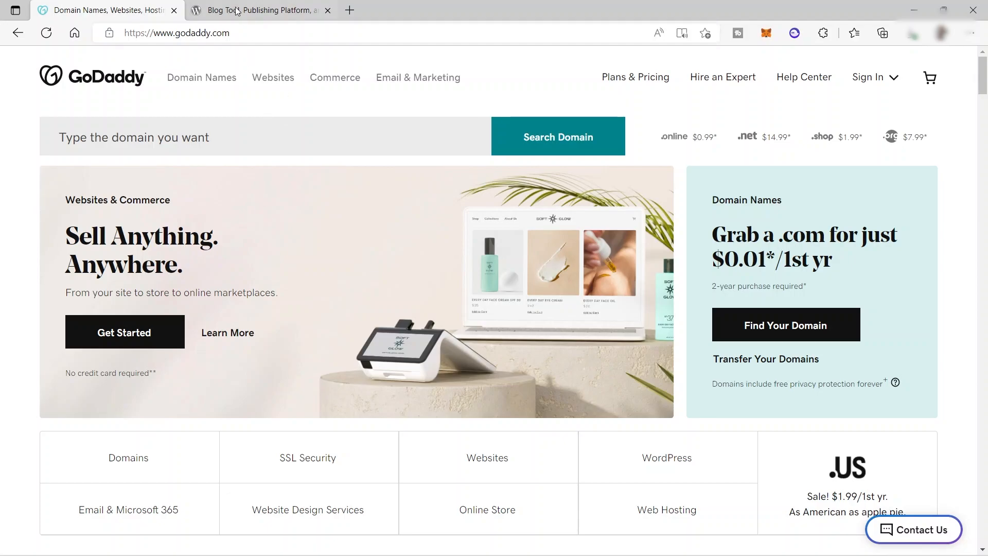
Step: Go back to WordPress.org and scroll to the free-and-priceless tagline and themes preview
{"action": "left_click", "coordinate": [264, 10]}
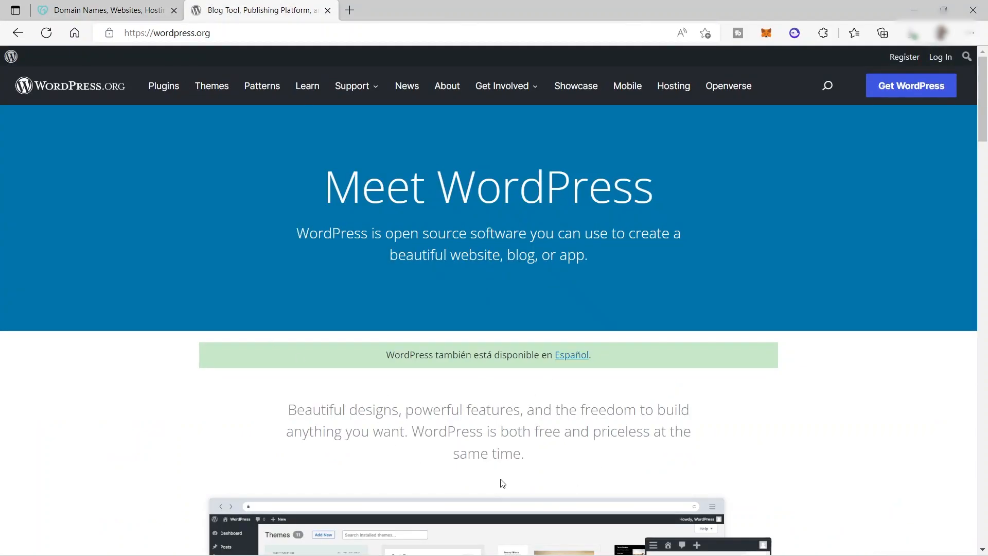
{"action": "scroll", "scroll_direction": "down", "scroll_amount": 3}
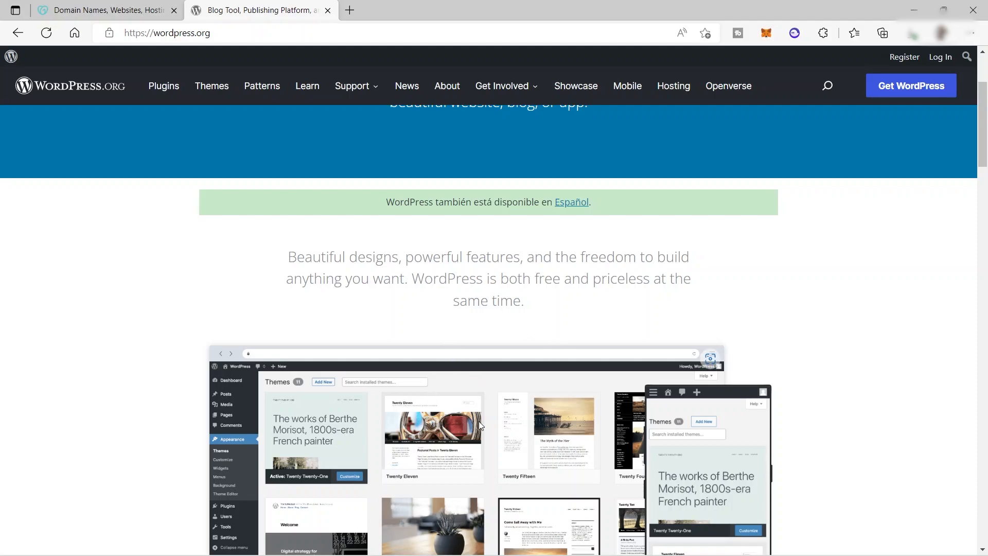
{"action": "mouse_move", "coordinate": [410, 434]}
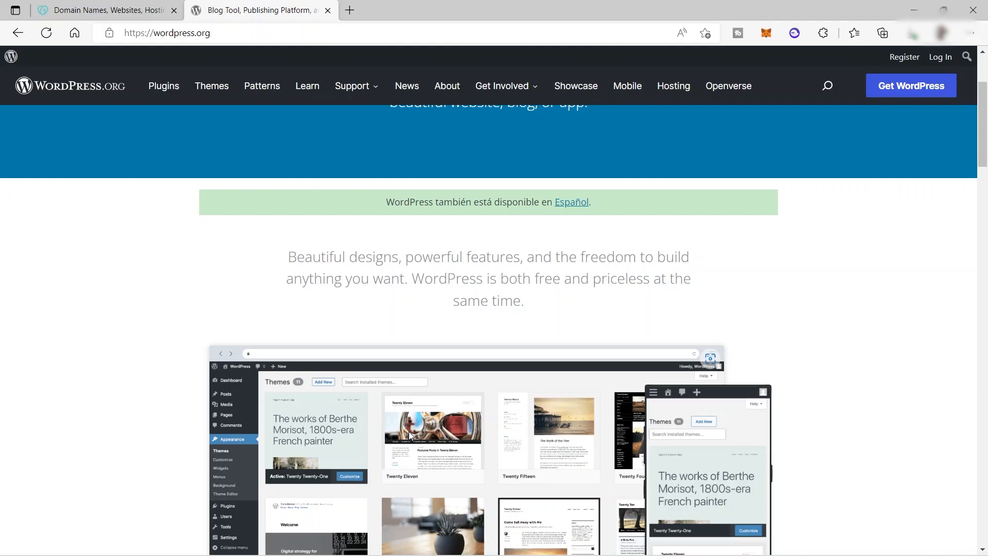
{"action": "mouse_move", "coordinate": [85, 17]}
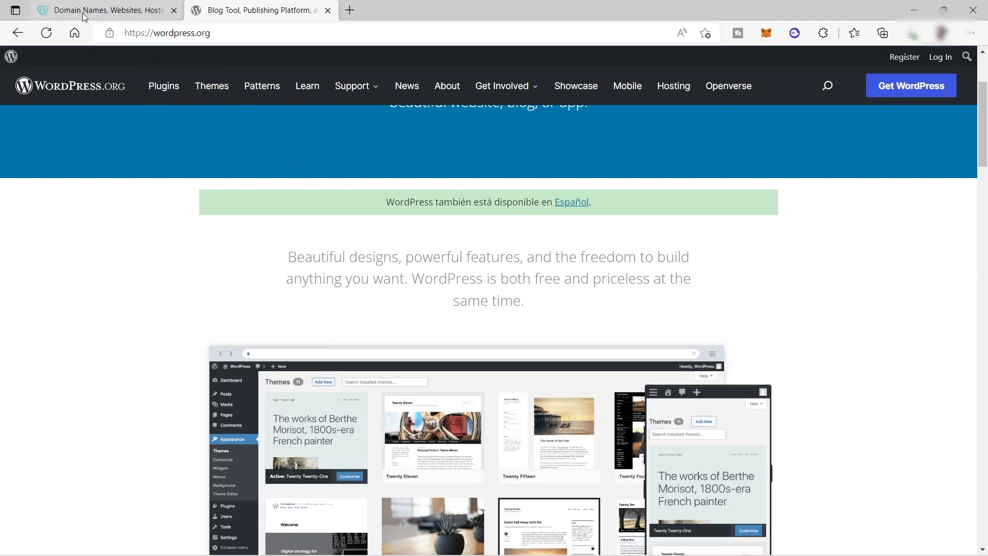
Step: Return to the GoDaddy homepage and scroll through its product category tiles
{"action": "left_click", "coordinate": [103, 10]}
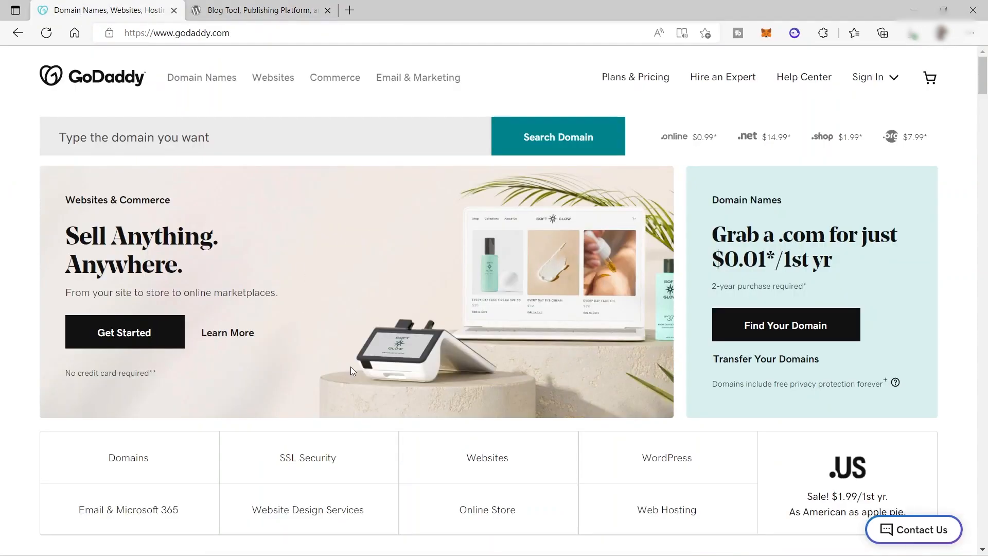
{"action": "mouse_move", "coordinate": [366, 378]}
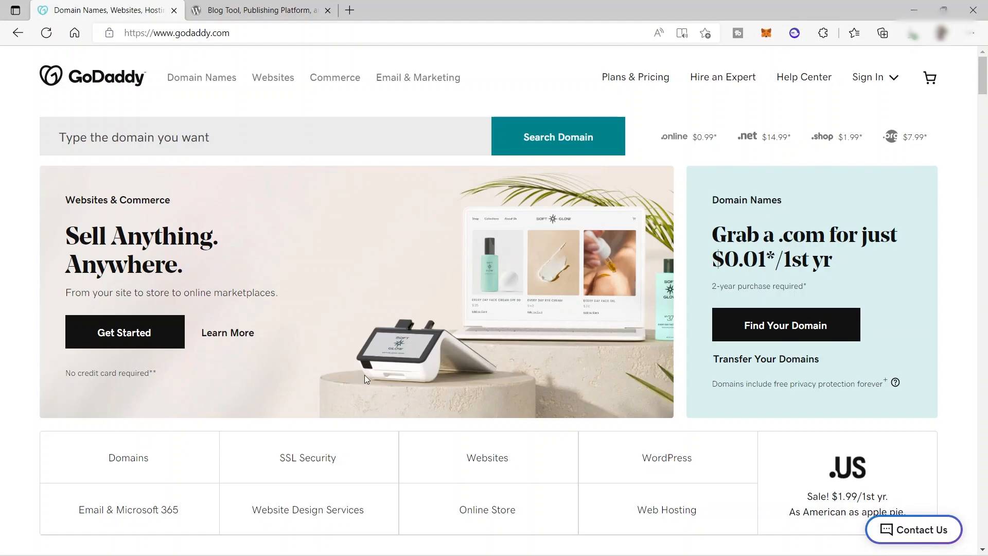
{"action": "mouse_move", "coordinate": [378, 393]}
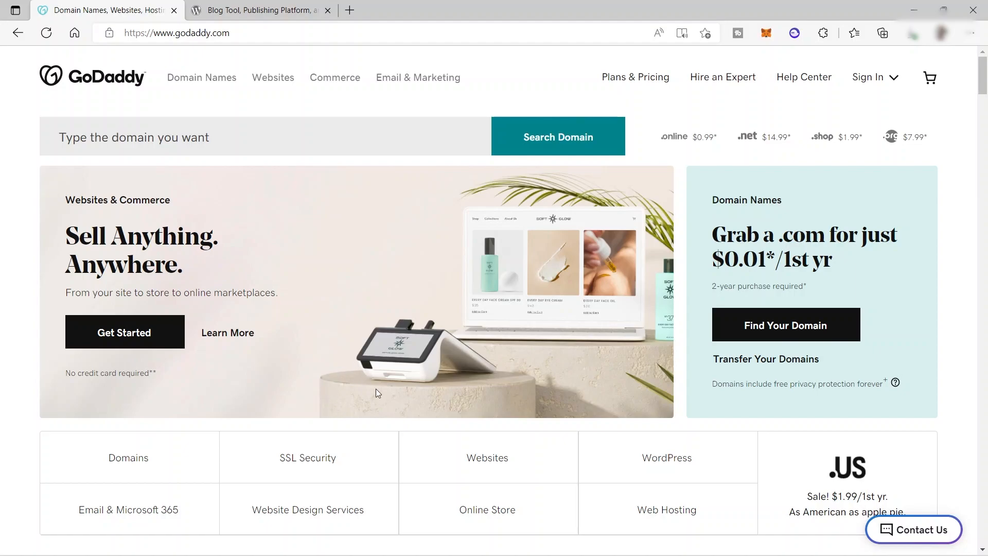
{"action": "mouse_move", "coordinate": [365, 364]}
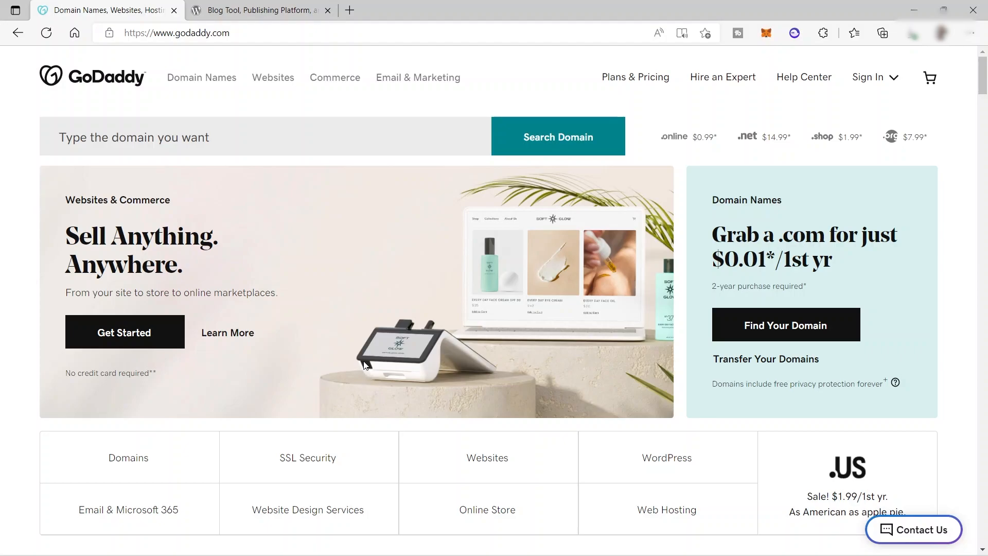
{"action": "mouse_move", "coordinate": [371, 382]}
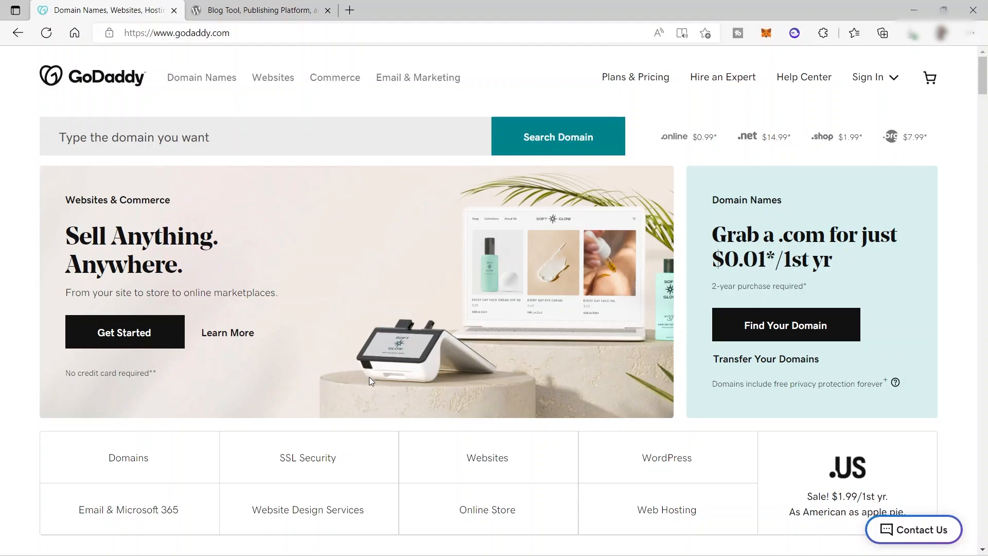
{"action": "mouse_move", "coordinate": [395, 357]}
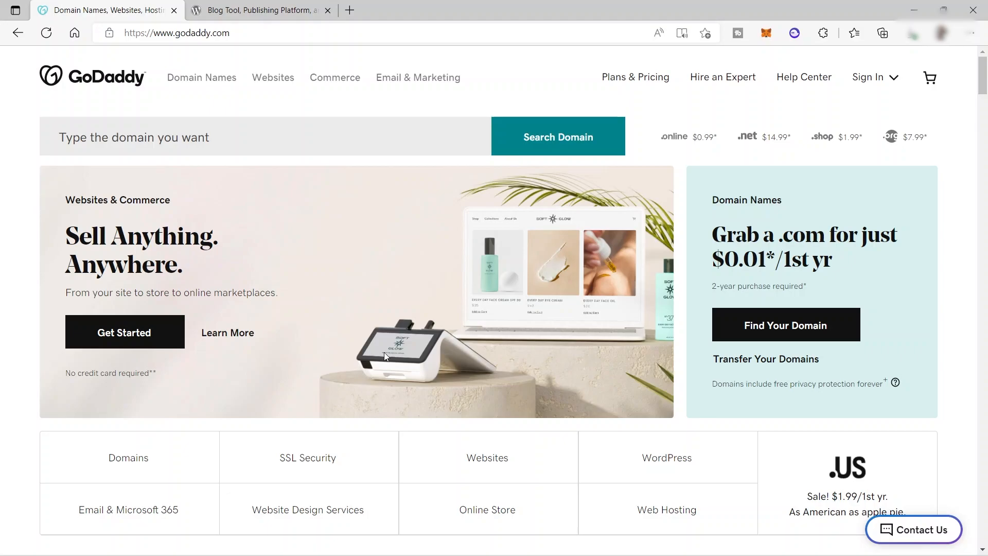
{"action": "mouse_move", "coordinate": [426, 325]}
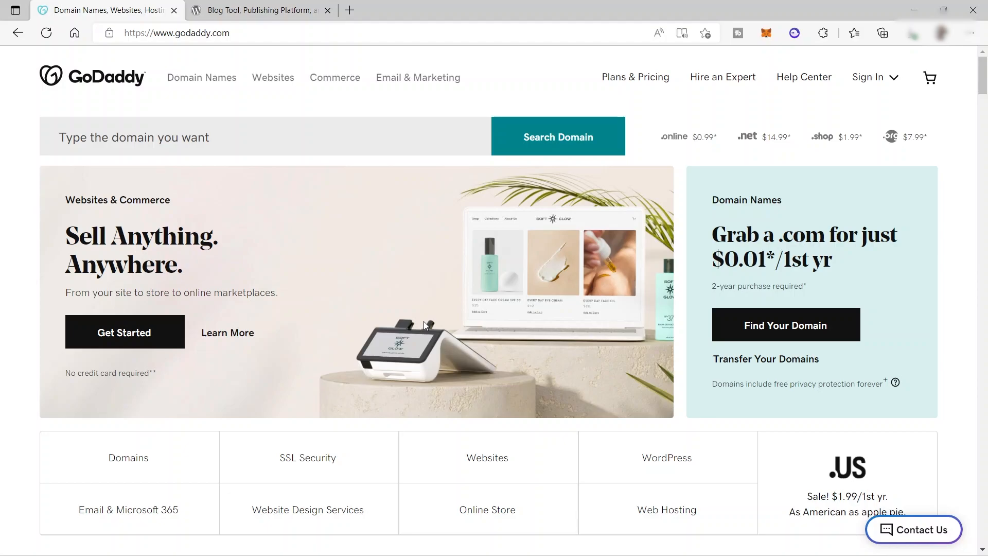
{"action": "mouse_move", "coordinate": [348, 253]}
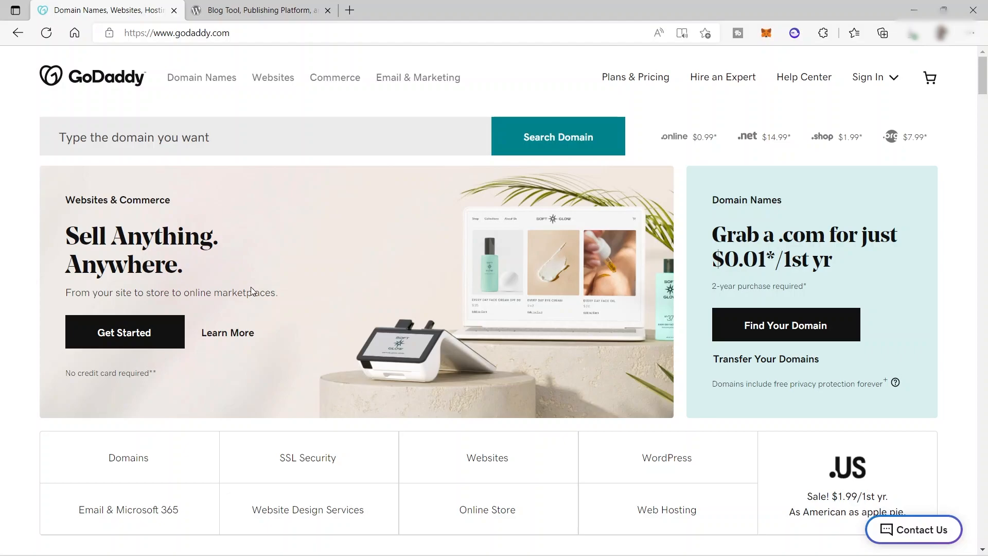
{"action": "mouse_move", "coordinate": [401, 294]}
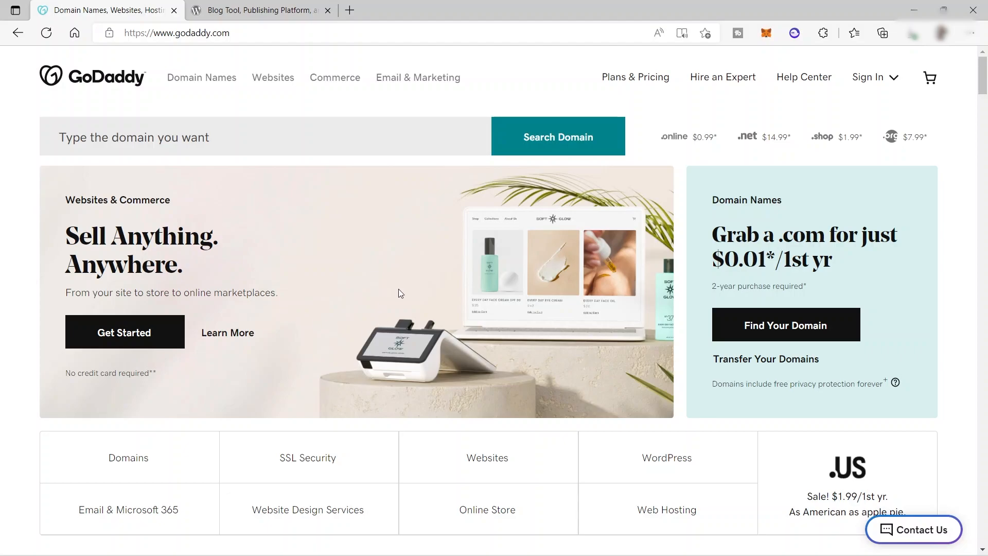
{"action": "scroll", "scroll_direction": "down", "scroll_amount": 3}
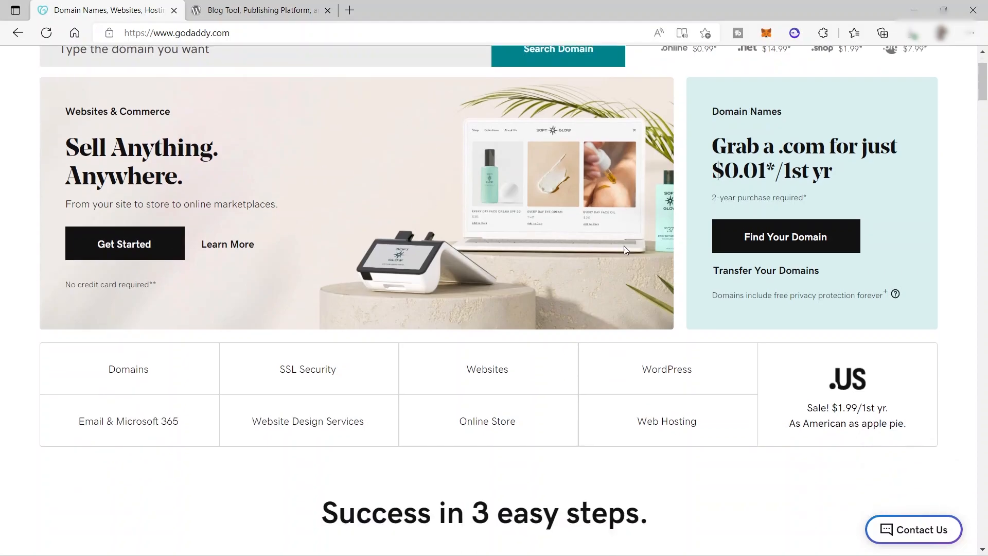
{"action": "scroll", "scroll_direction": "down", "scroll_amount": 3}
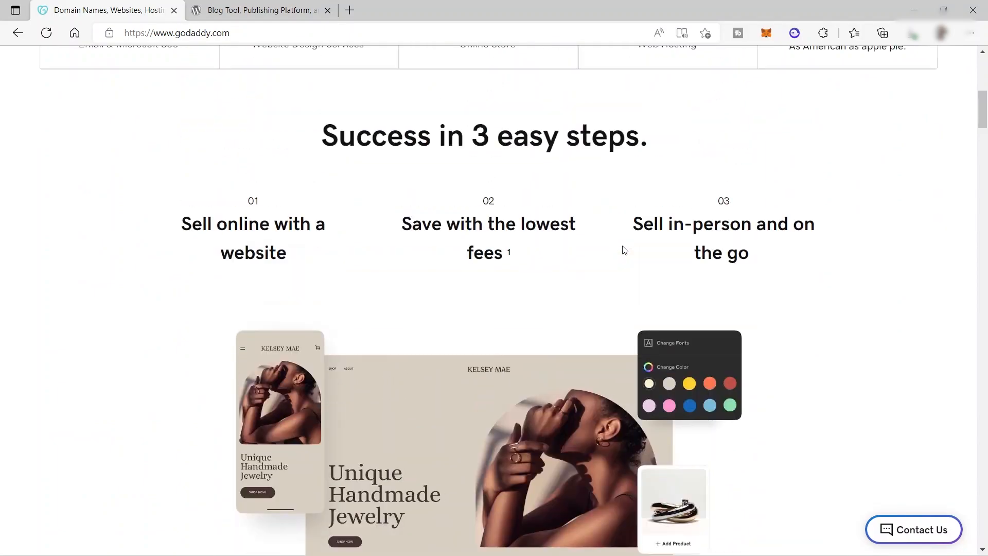
{"action": "scroll", "scroll_direction": "up", "scroll_amount": 3}
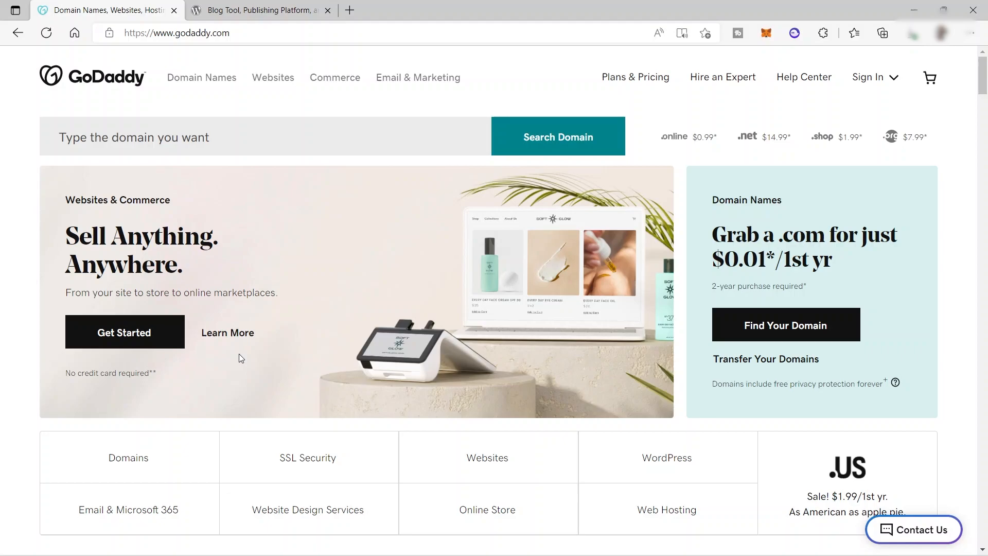
{"action": "mouse_move", "coordinate": [505, 258]}
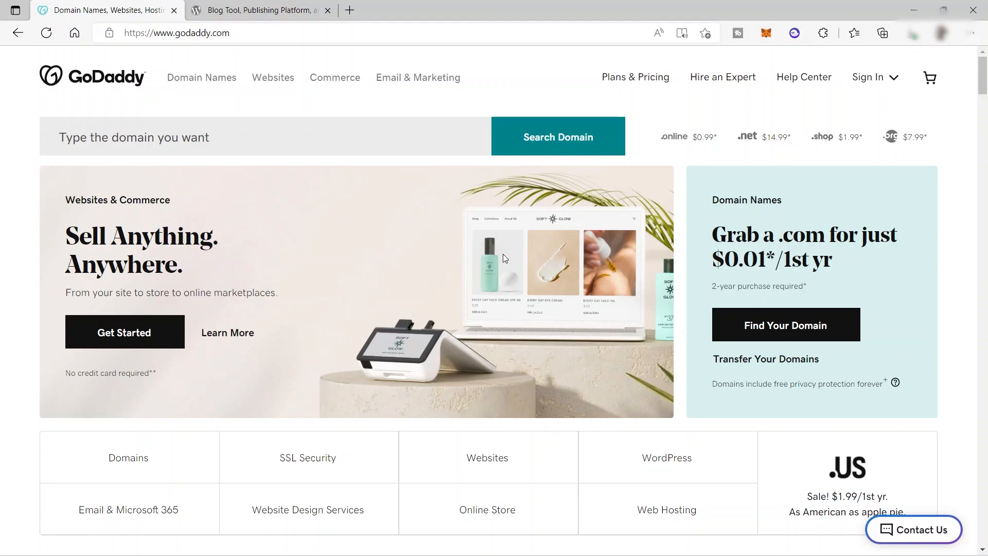
{"action": "scroll", "scroll_direction": "down", "scroll_amount": 3}
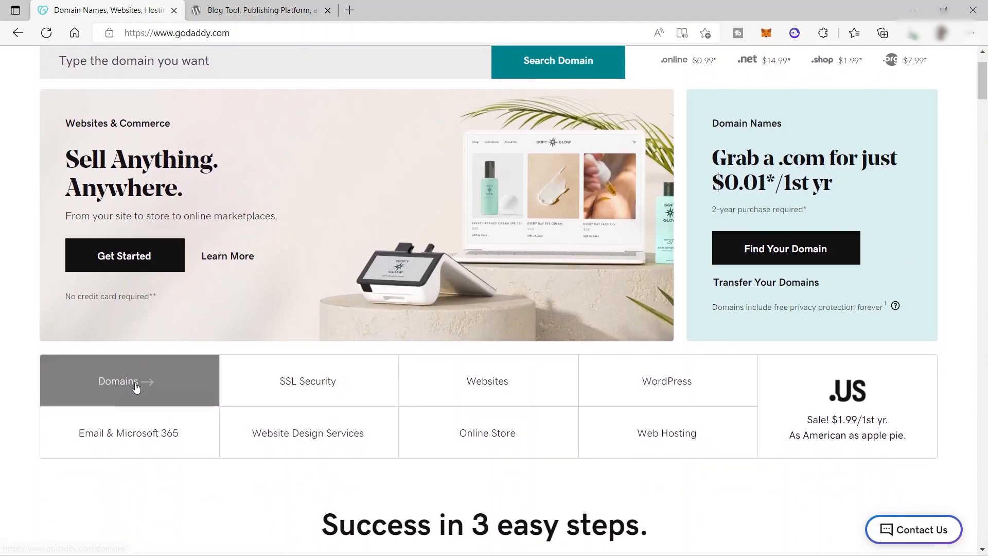
{"action": "mouse_move", "coordinate": [256, 404]}
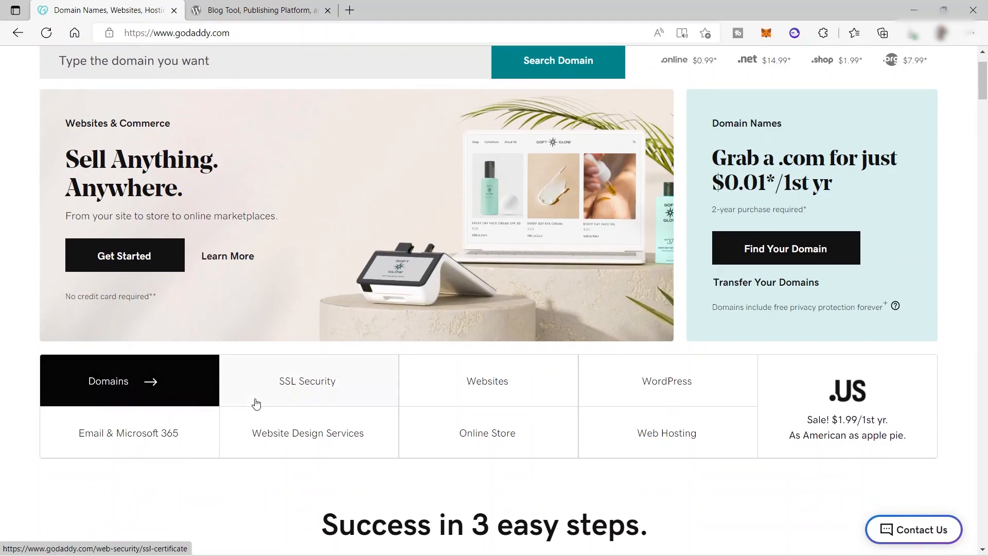
{"action": "mouse_move", "coordinate": [279, 416]}
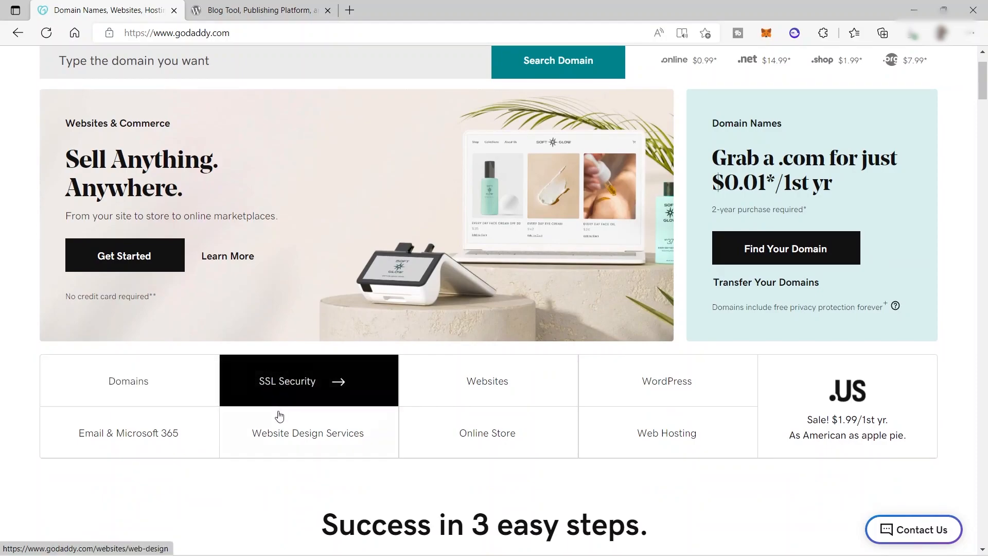
{"action": "mouse_move", "coordinate": [308, 397]}
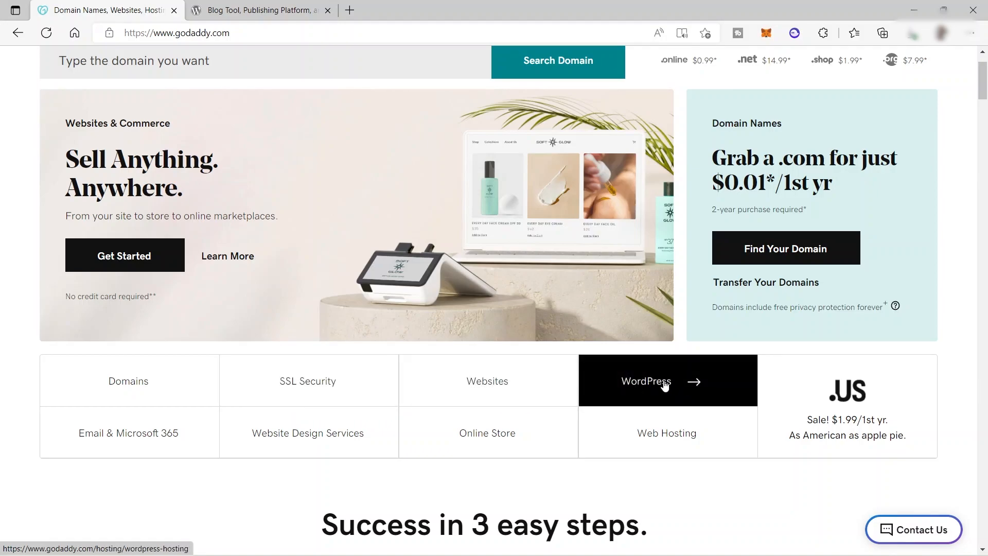
{"action": "mouse_move", "coordinate": [529, 445]}
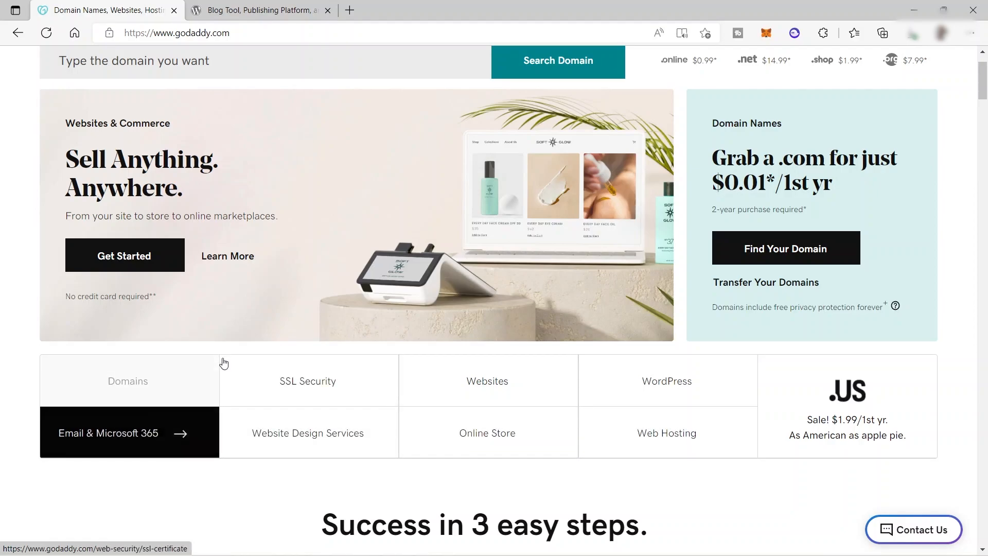
{"action": "scroll", "scroll_direction": "up", "scroll_amount": 3}
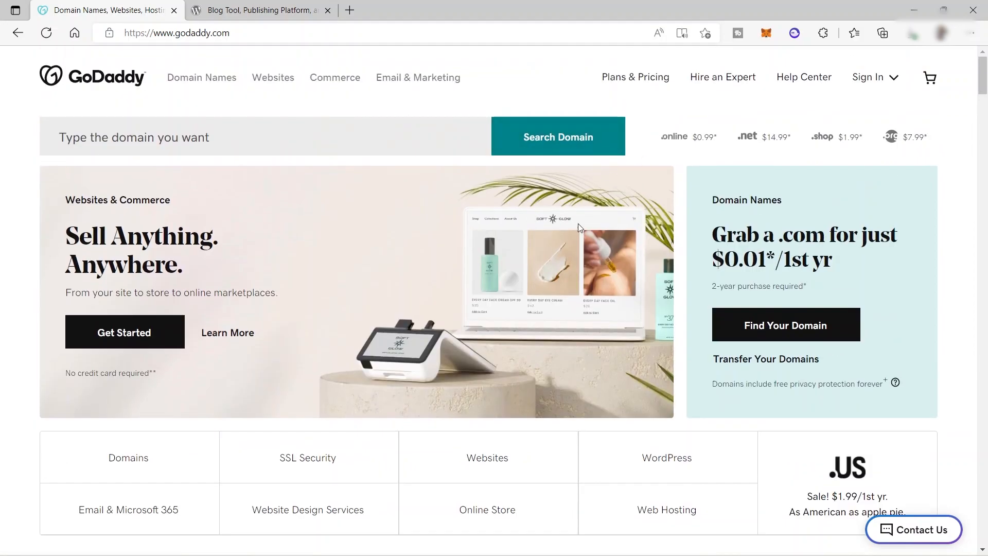
{"action": "mouse_move", "coordinate": [618, 106]}
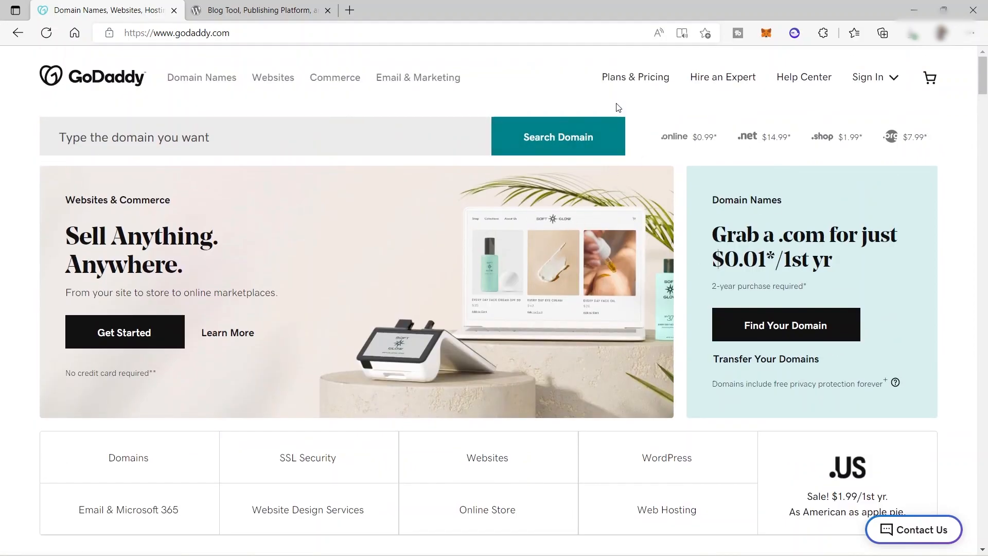
Step: Head to GoDaddy's Plans & Pricing overview from the top navigation
{"action": "left_click", "coordinate": [636, 76]}
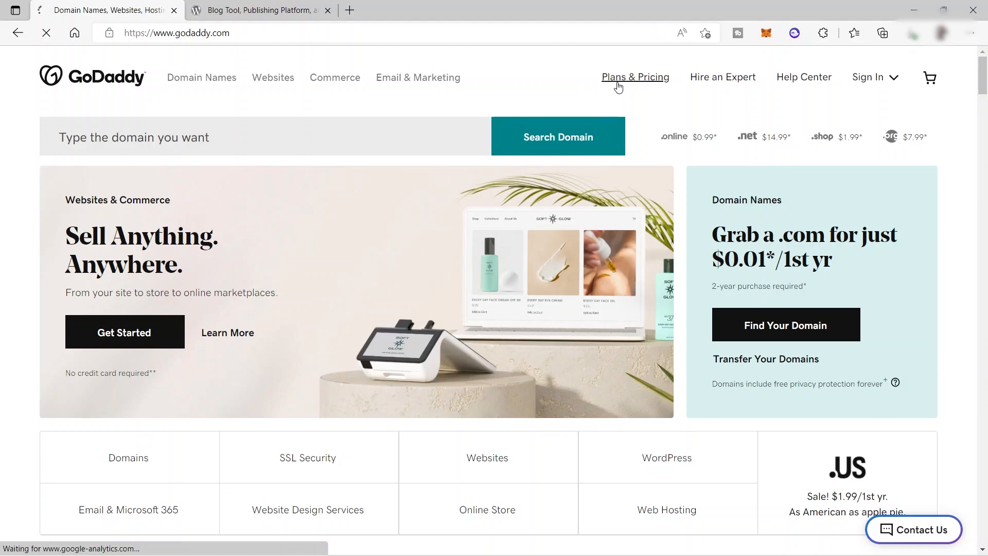
Step: Load Plans & Pricing and scroll through the Websites & Stores plan prices
{"action": "left_click", "coordinate": [636, 77]}
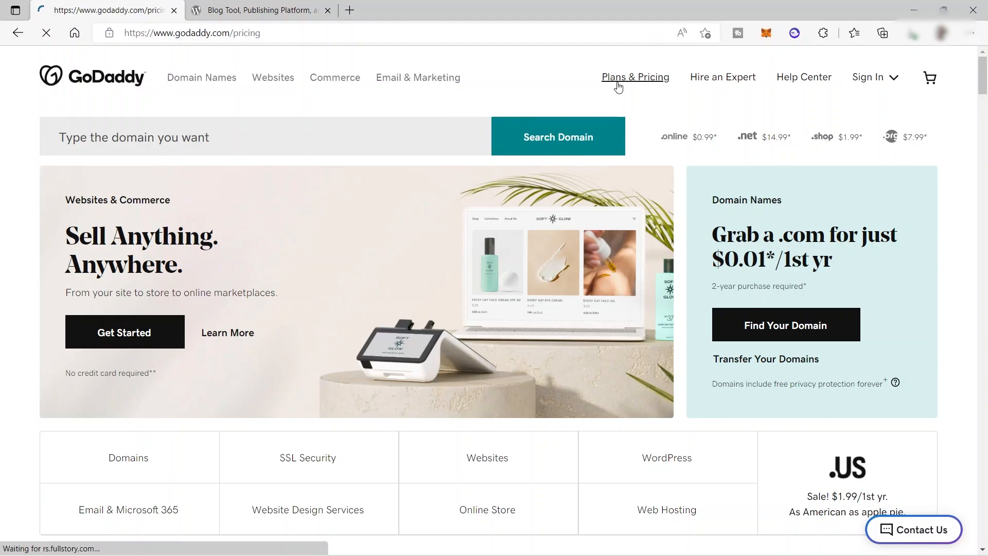
{"action": "left_click", "coordinate": [635, 77]}
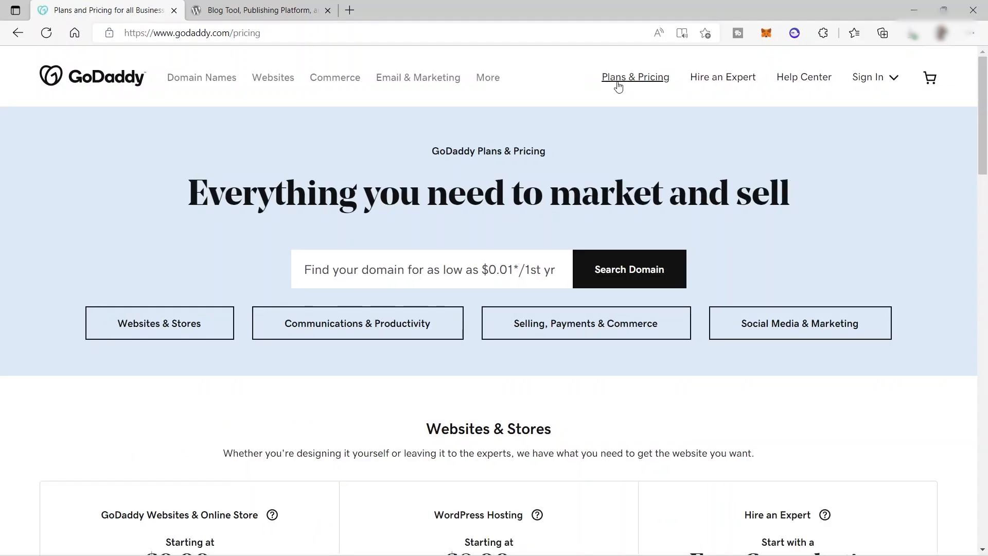
{"action": "scroll", "scroll_direction": "down", "scroll_amount": 3}
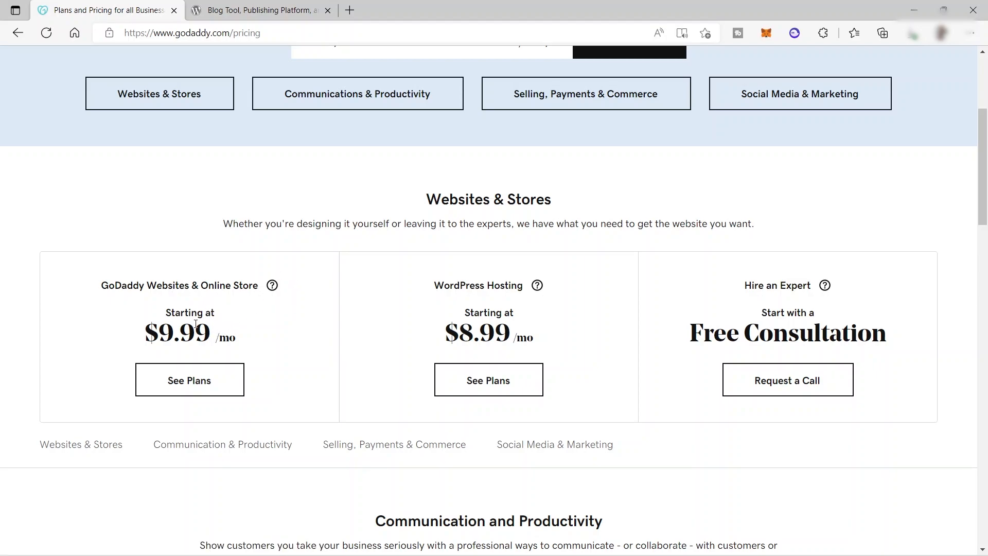
{"action": "mouse_move", "coordinate": [295, 339]}
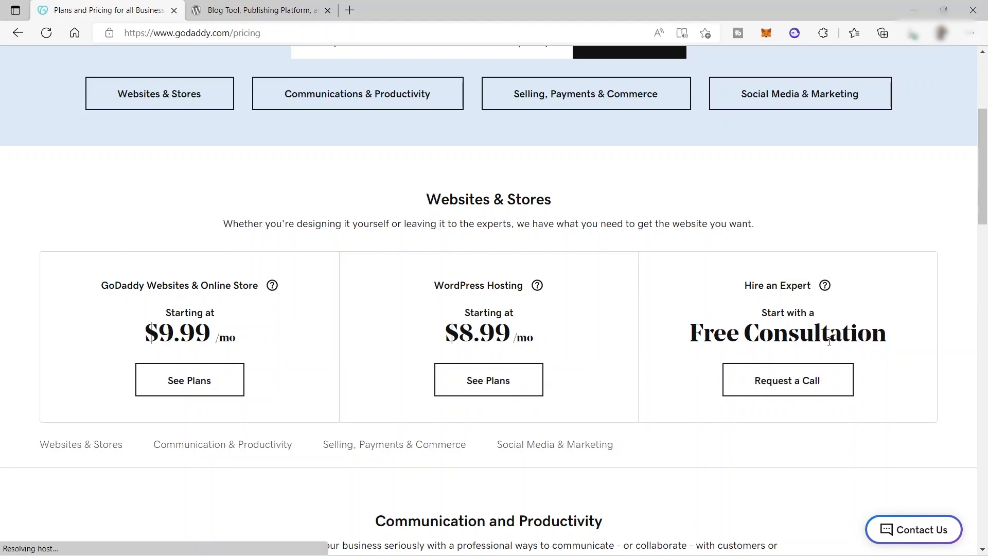
{"action": "mouse_move", "coordinate": [705, 322]}
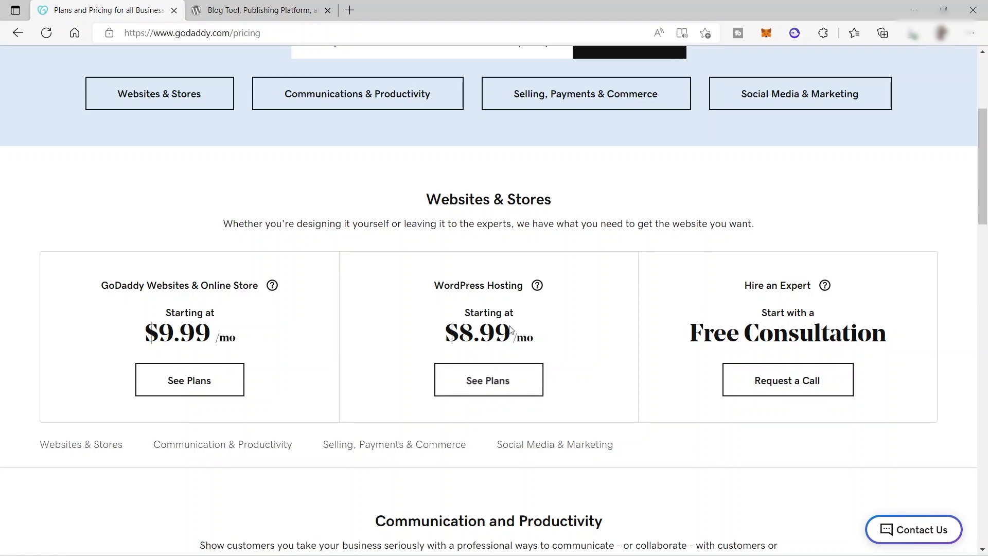
{"action": "mouse_move", "coordinate": [501, 379]}
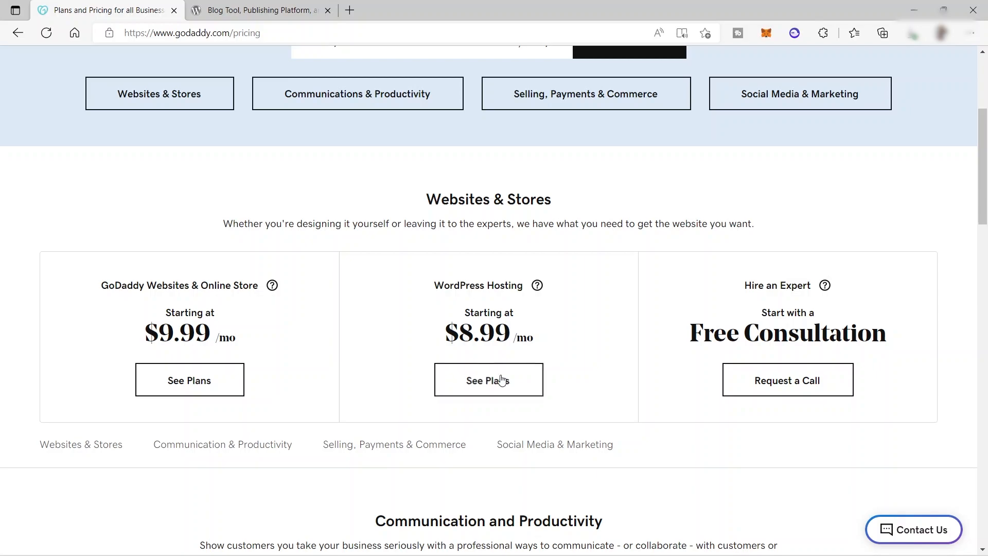
{"action": "scroll", "scroll_direction": "up", "scroll_amount": 3}
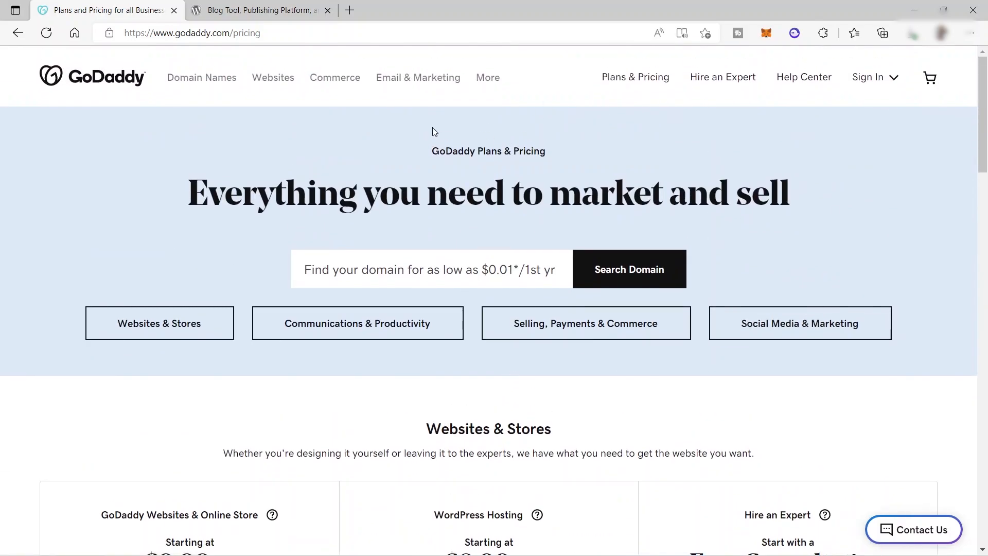
{"action": "mouse_move", "coordinate": [866, 112]}
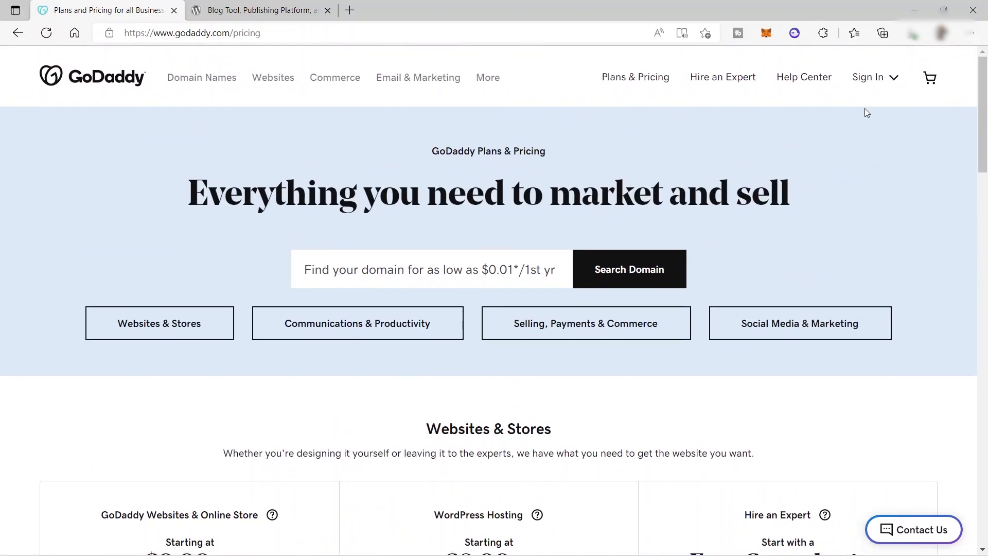
Step: Expand the Sign In menu with its account and control panel links
{"action": "left_click", "coordinate": [869, 77]}
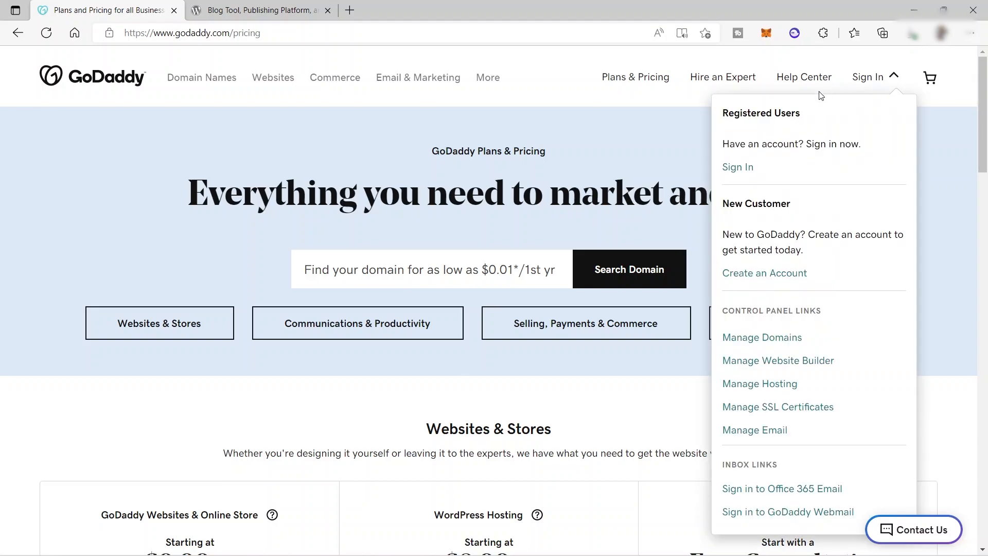
Step: Choose Create an Account and continue signing up with a Google account
{"action": "left_click", "coordinate": [765, 274]}
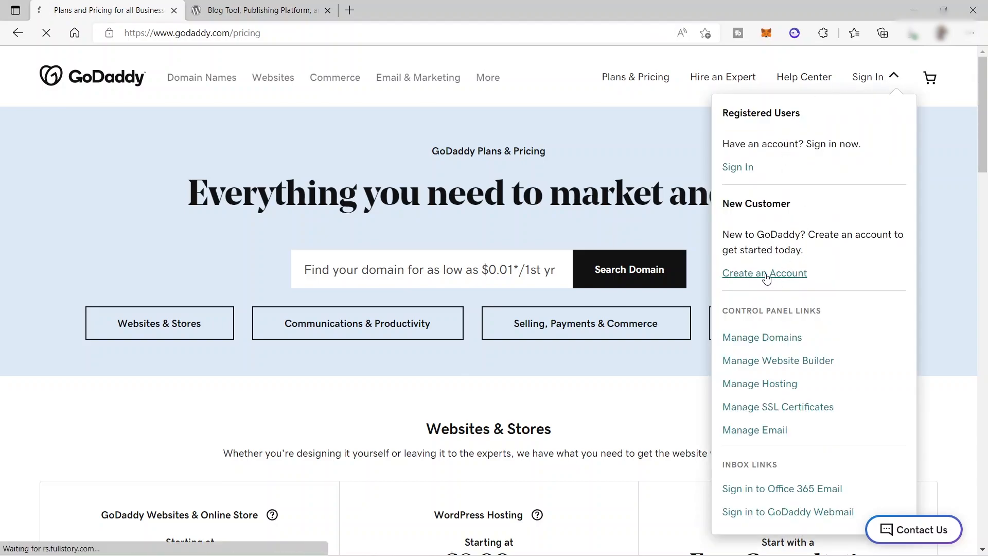
{"action": "left_click", "coordinate": [764, 273]}
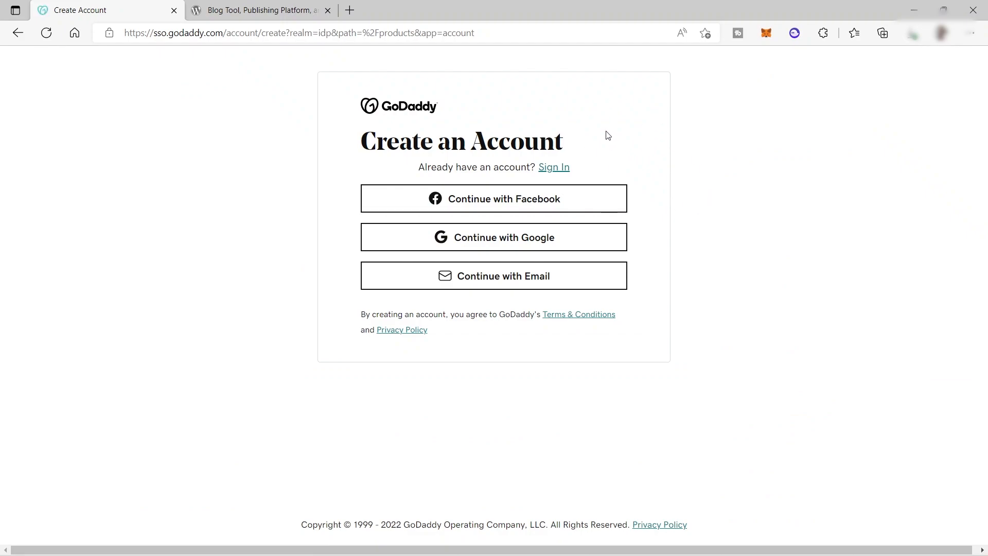
{"action": "mouse_move", "coordinate": [552, 201]}
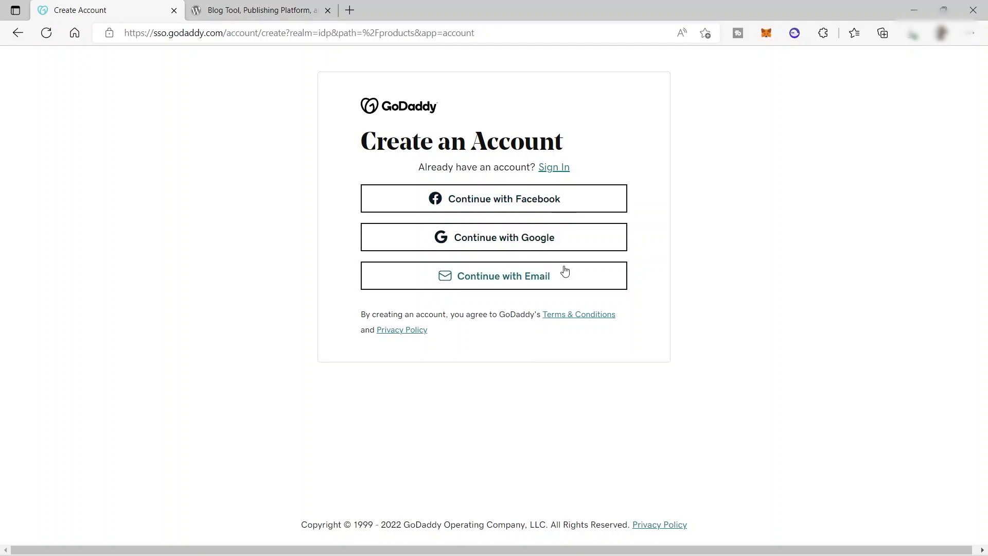
{"action": "mouse_move", "coordinate": [510, 249]}
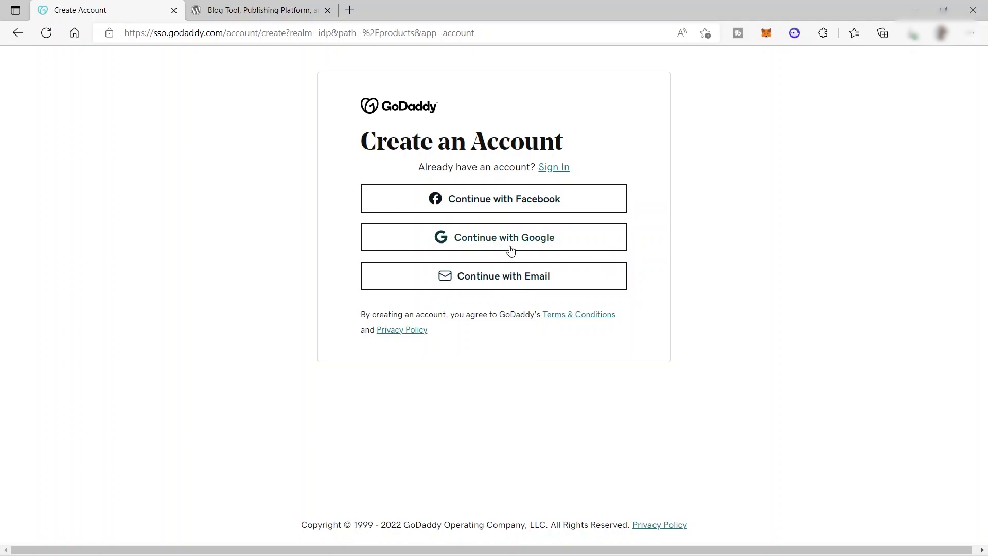
{"action": "mouse_move", "coordinate": [511, 249]}
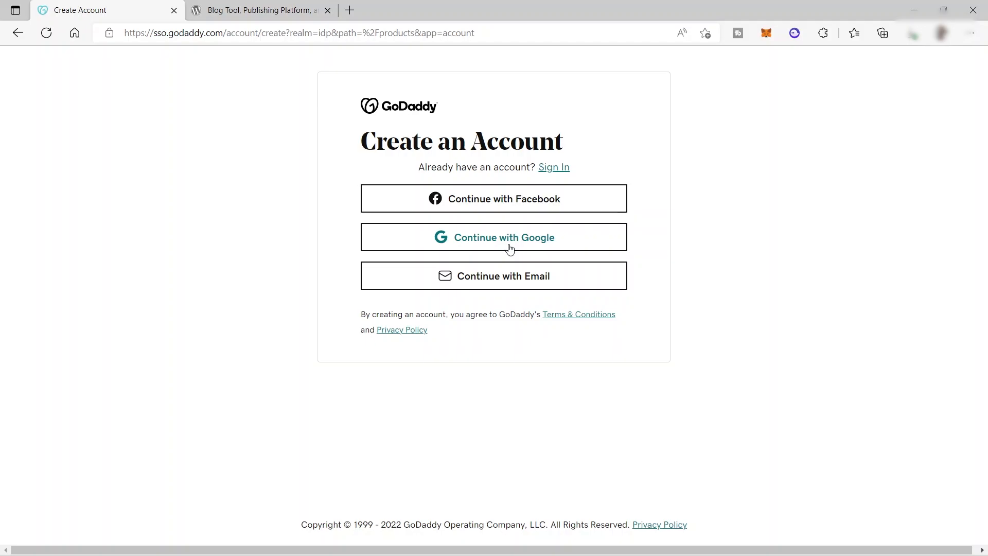
{"action": "left_click", "coordinate": [494, 237]}
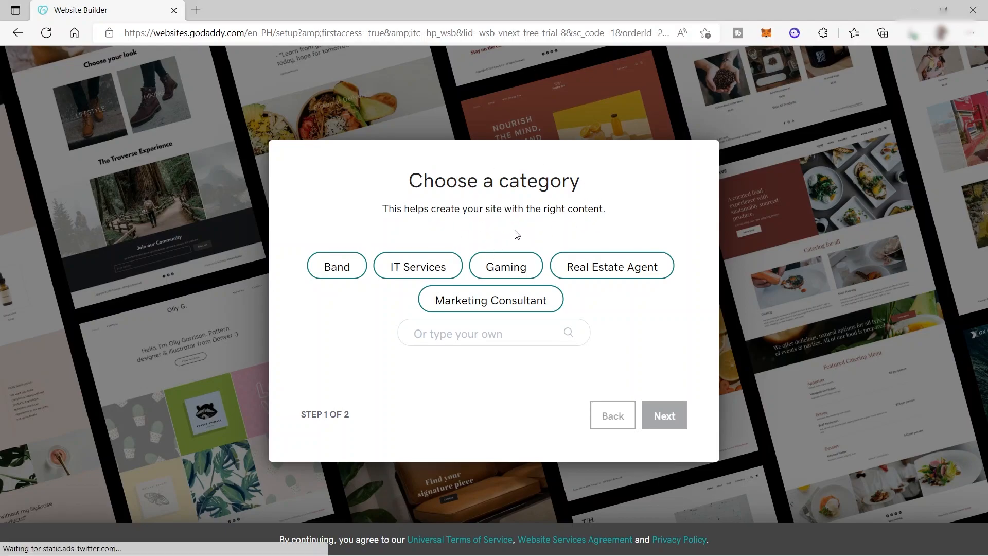
{"action": "mouse_move", "coordinate": [348, 258]}
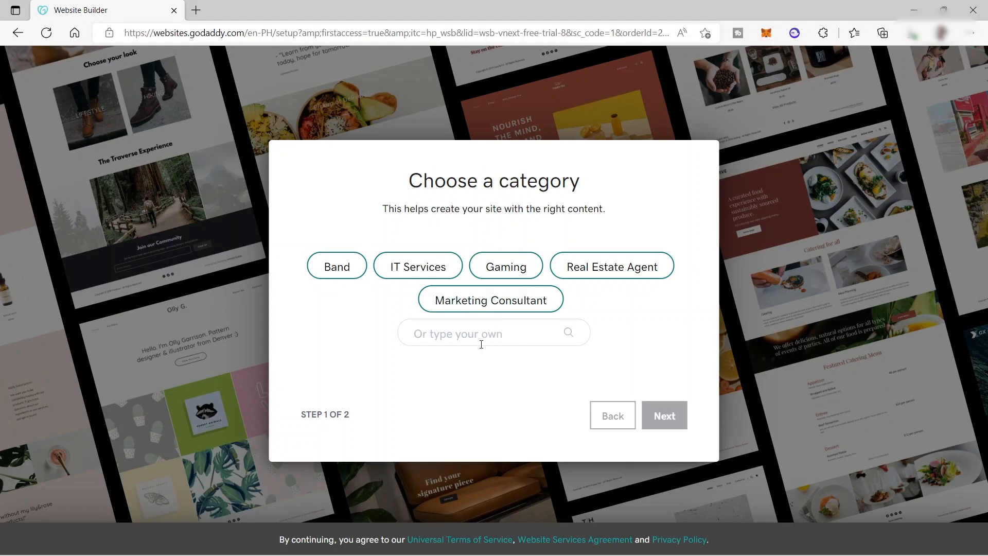
Step: Pick Marketing Consultant as the site category and proceed to step 2
{"action": "left_click", "coordinate": [466, 301]}
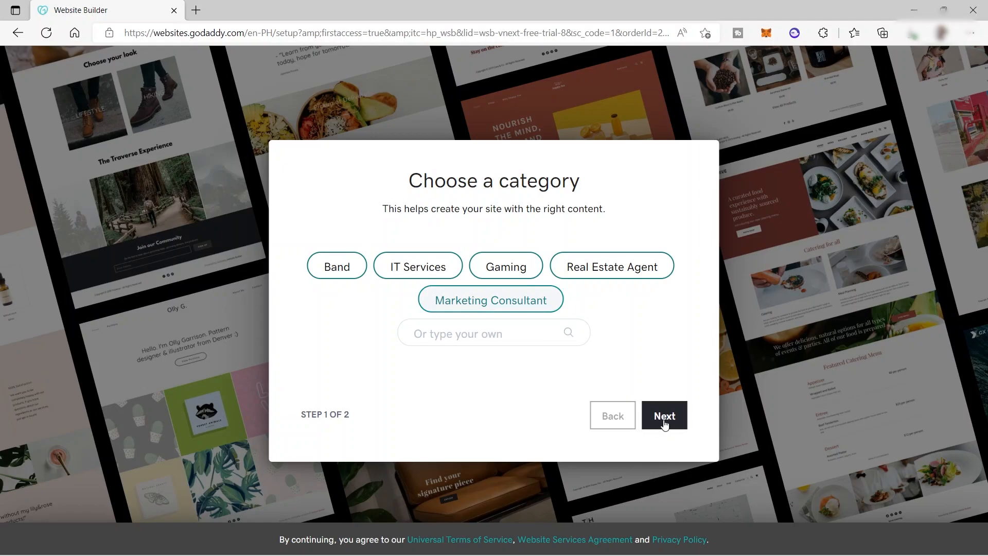
{"action": "left_click", "coordinate": [665, 415]}
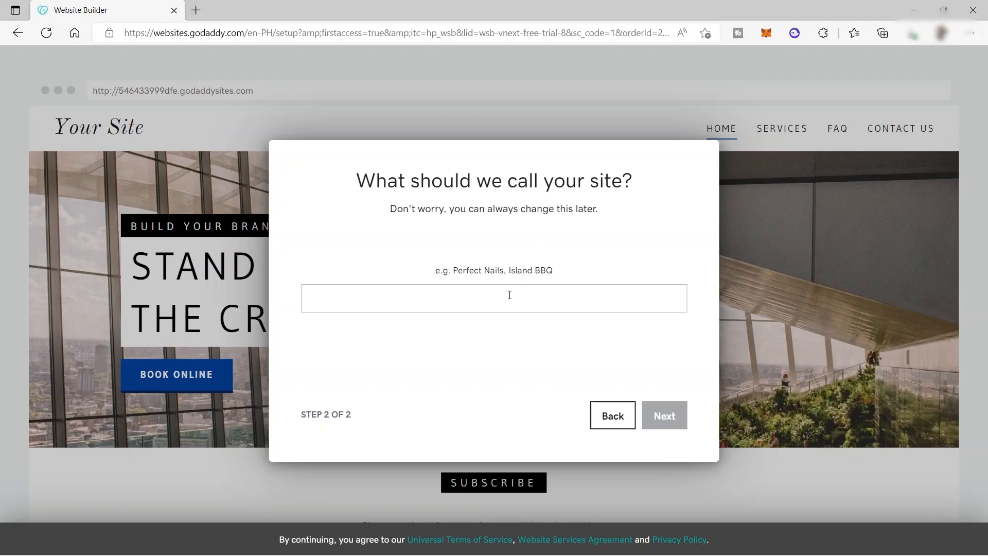
Step: Enter 'Kith Marketing Service' as the site name and submit it to build the site
{"action": "left_click", "coordinate": [509, 298]}
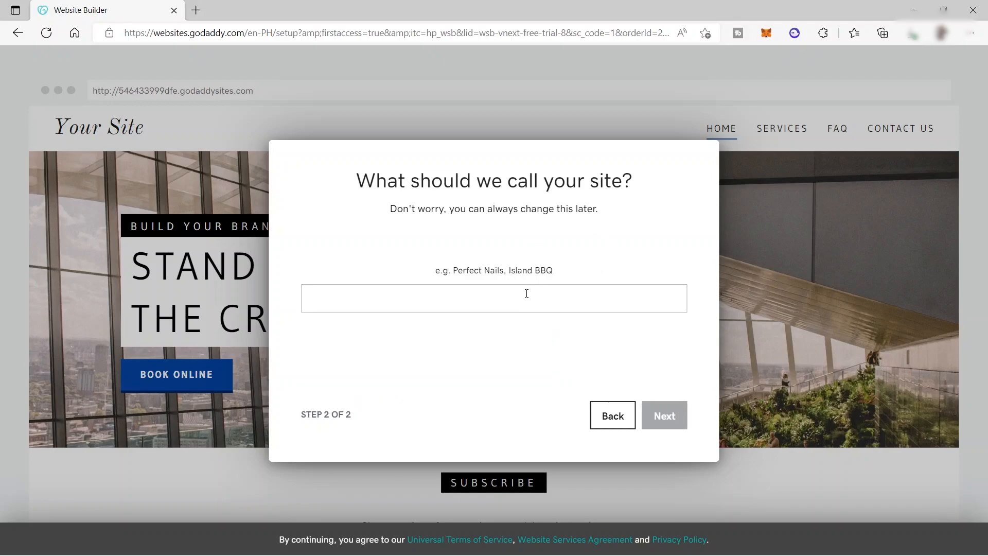
{"action": "type", "text": "Kith"}
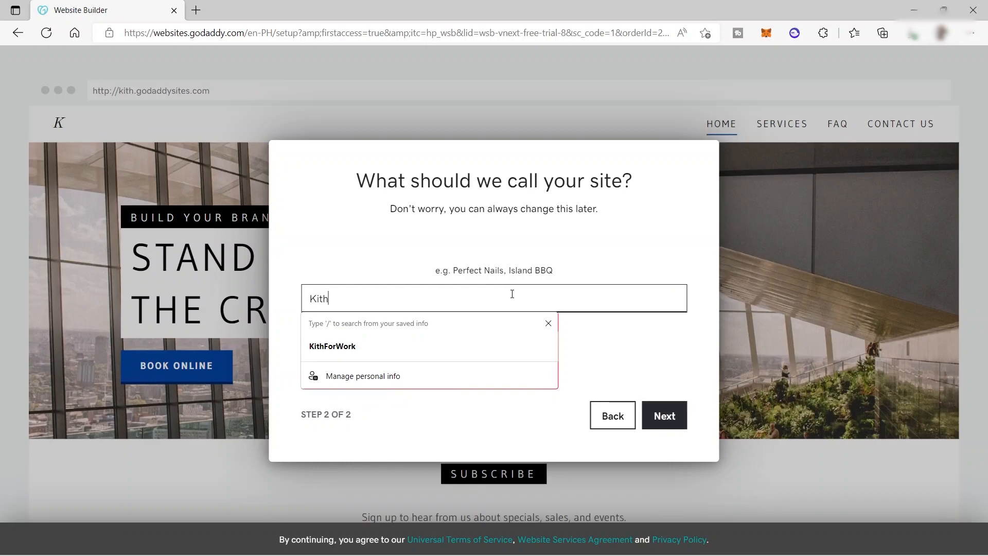
{"action": "type", "text": "Marketing Service"}
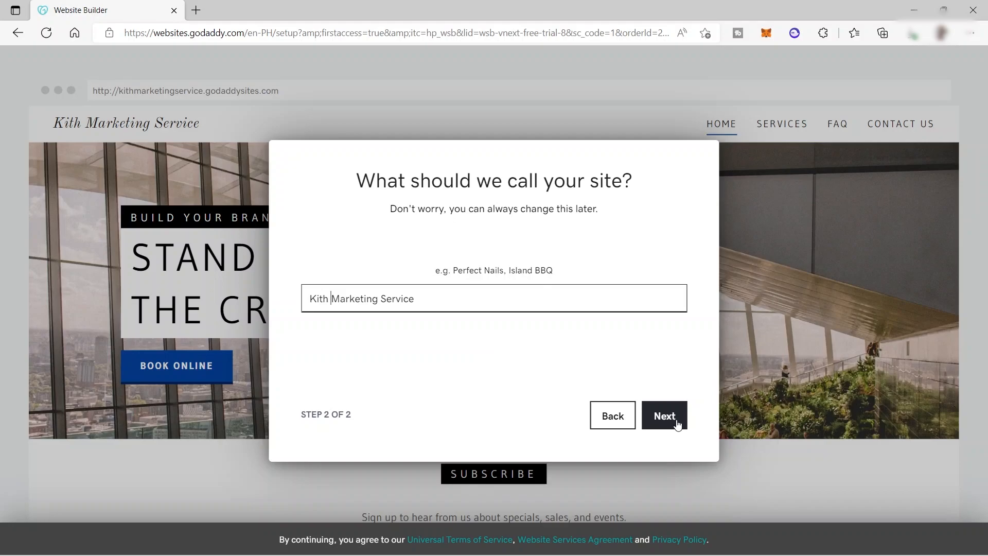
{"action": "left_click", "coordinate": [665, 415]}
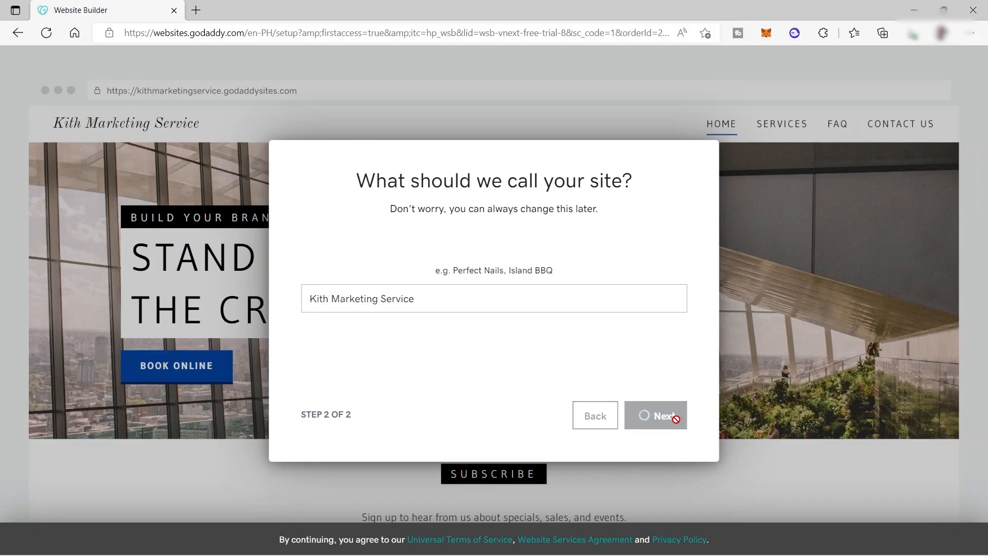
{"action": "left_click", "coordinate": [656, 415]}
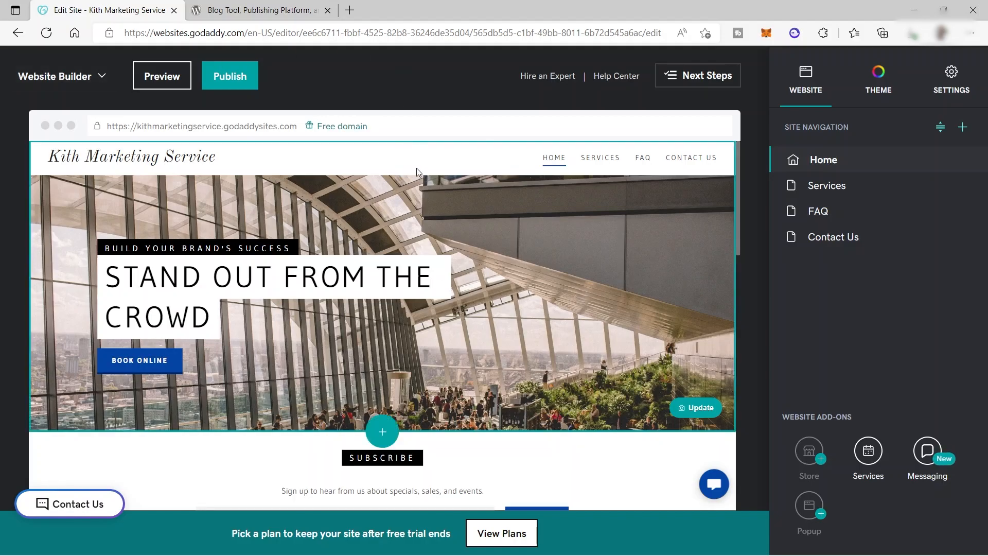
{"action": "mouse_move", "coordinate": [266, 233]}
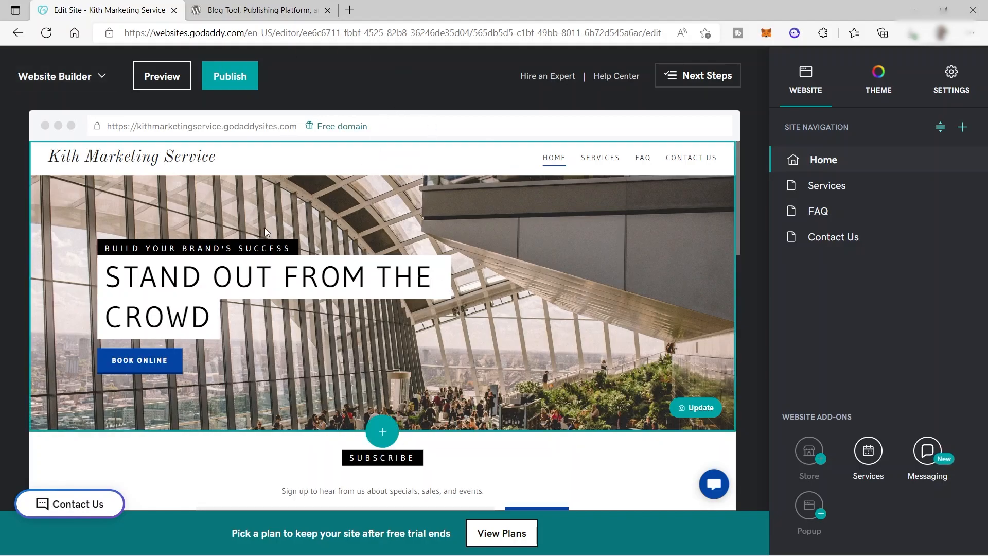
{"action": "mouse_move", "coordinate": [169, 131]}
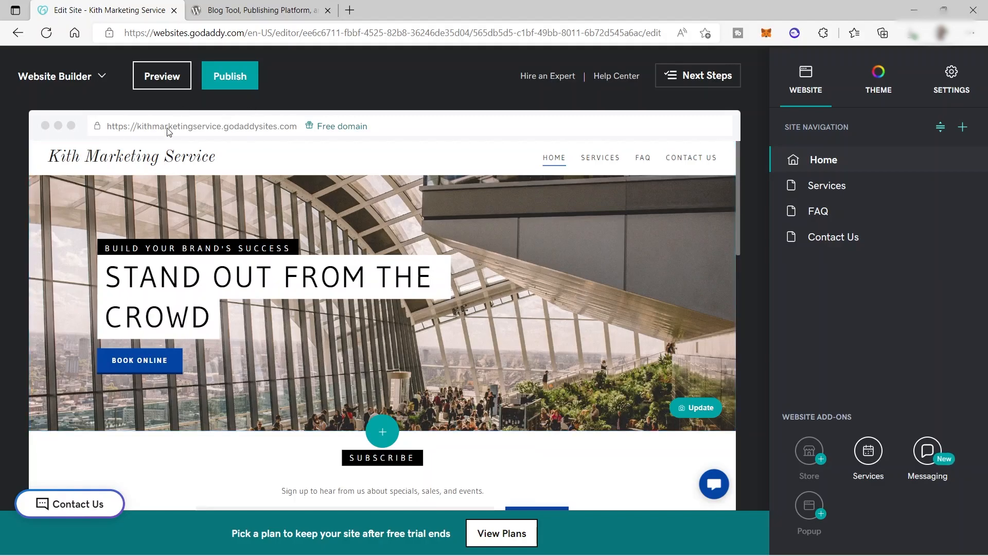
{"action": "mouse_move", "coordinate": [54, 82]}
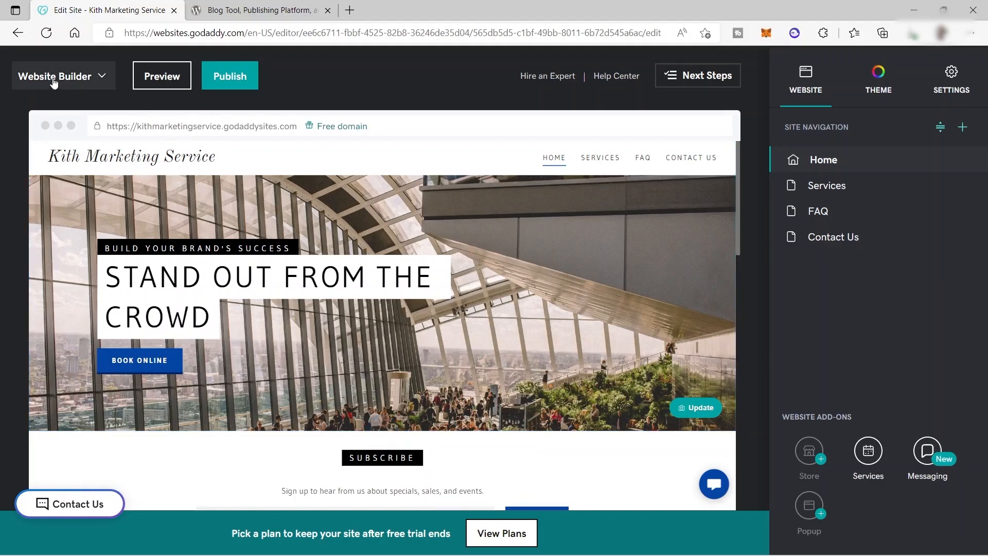
Step: Choose Dashboard from the Website Builder menu to reach the Kith Marketing Service dashboard
{"action": "left_click", "coordinate": [62, 76]}
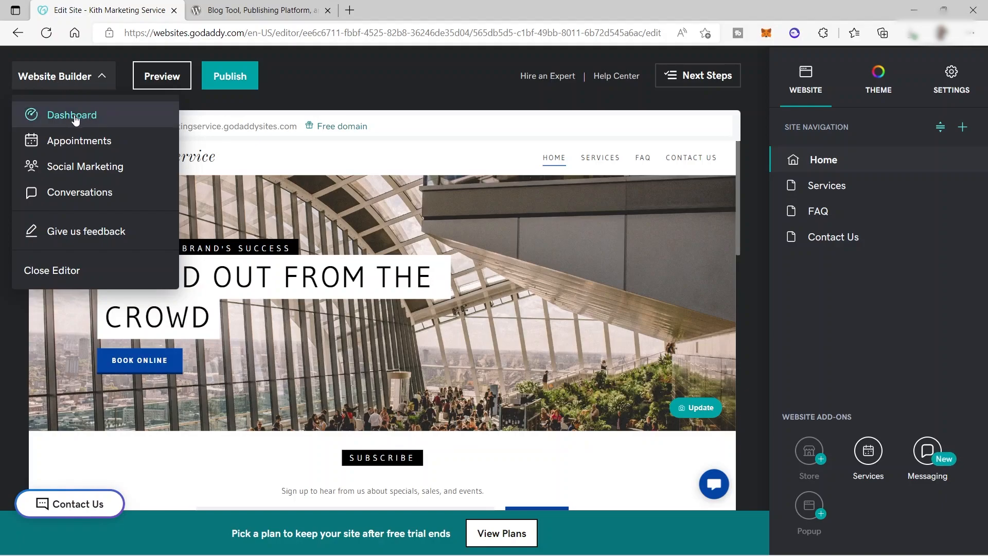
{"action": "left_click", "coordinate": [72, 115]}
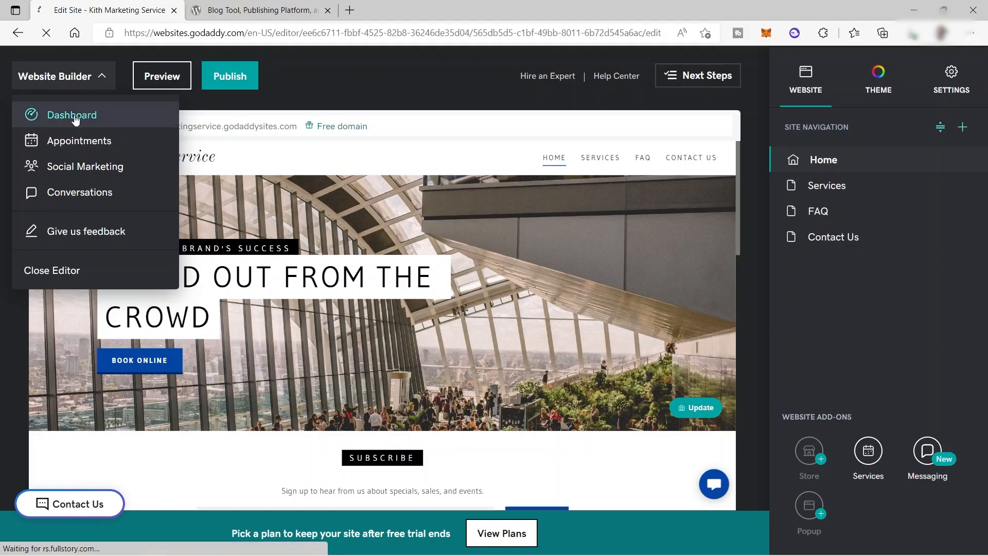
{"action": "left_click", "coordinate": [72, 115]}
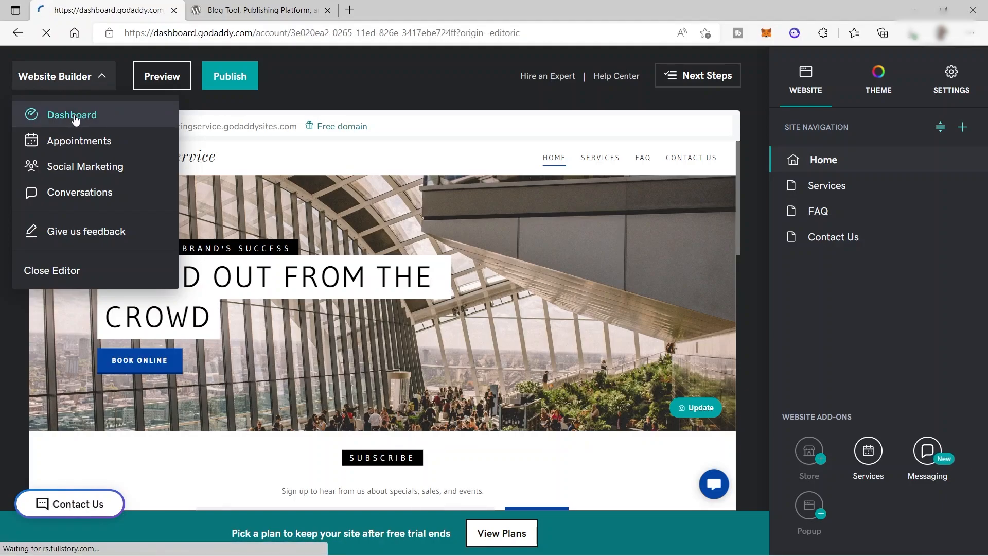
{"action": "left_click", "coordinate": [73, 115]}
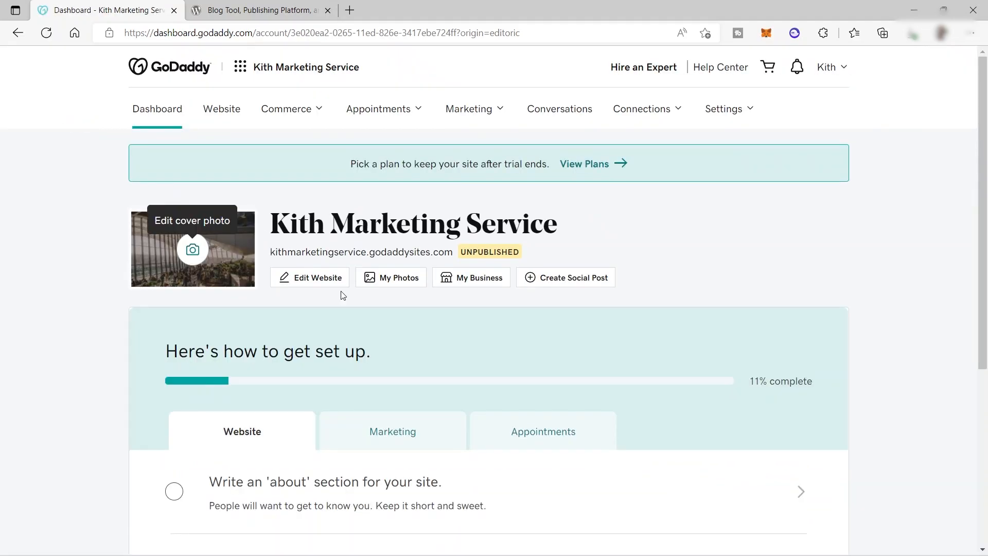
{"action": "mouse_move", "coordinate": [441, 393]}
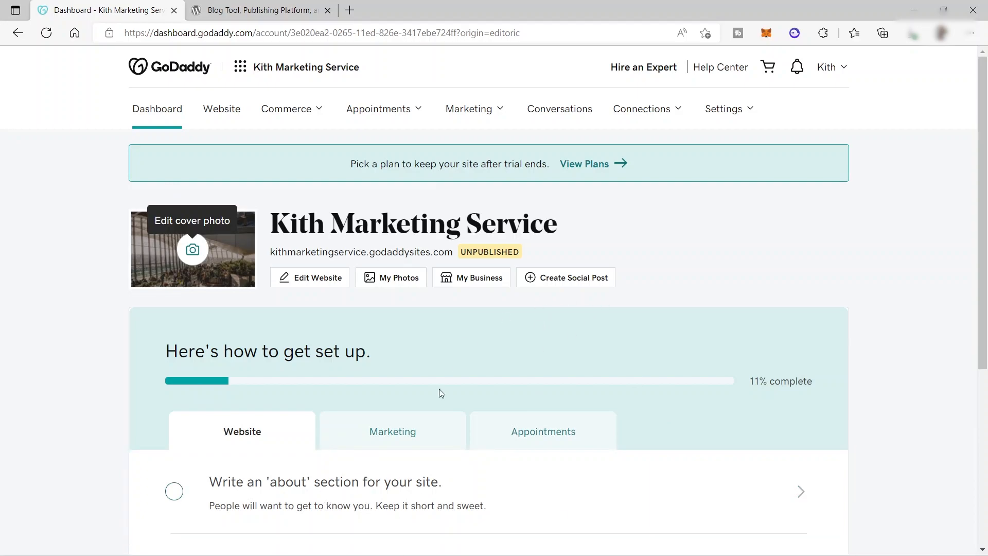
{"action": "mouse_move", "coordinate": [652, 88]}
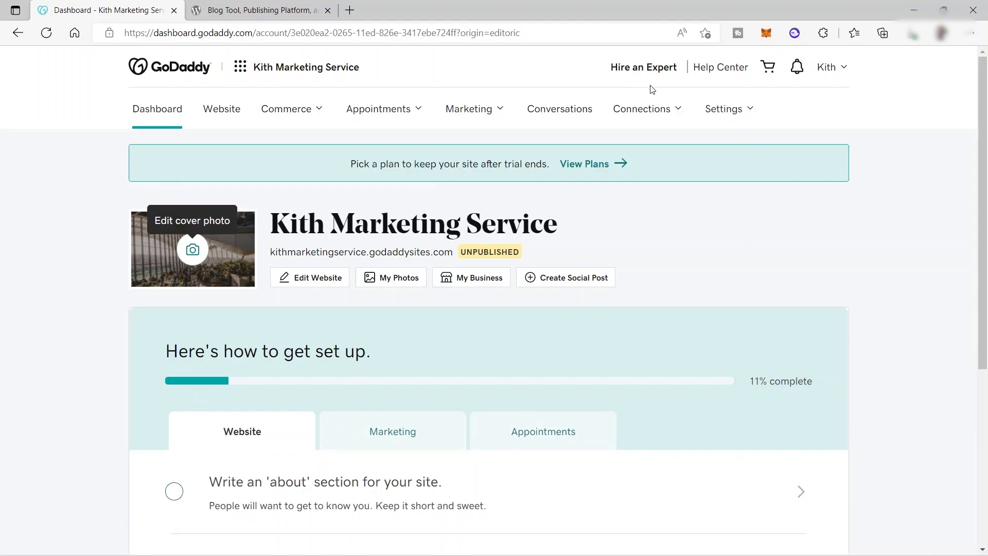
{"action": "mouse_move", "coordinate": [644, 73]}
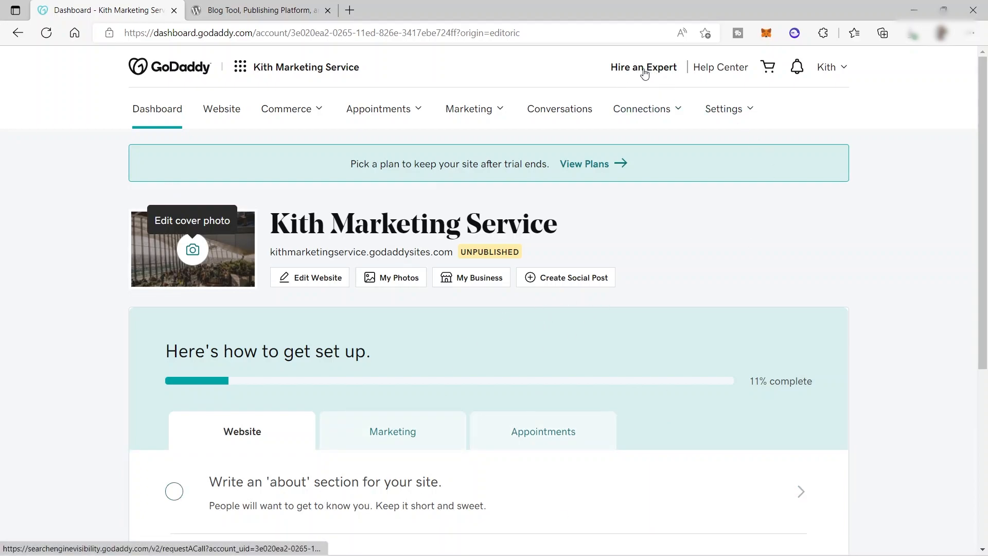
{"action": "mouse_move", "coordinate": [560, 105]}
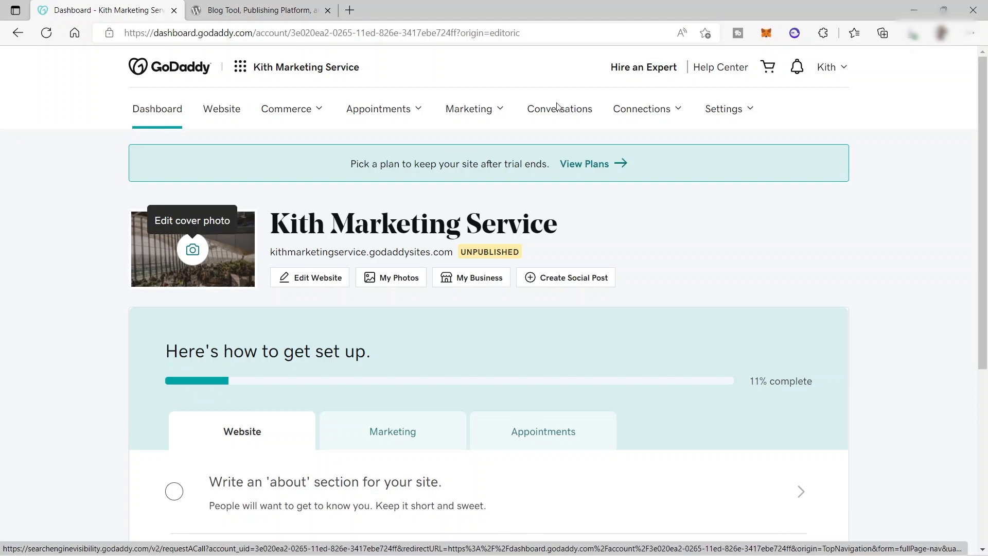
Step: Scroll through the dashboard's setup checklist and growth options and back to the top
{"action": "scroll", "scroll_direction": "down", "scroll_amount": 3}
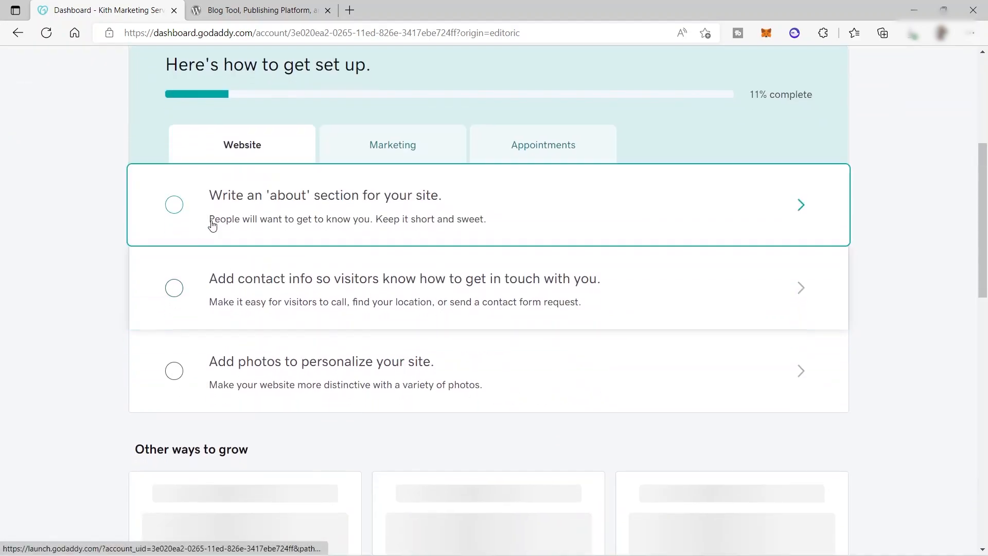
{"action": "mouse_move", "coordinate": [372, 318]}
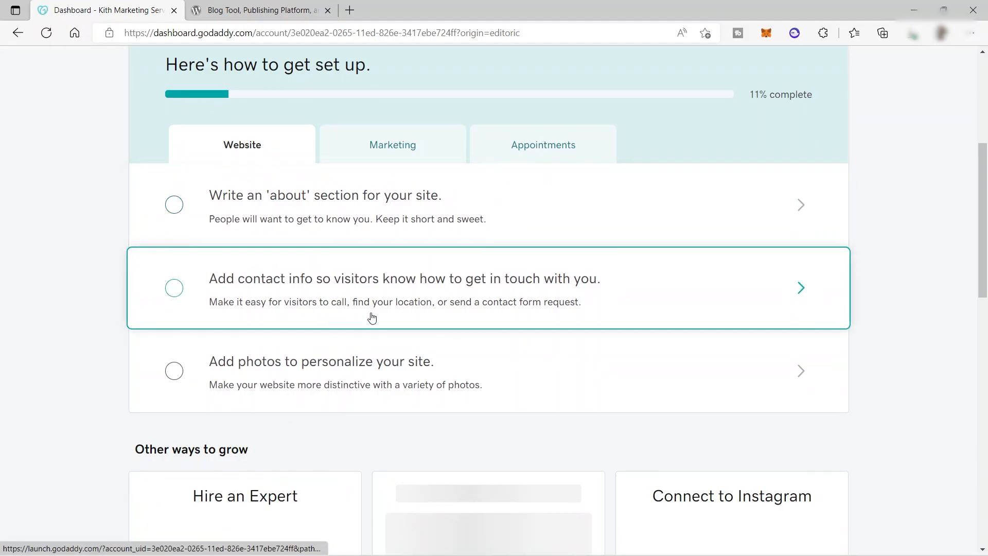
{"action": "scroll", "scroll_direction": "down", "scroll_amount": 3}
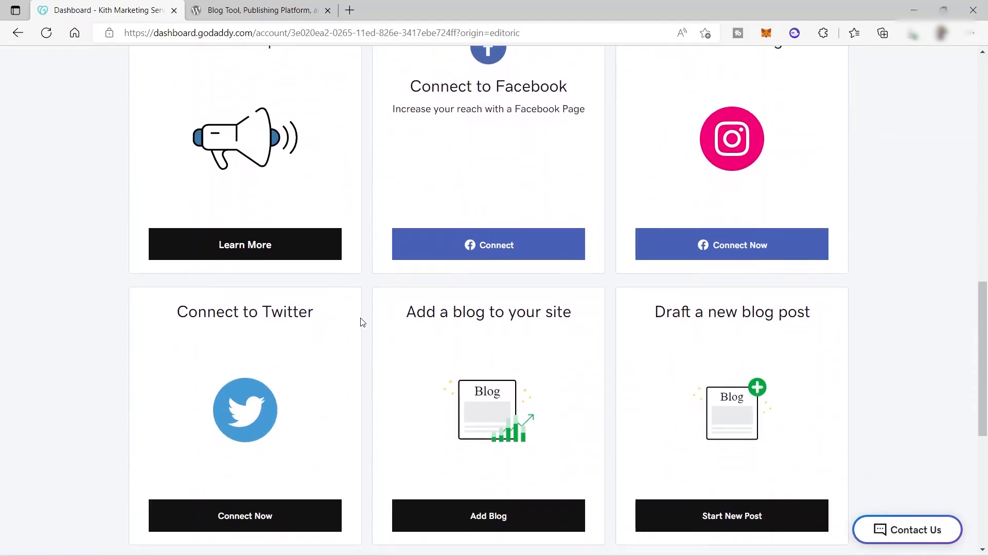
{"action": "scroll", "scroll_direction": "up", "scroll_amount": 3}
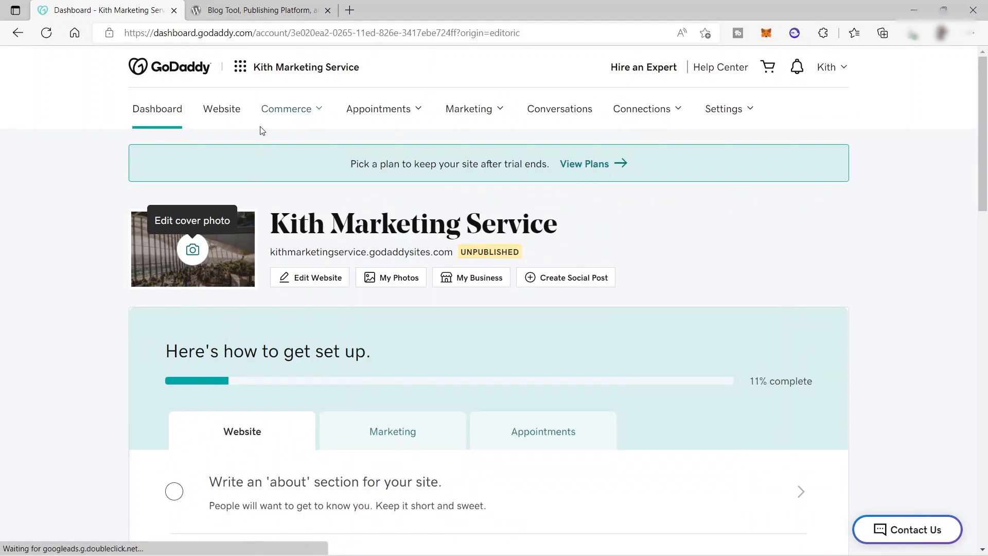
{"action": "mouse_move", "coordinate": [239, 70]}
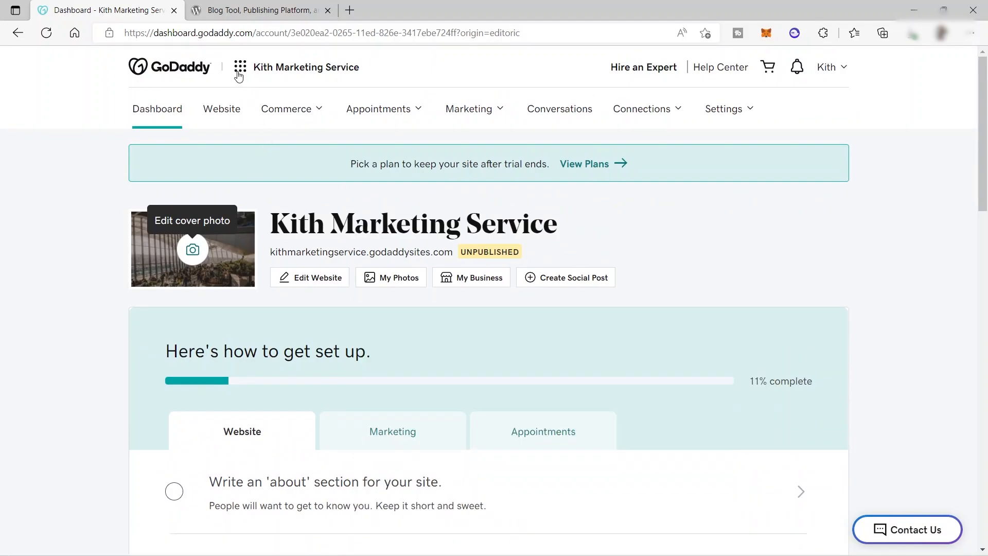
Step: From the apps grid, go to Hosting & WordPress to reach the My Hosting page
{"action": "left_click", "coordinate": [240, 67]}
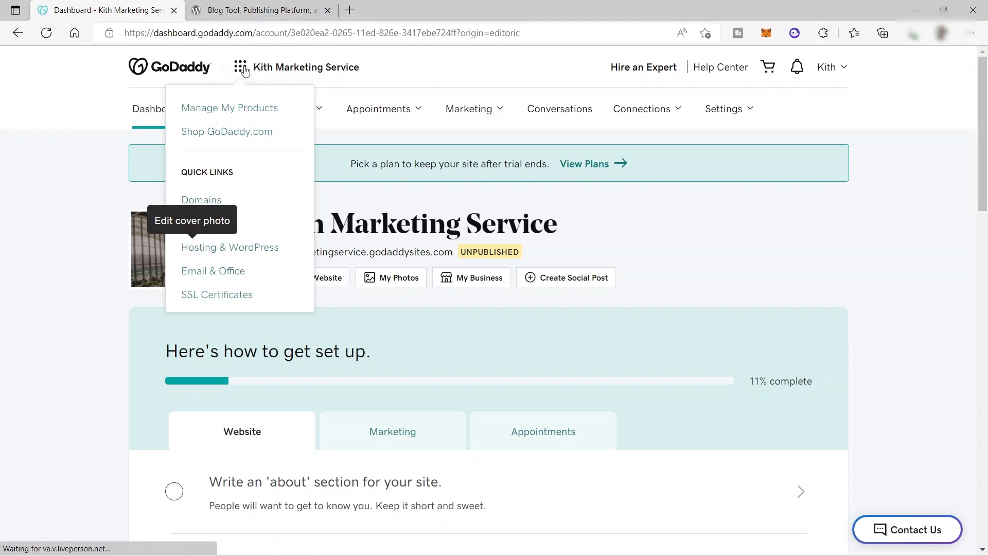
{"action": "mouse_move", "coordinate": [234, 254]}
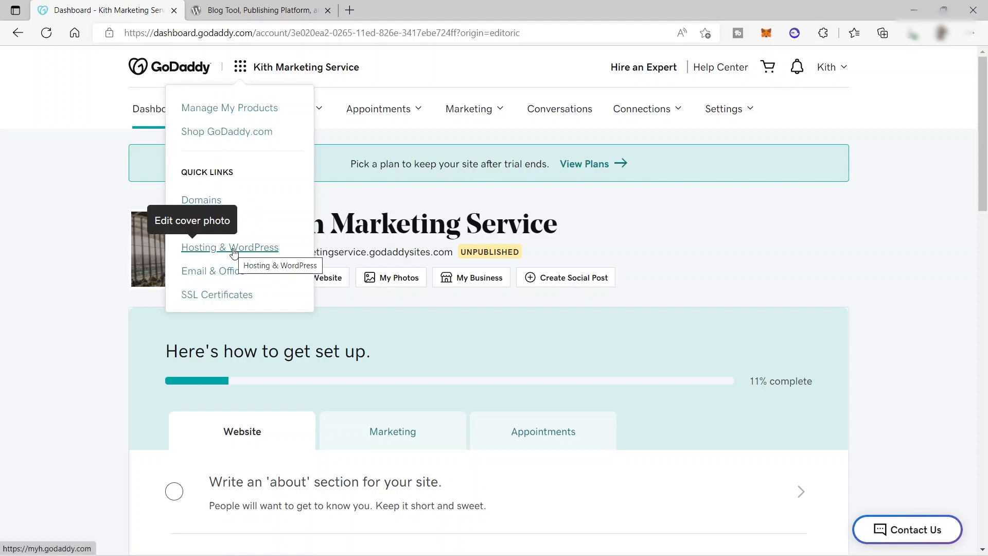
{"action": "left_click", "coordinate": [231, 247]}
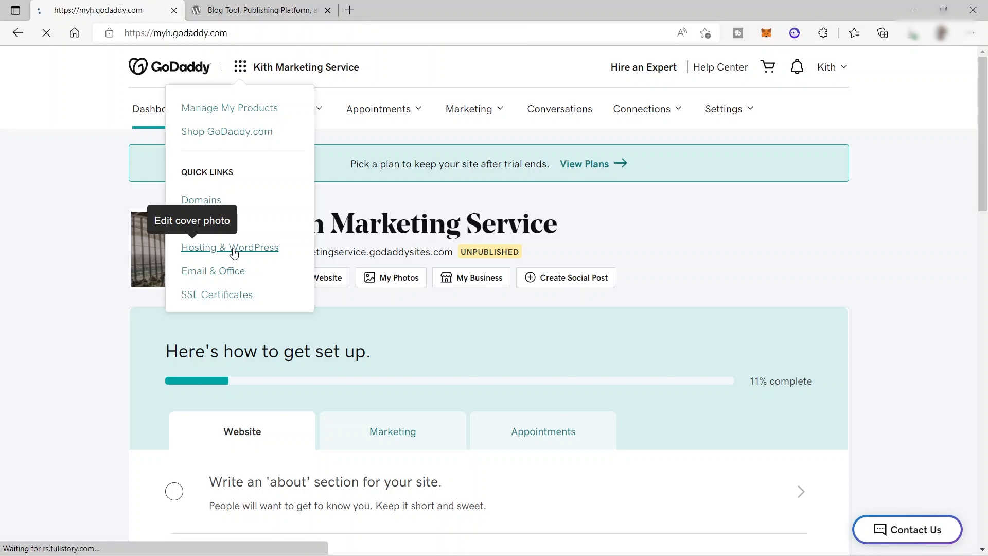
{"action": "left_click", "coordinate": [230, 247]}
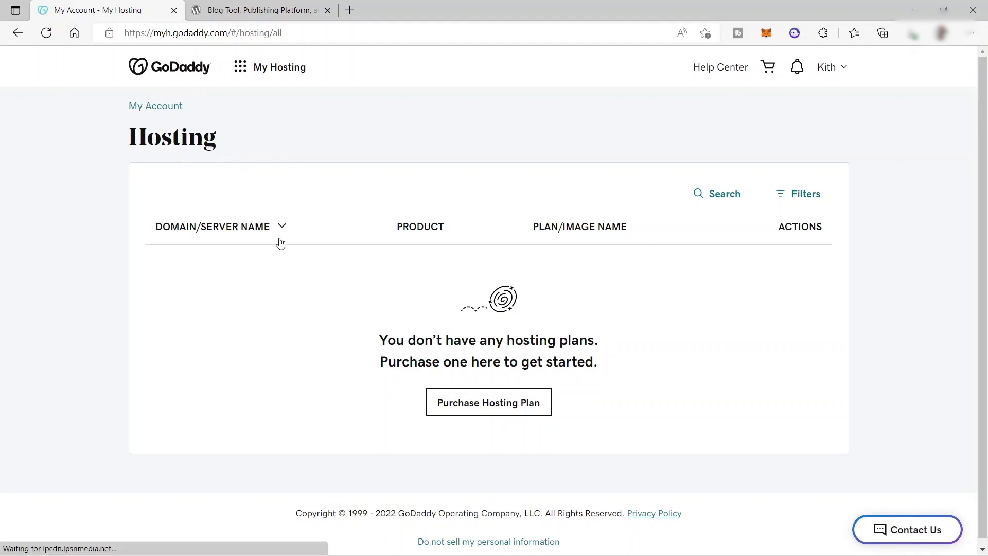
{"action": "mouse_move", "coordinate": [350, 244]}
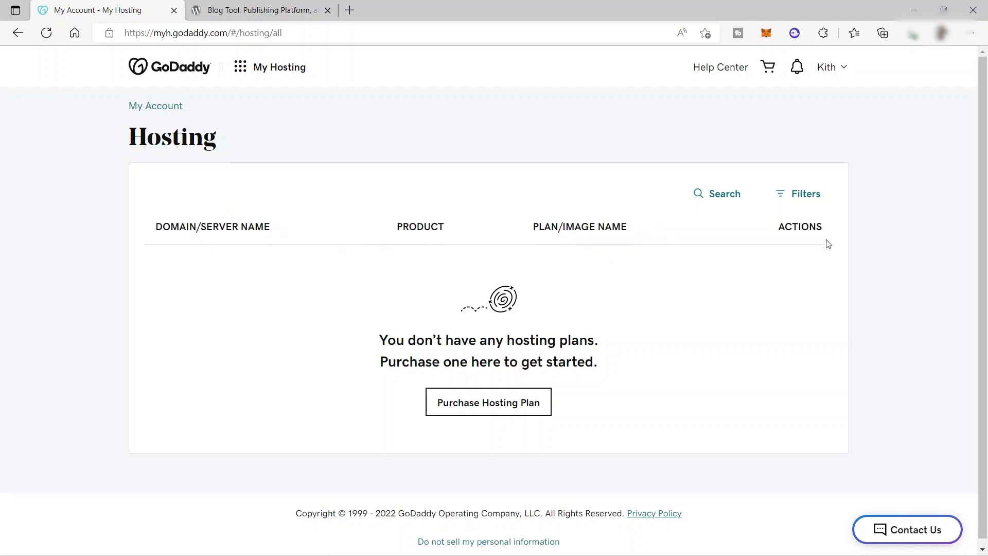
{"action": "mouse_move", "coordinate": [391, 286]}
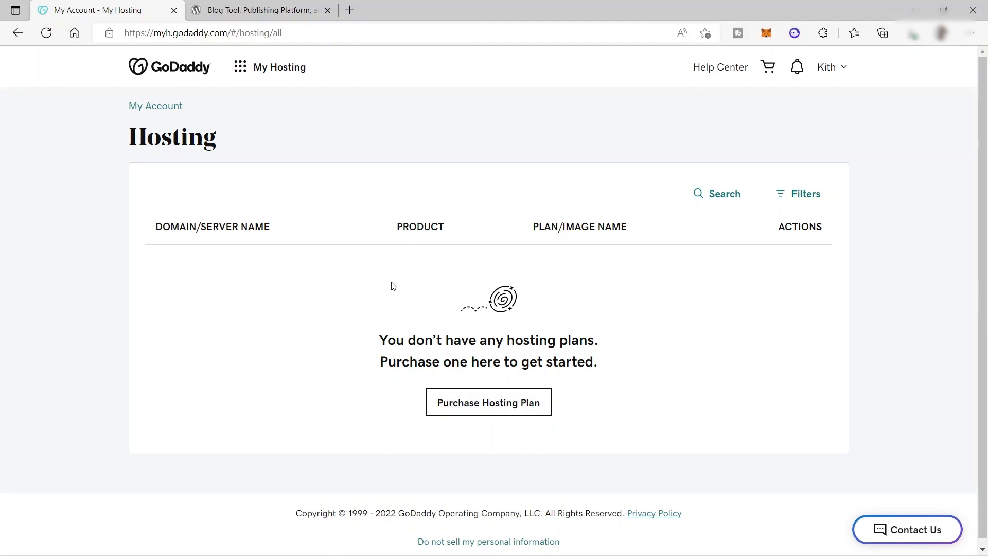
{"action": "mouse_move", "coordinate": [520, 331]}
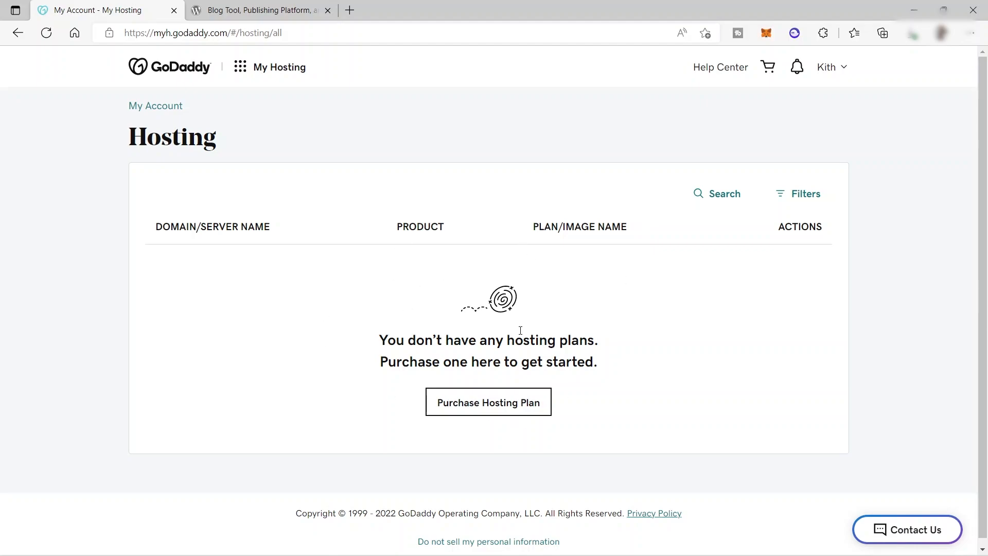
{"action": "mouse_move", "coordinate": [472, 407]}
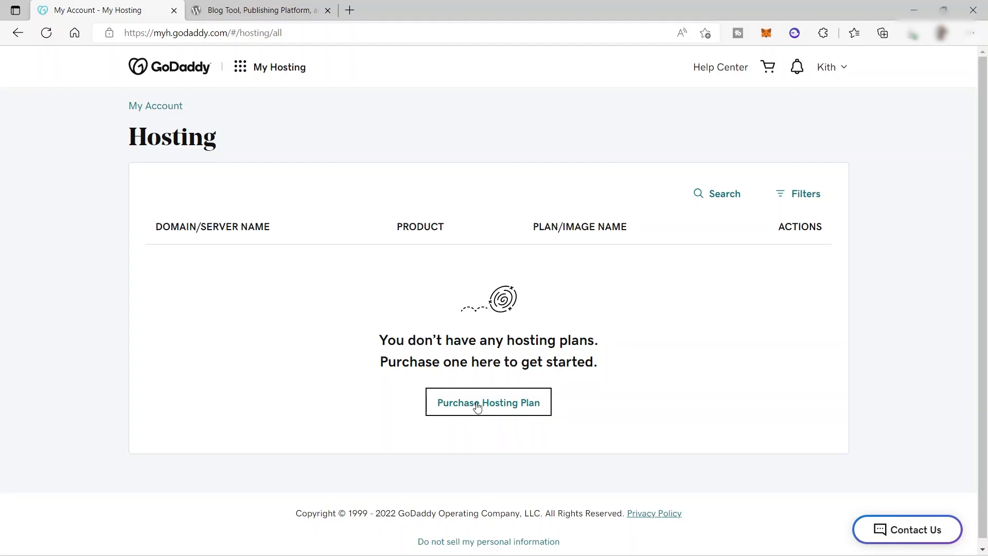
Step: Begin purchasing a hosting plan, opening the Hosting Solutions page with Web, WordPress and Business Hosting
{"action": "left_click", "coordinate": [488, 401]}
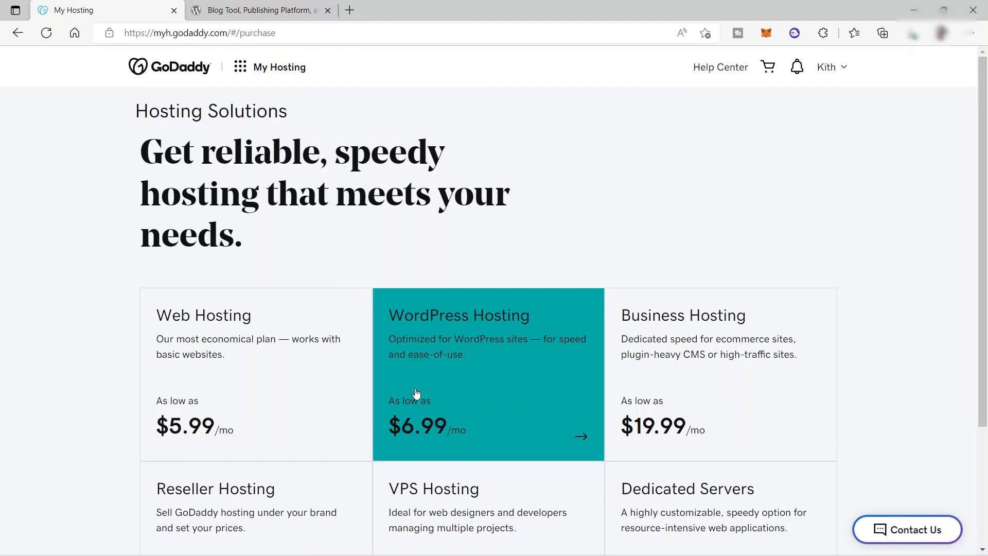
{"action": "mouse_move", "coordinate": [459, 373]}
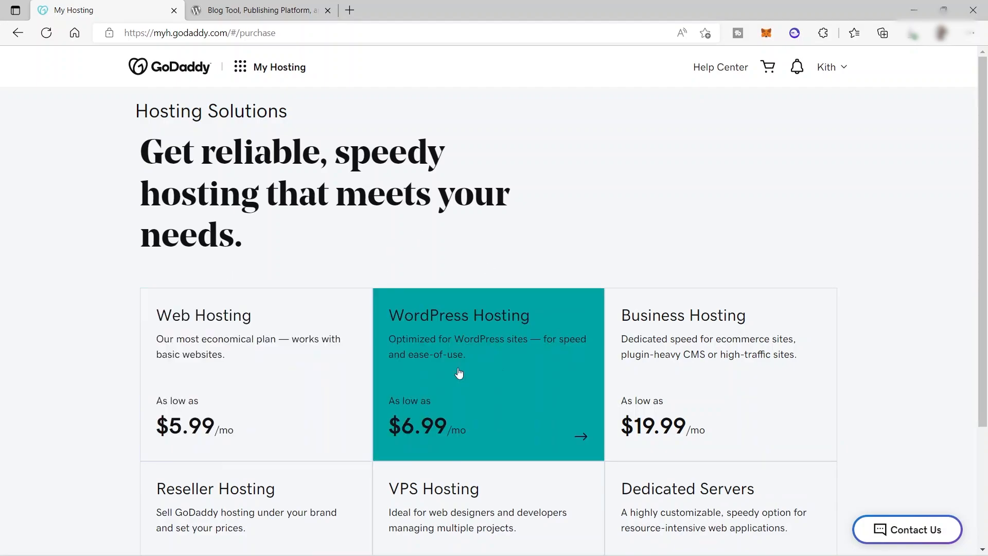
Step: Choose the VPS Hosting tile at $4.99/mo from the six hosting plans
{"action": "scroll", "scroll_direction": "down", "scroll_amount": 3}
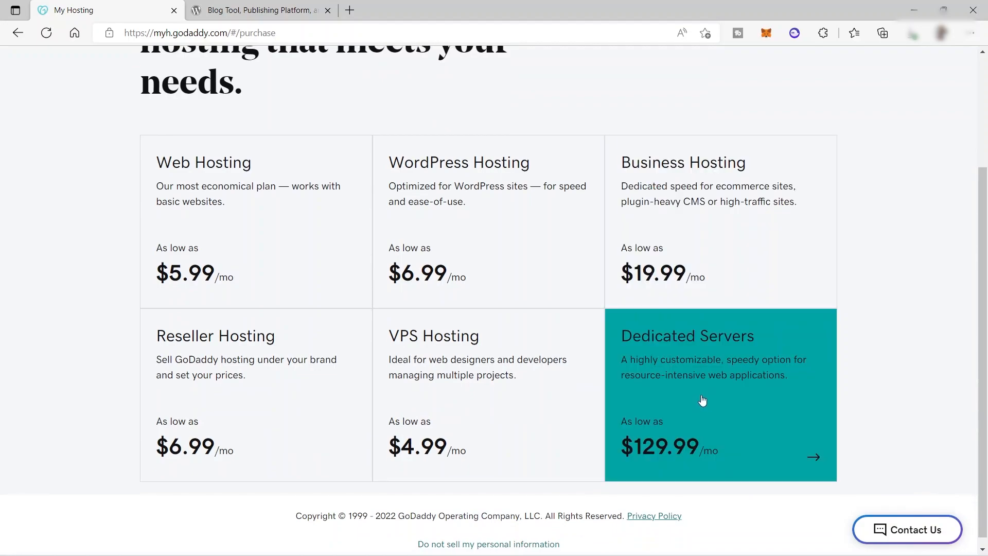
{"action": "mouse_move", "coordinate": [494, 411]}
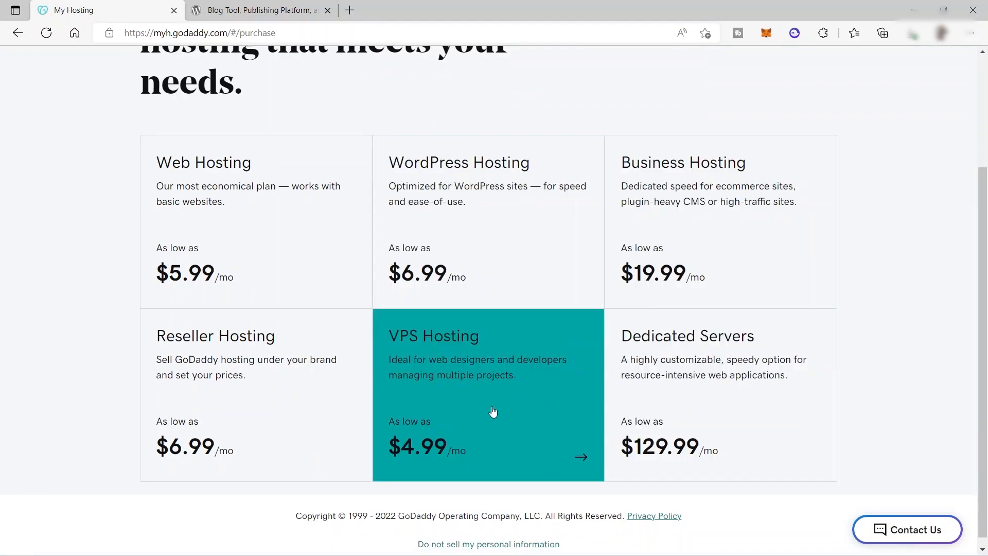
{"action": "mouse_move", "coordinate": [288, 249]}
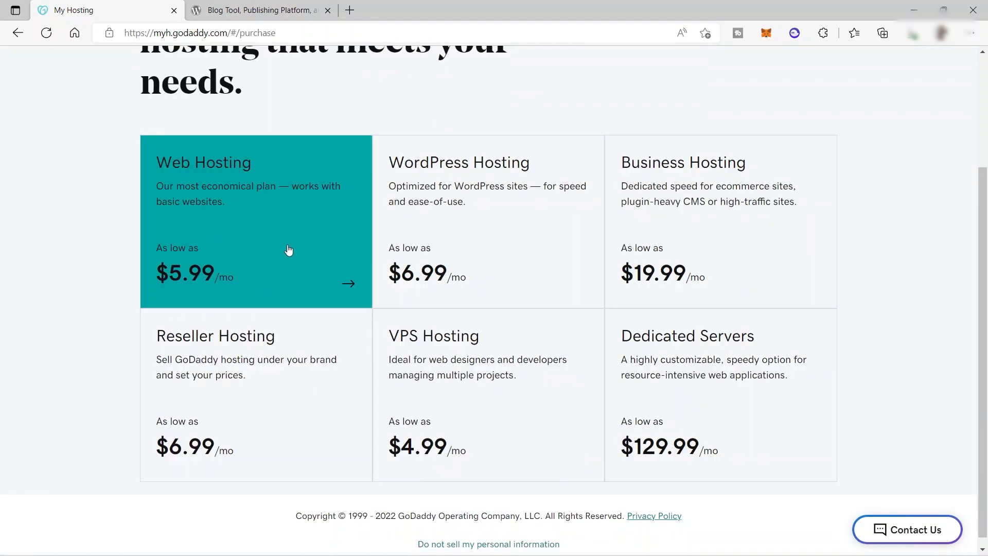
{"action": "mouse_move", "coordinate": [434, 259]}
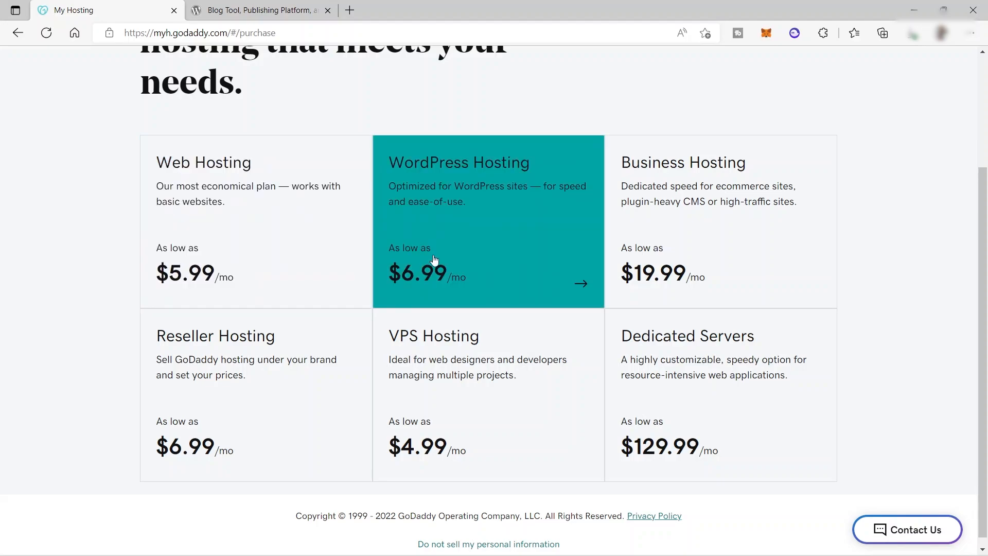
{"action": "mouse_move", "coordinate": [467, 409]}
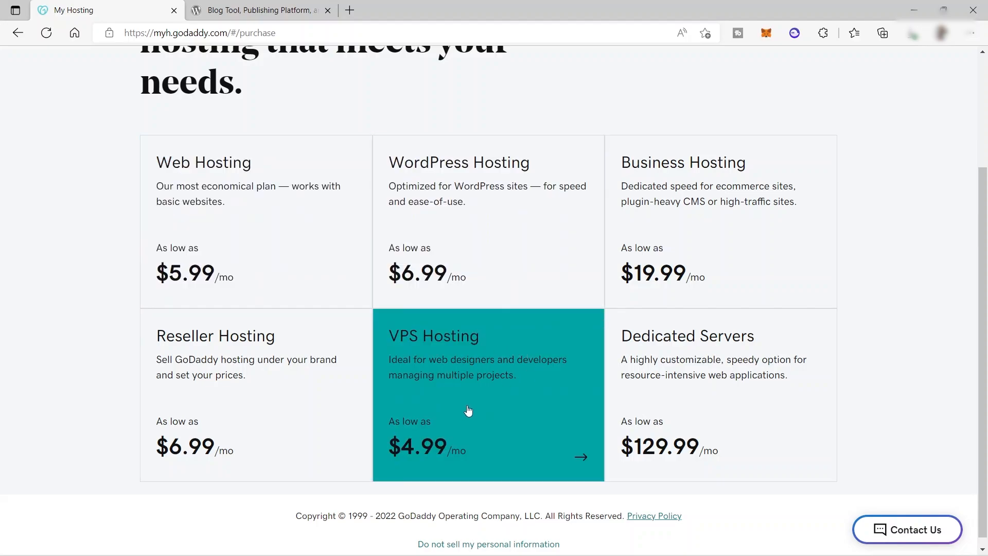
{"action": "mouse_move", "coordinate": [436, 367]}
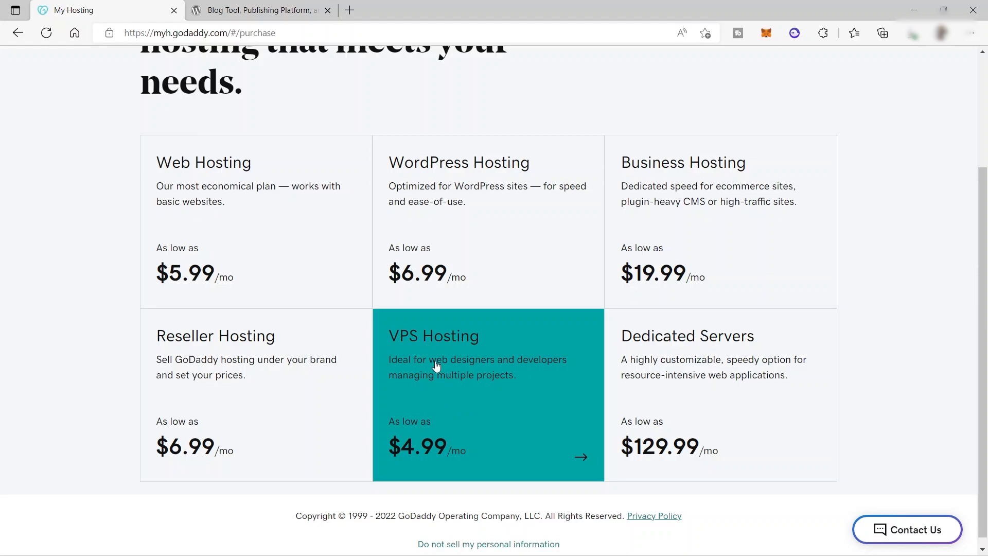
{"action": "mouse_move", "coordinate": [572, 375]}
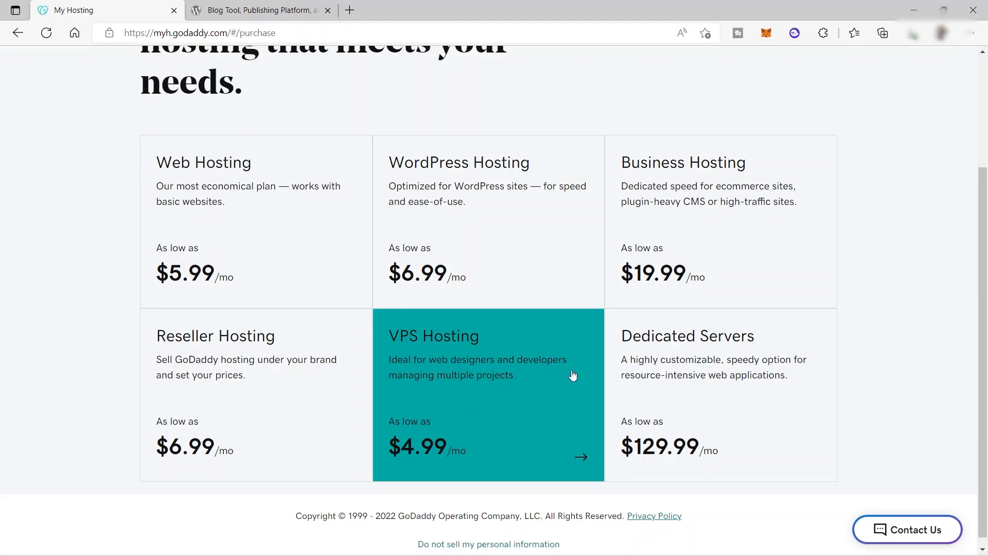
{"action": "mouse_move", "coordinate": [508, 414]}
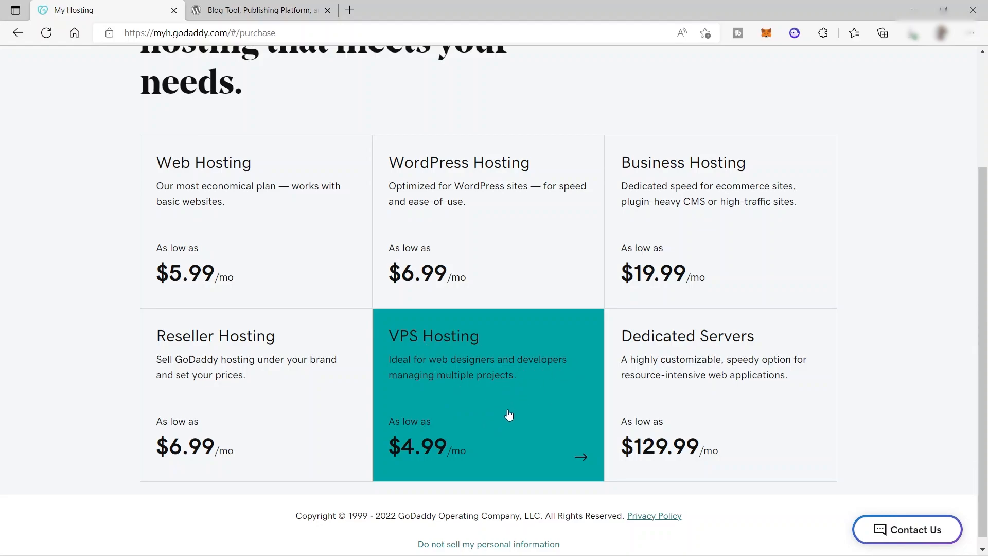
{"action": "mouse_move", "coordinate": [249, 258]}
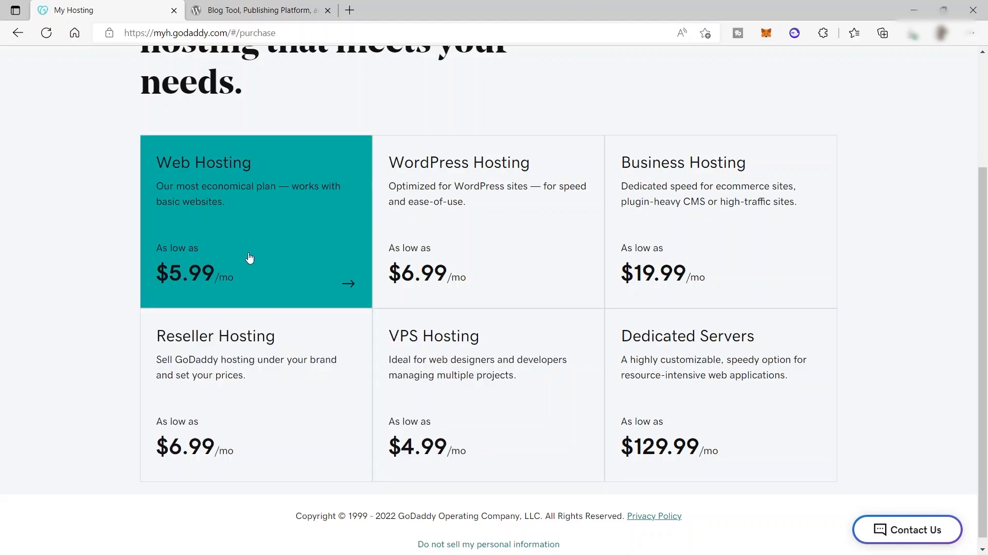
{"action": "mouse_move", "coordinate": [257, 253]}
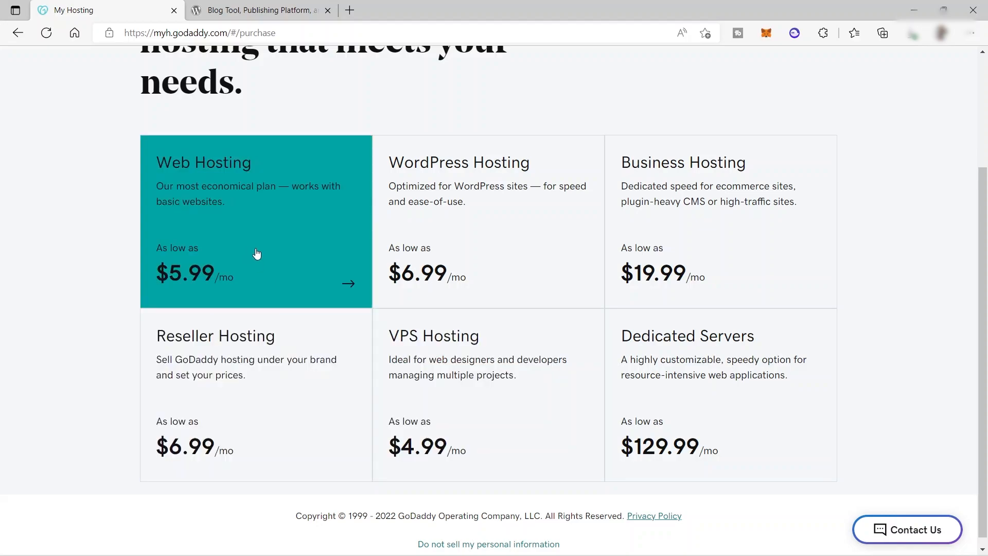
{"action": "mouse_move", "coordinate": [276, 210]}
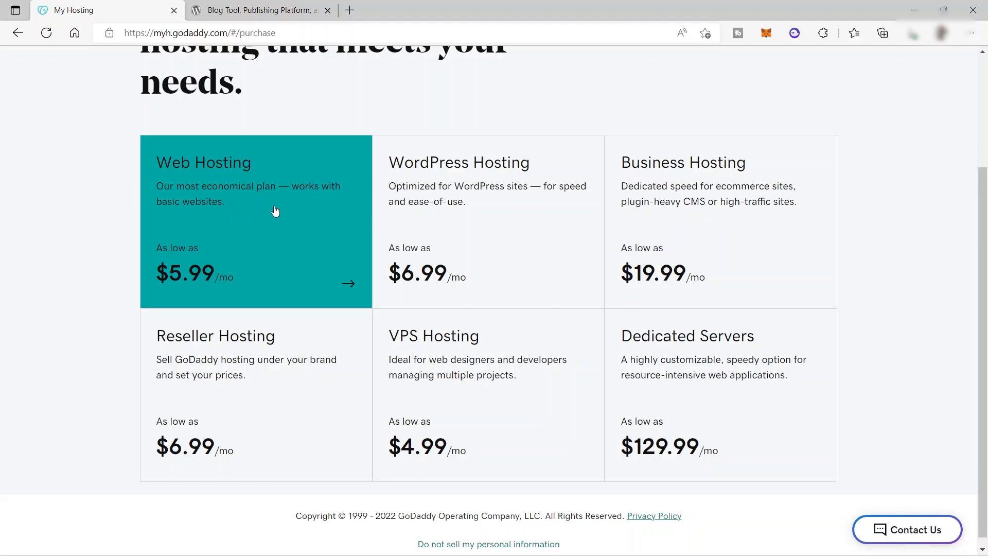
{"action": "mouse_move", "coordinate": [276, 248]}
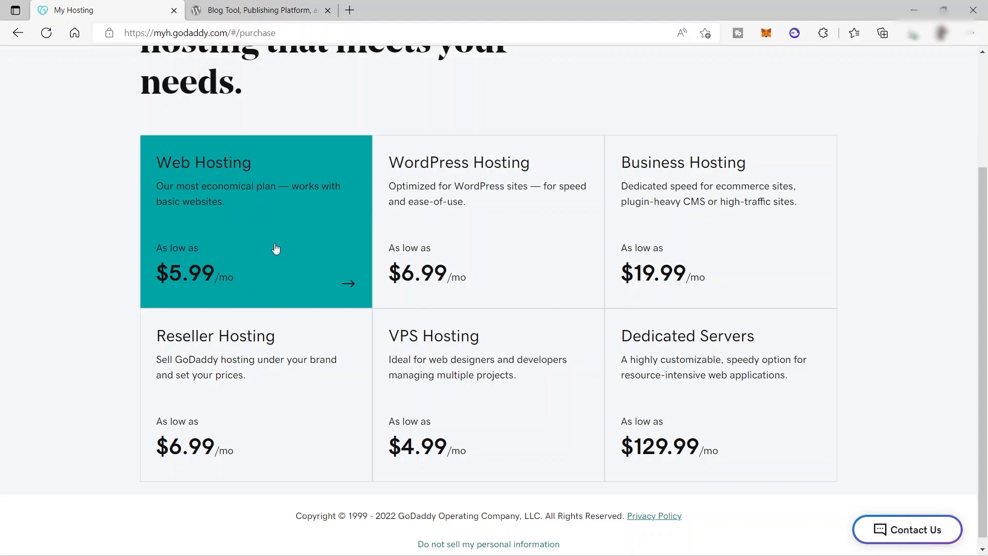
{"action": "mouse_move", "coordinate": [447, 260]}
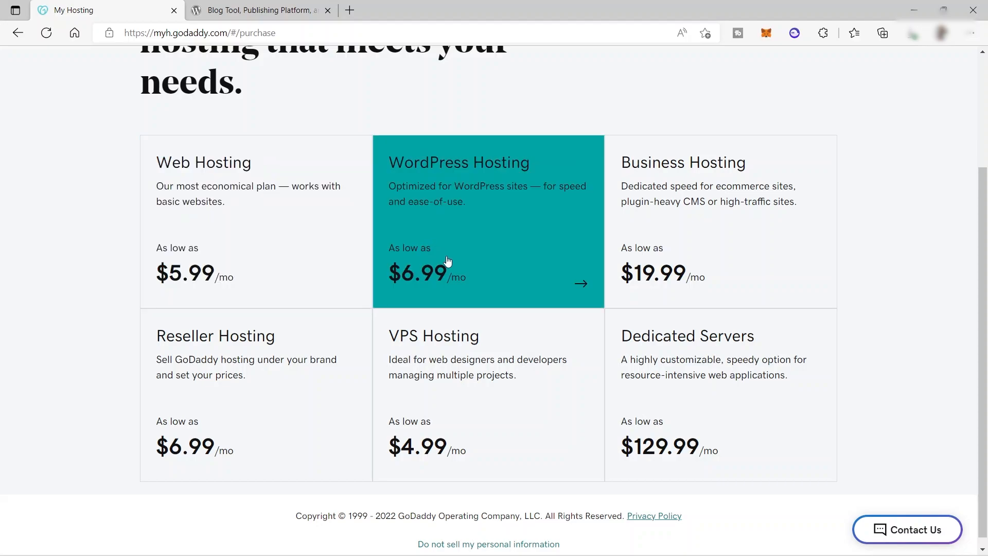
{"action": "mouse_move", "coordinate": [452, 251]}
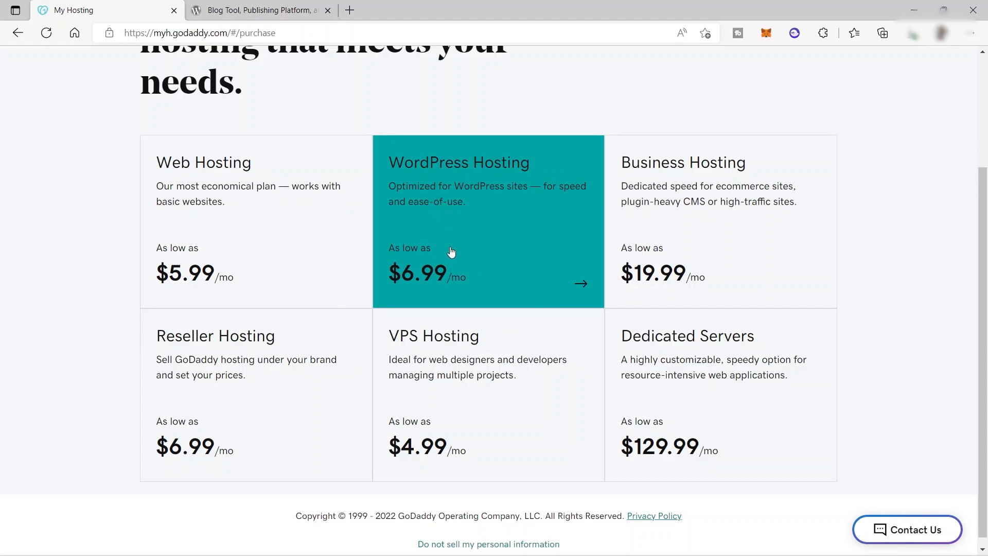
{"action": "mouse_move", "coordinate": [474, 207]}
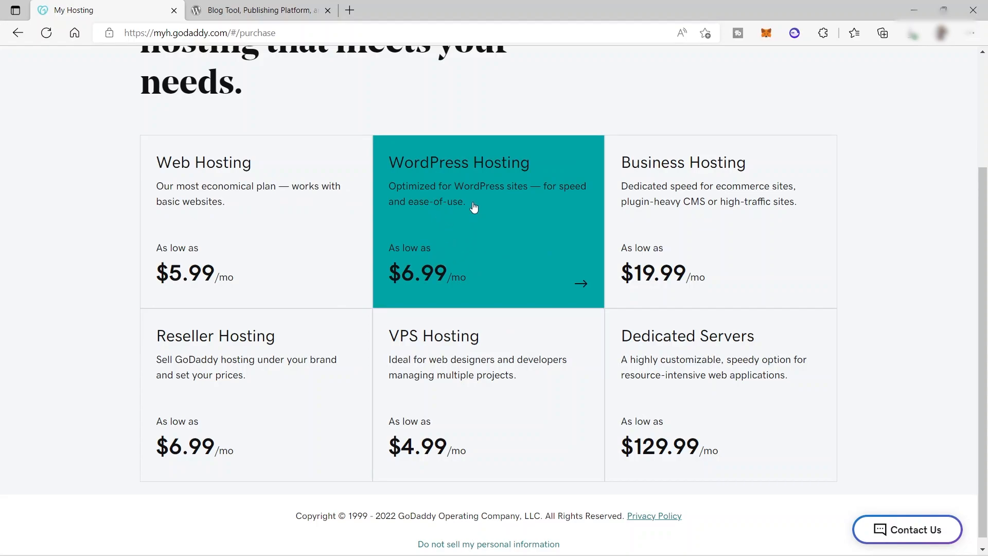
{"action": "mouse_move", "coordinate": [472, 249]}
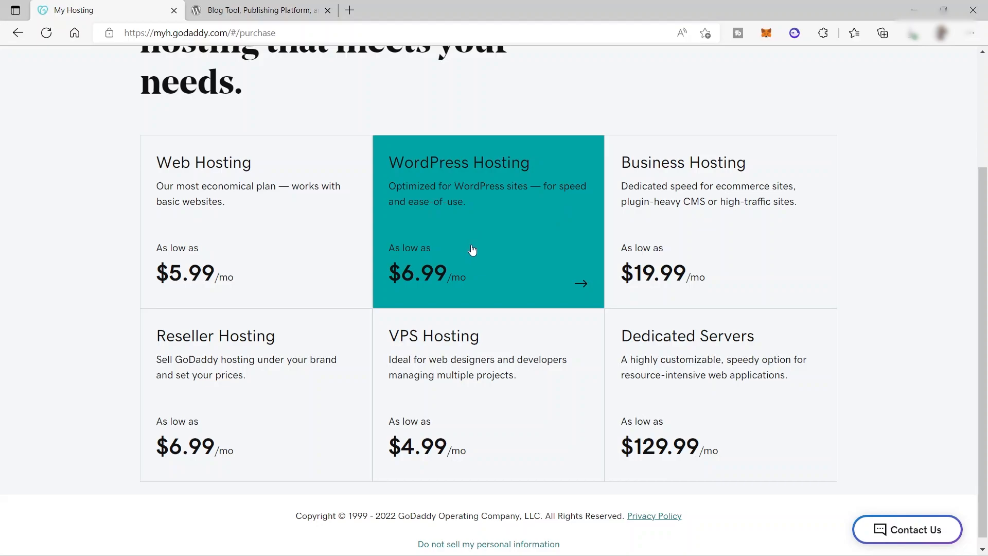
{"action": "mouse_move", "coordinate": [184, 356]}
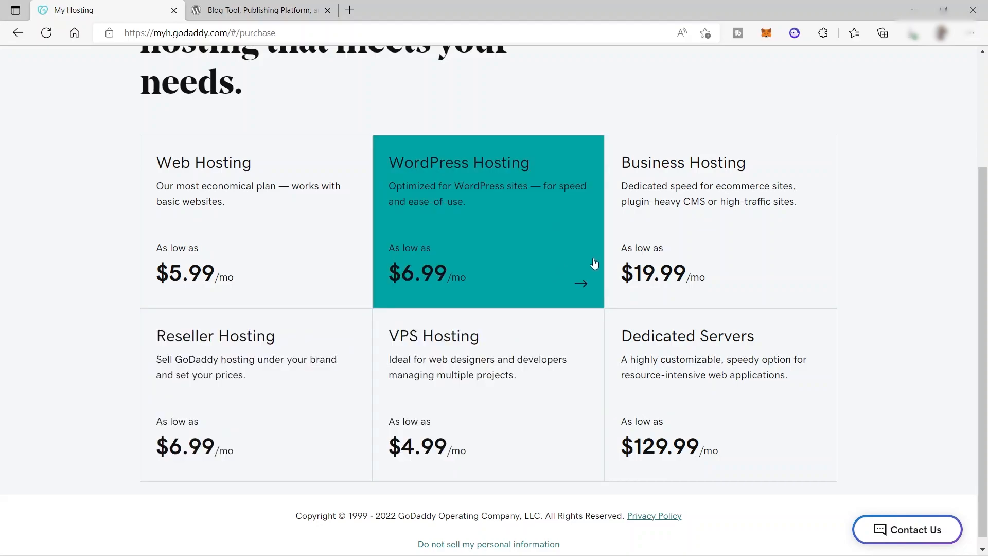
{"action": "mouse_move", "coordinate": [712, 225]}
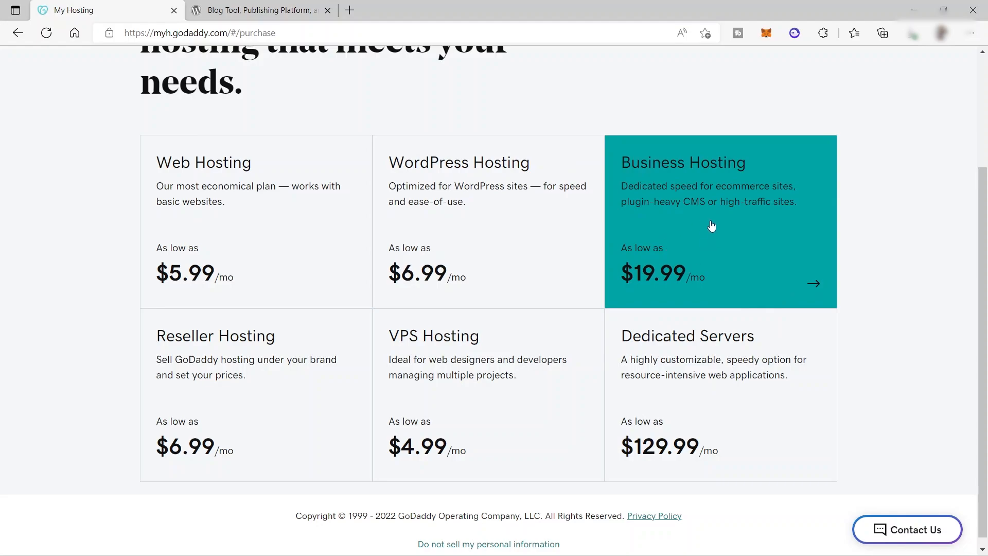
{"action": "mouse_move", "coordinate": [733, 407]}
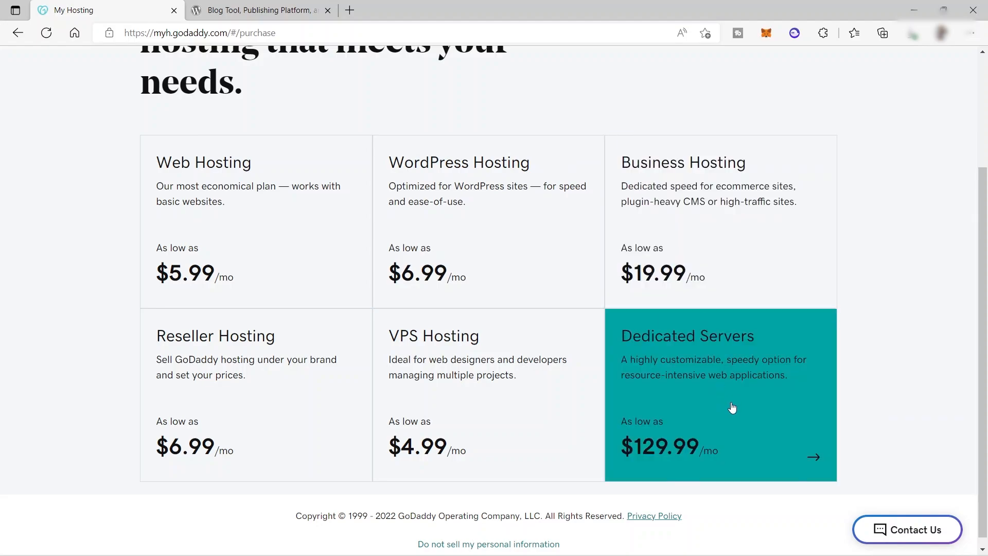
{"action": "mouse_move", "coordinate": [702, 393]}
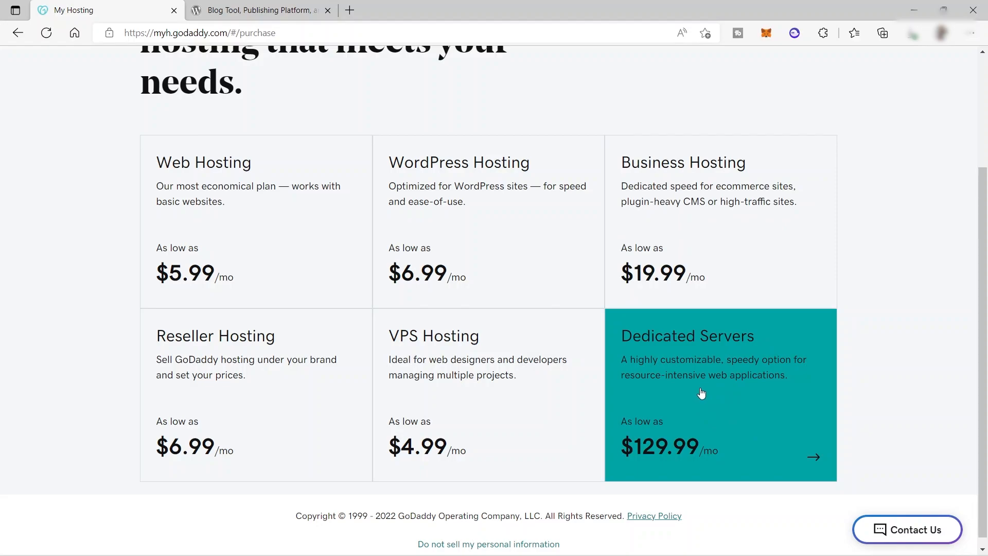
{"action": "mouse_move", "coordinate": [718, 377]}
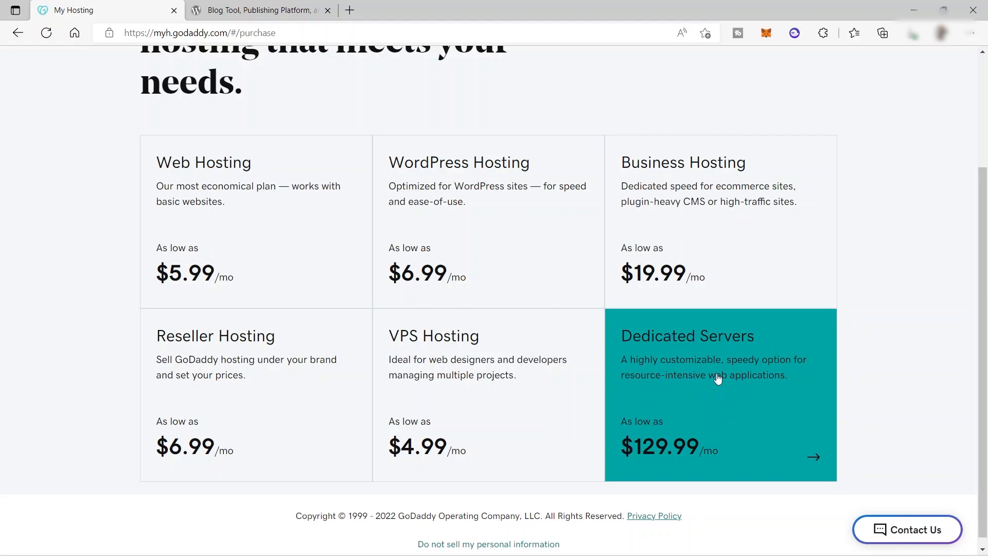
{"action": "mouse_move", "coordinate": [712, 395]}
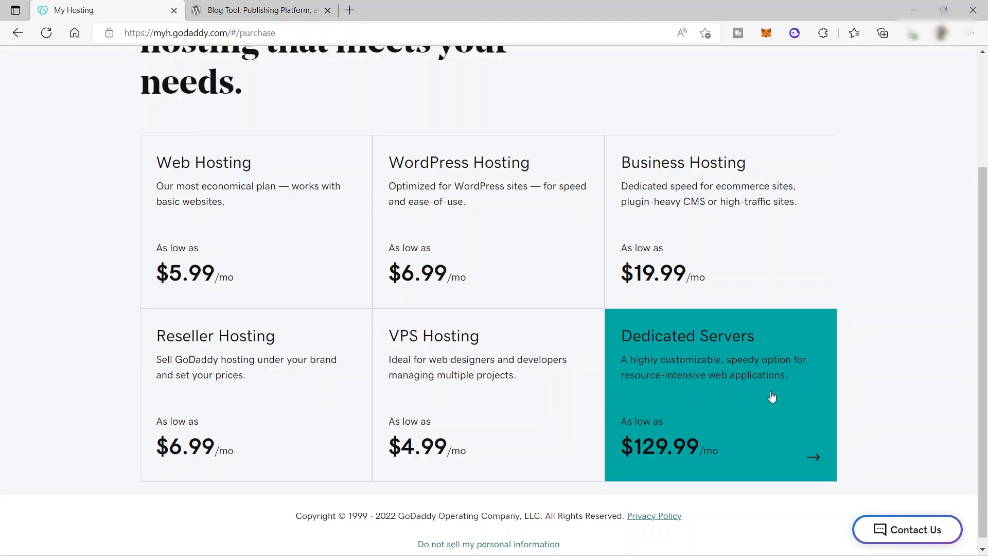
{"action": "mouse_move", "coordinate": [765, 400]}
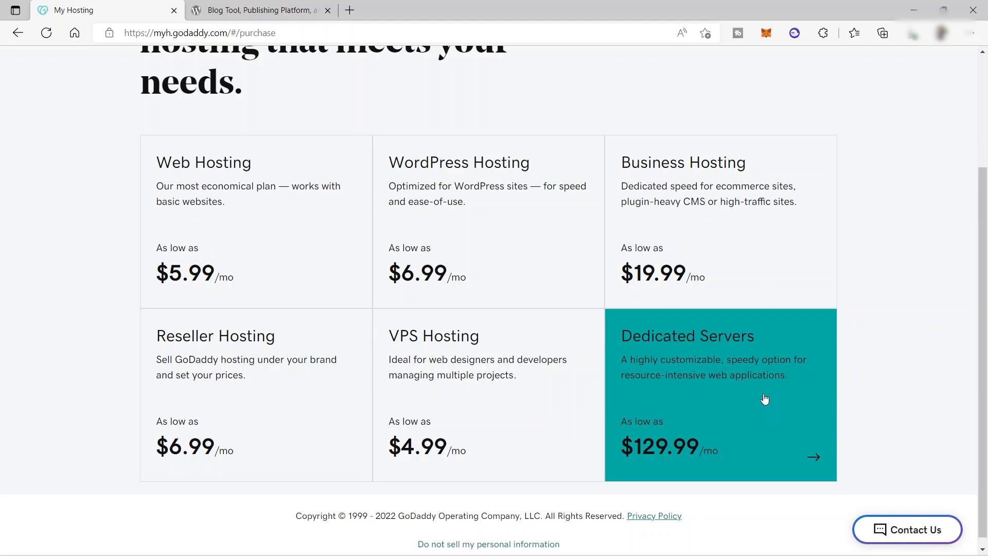
{"action": "mouse_move", "coordinate": [785, 397]}
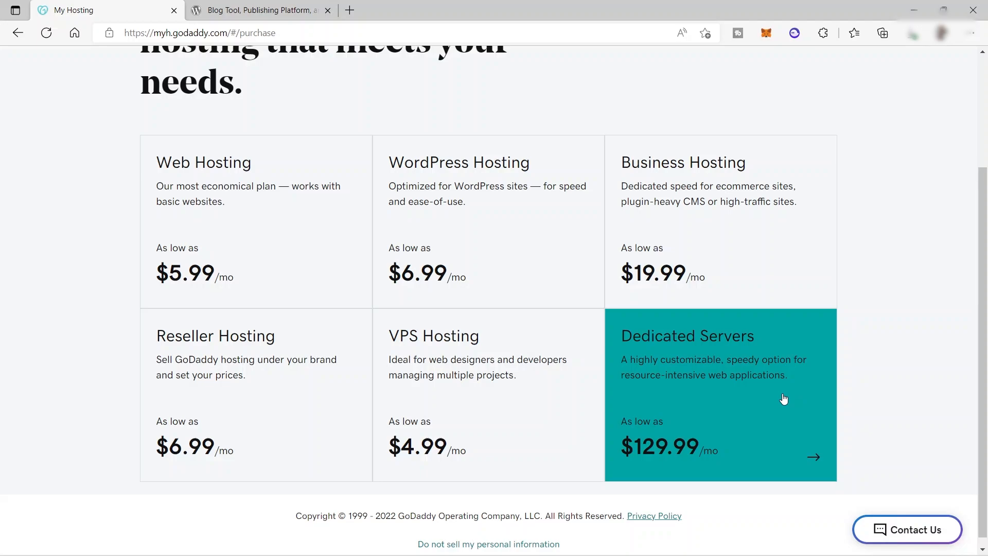
{"action": "mouse_move", "coordinate": [766, 270]}
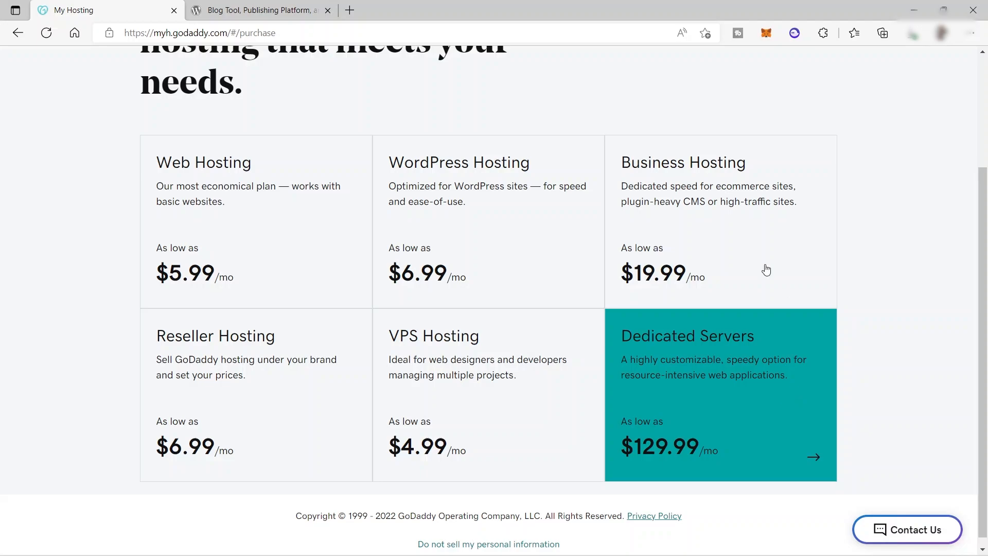
{"action": "mouse_move", "coordinate": [472, 364]}
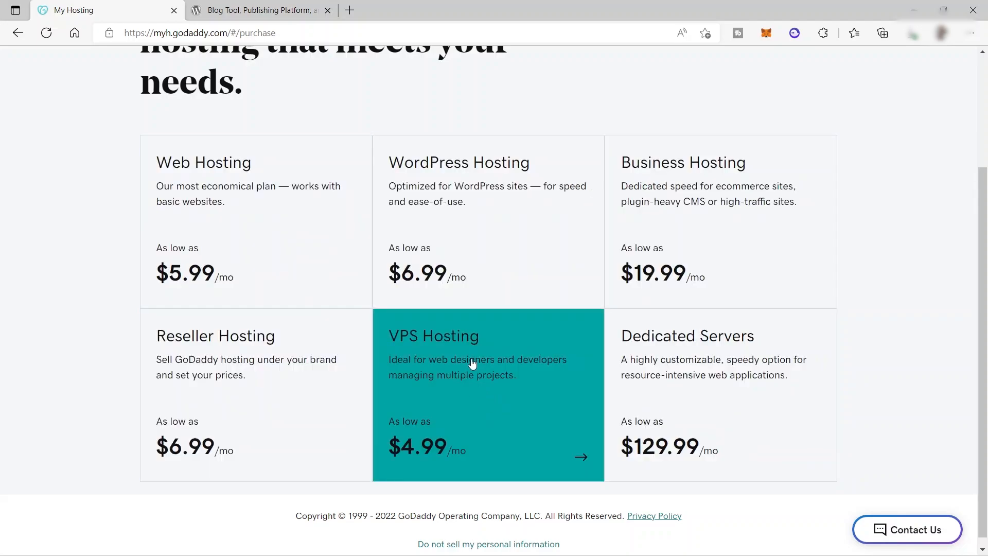
{"action": "mouse_move", "coordinate": [420, 248]}
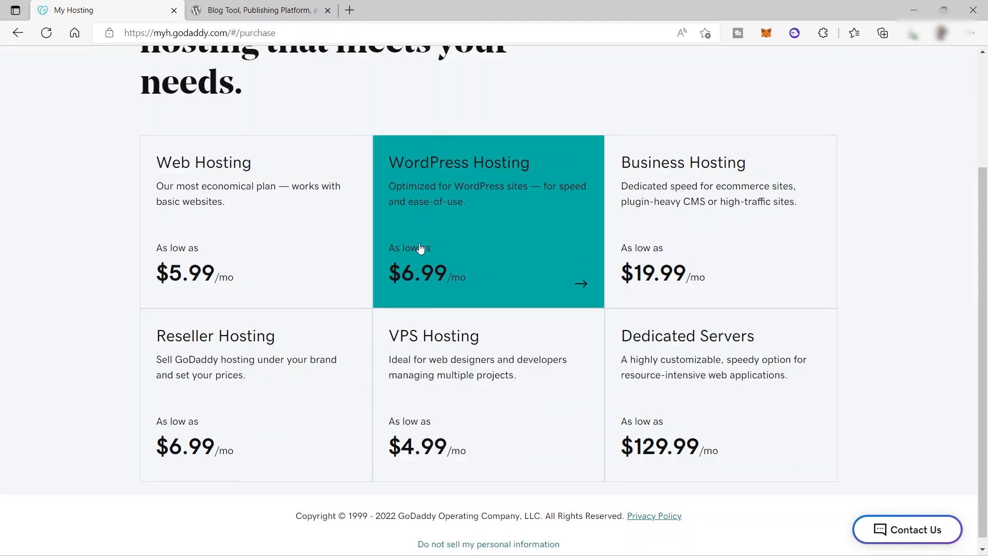
{"action": "mouse_move", "coordinate": [500, 418]}
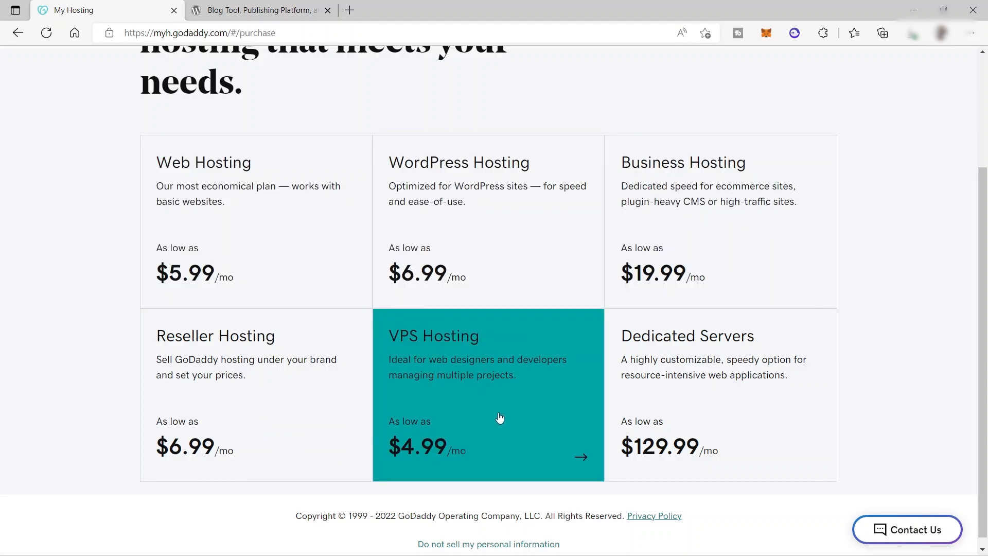
{"action": "left_click", "coordinate": [500, 418]}
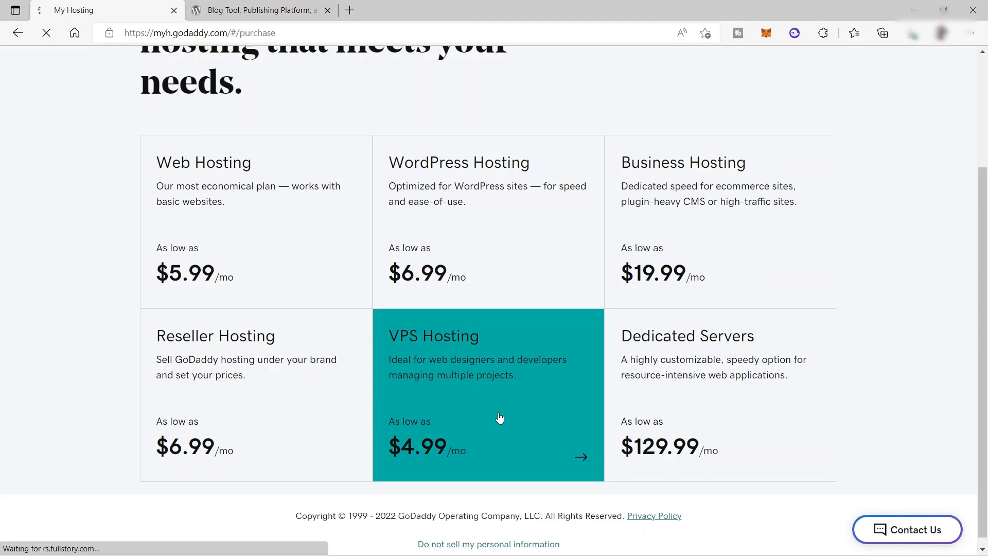
Step: Review the Standard RAM VPS plans from 1 vCPU at $4.99/mo to 8 vCPU at $69.99/mo
{"action": "left_click", "coordinate": [501, 417]}
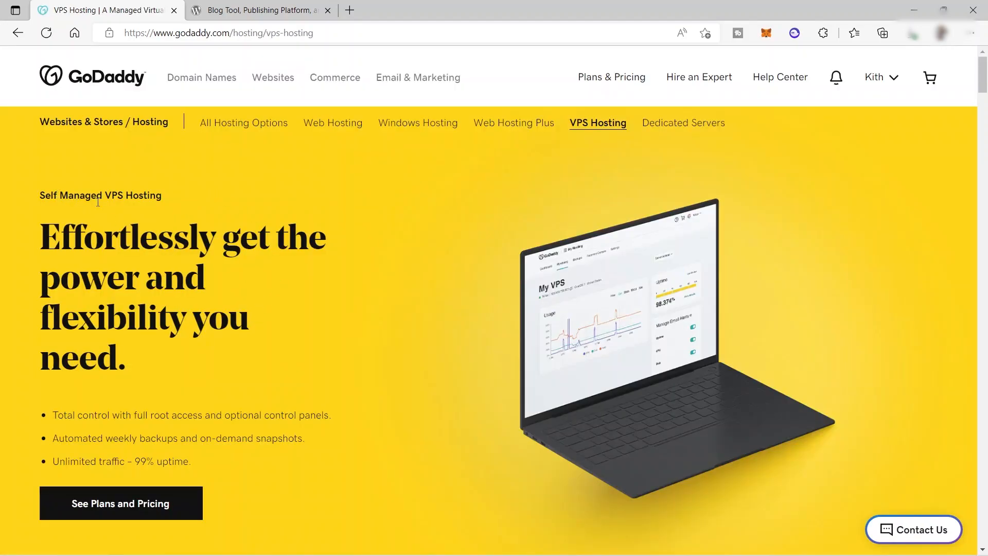
{"action": "mouse_move", "coordinate": [198, 357]}
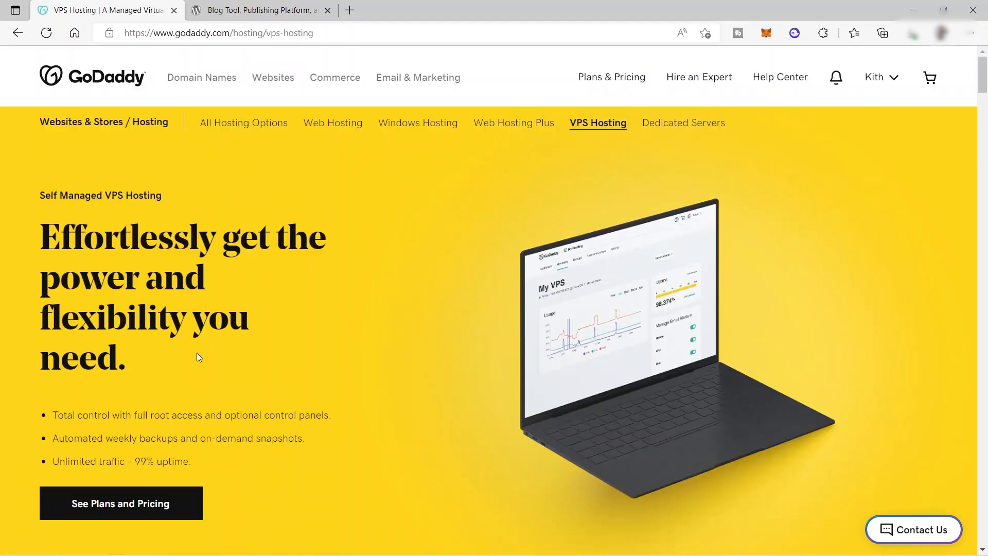
{"action": "mouse_move", "coordinate": [260, 353]}
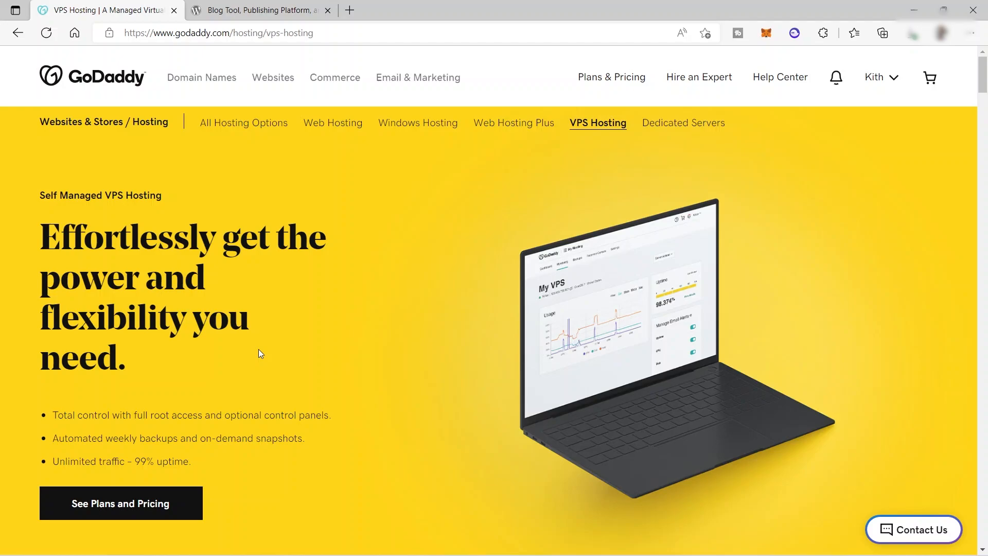
{"action": "mouse_move", "coordinate": [292, 313]}
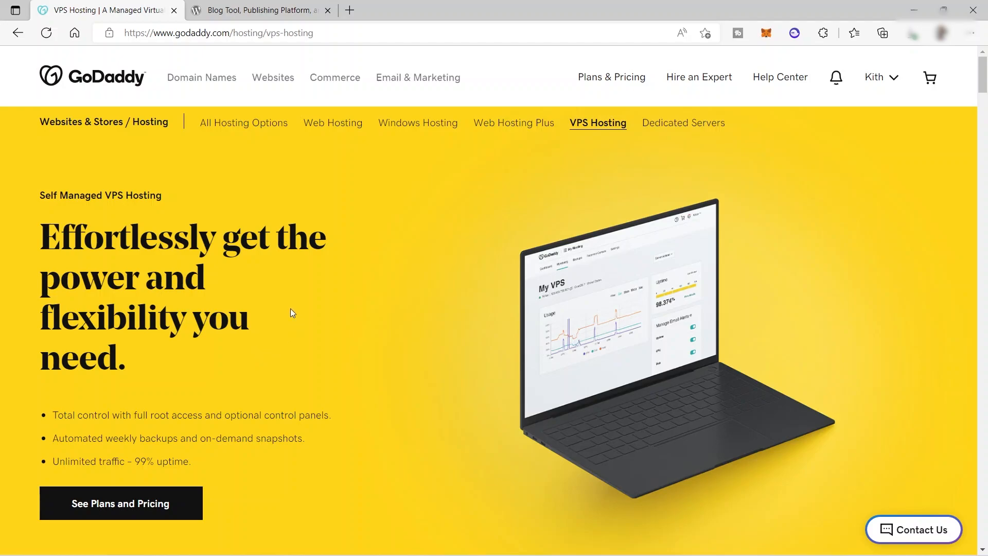
{"action": "scroll", "scroll_direction": "down", "scroll_amount": 3}
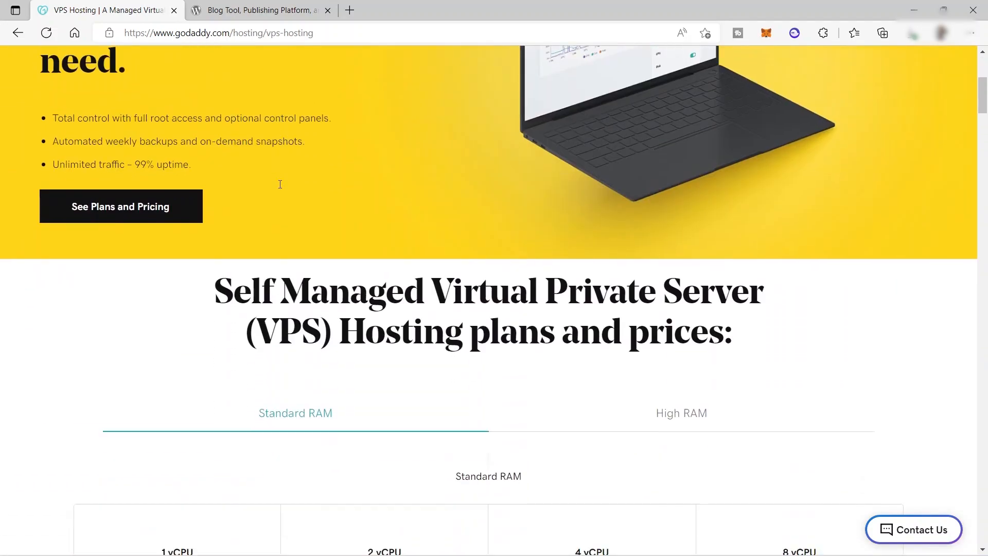
{"action": "scroll", "scroll_direction": "down", "scroll_amount": 3}
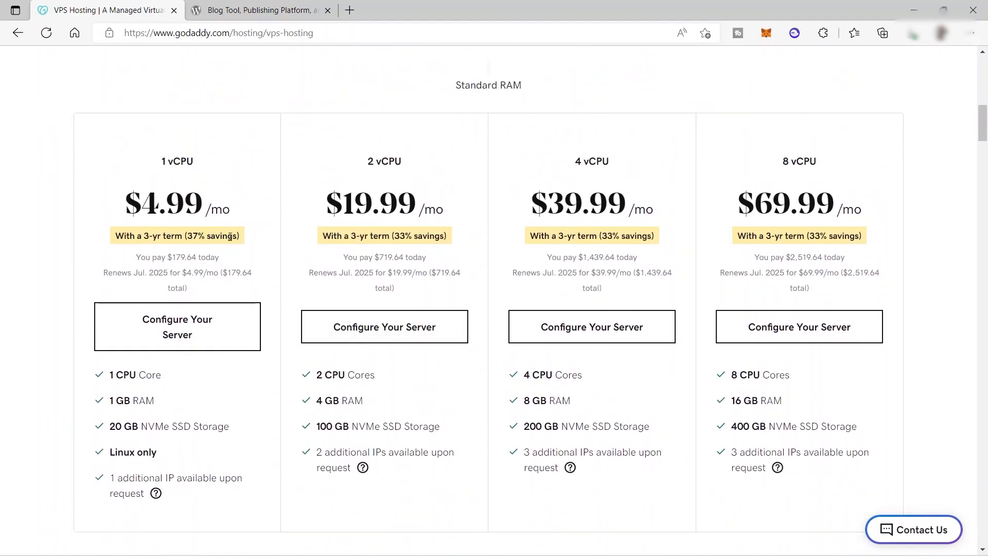
{"action": "scroll", "scroll_direction": "down", "scroll_amount": 3}
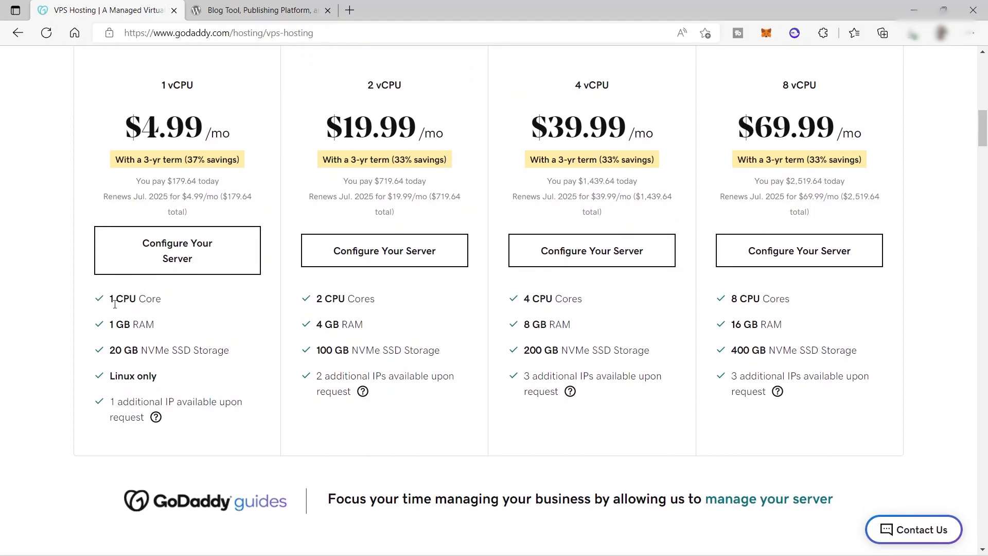
{"action": "mouse_move", "coordinate": [120, 338]}
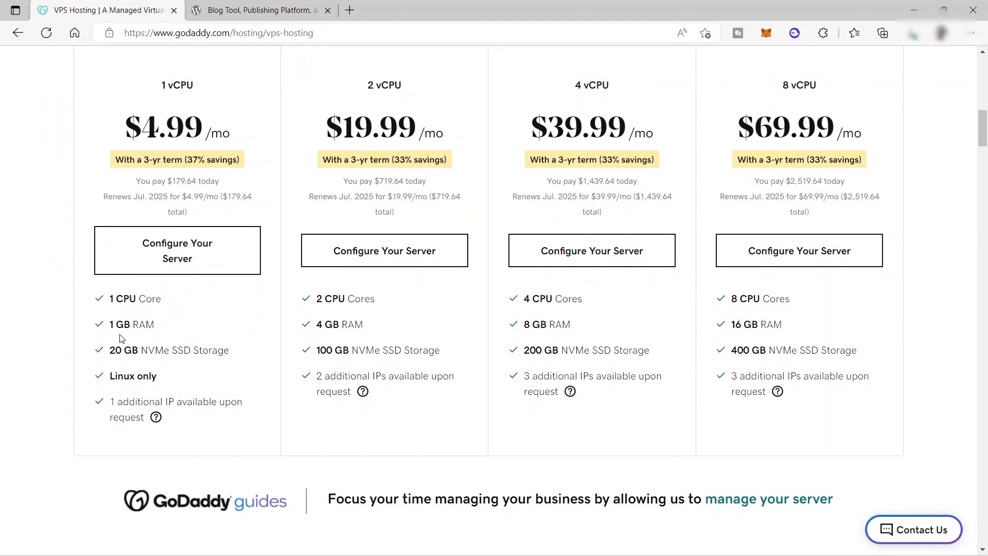
{"action": "mouse_move", "coordinate": [147, 373]}
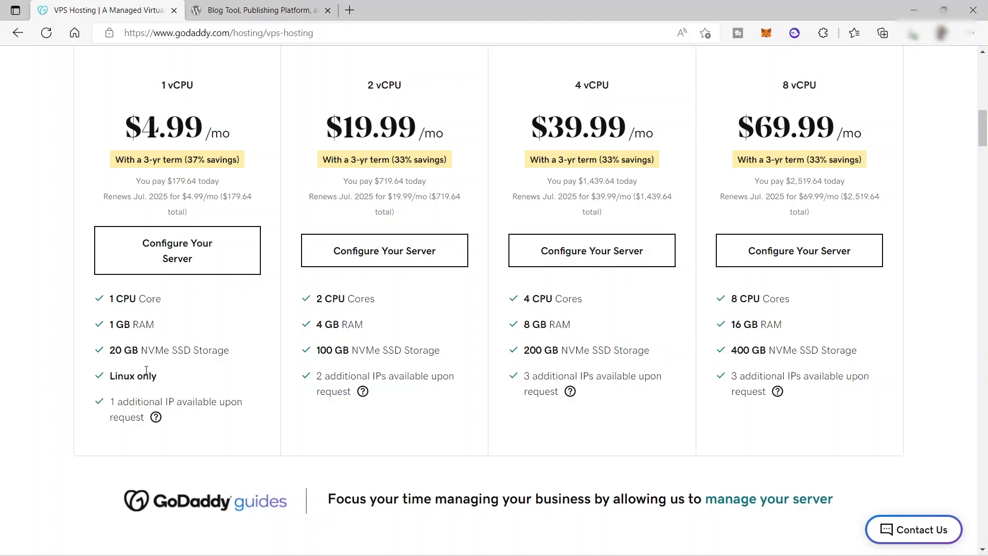
{"action": "mouse_move", "coordinate": [167, 364]}
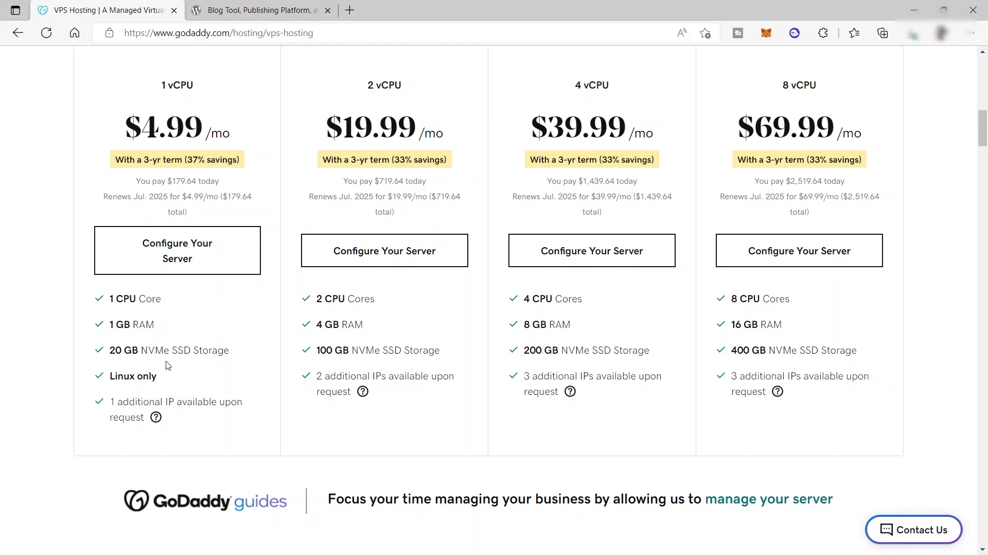
{"action": "mouse_move", "coordinate": [196, 324]}
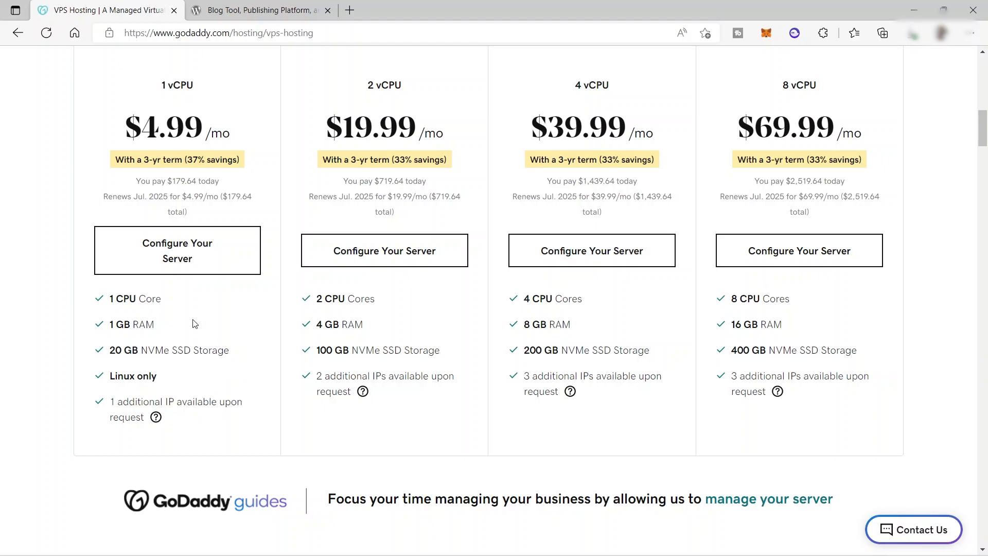
{"action": "mouse_move", "coordinate": [109, 410]}
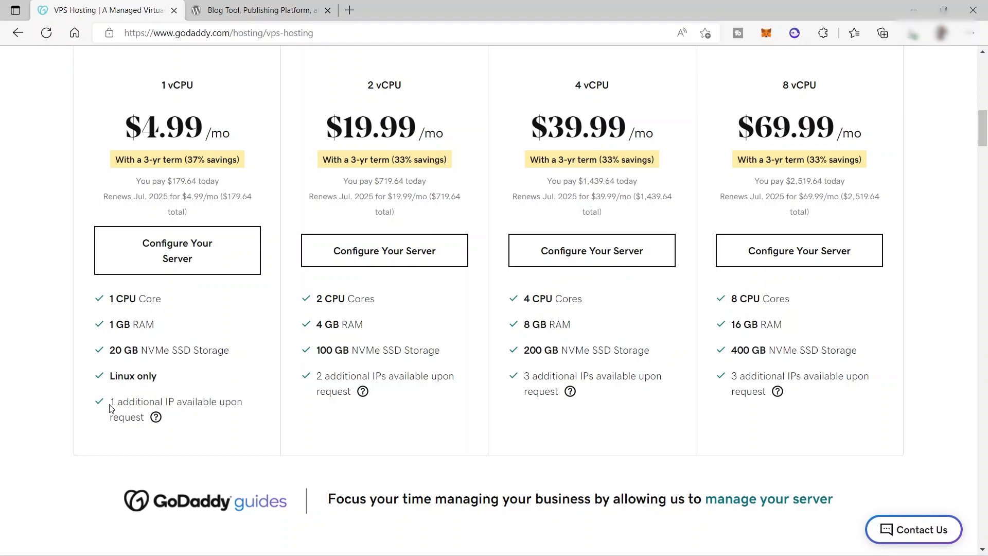
{"action": "mouse_move", "coordinate": [184, 374]}
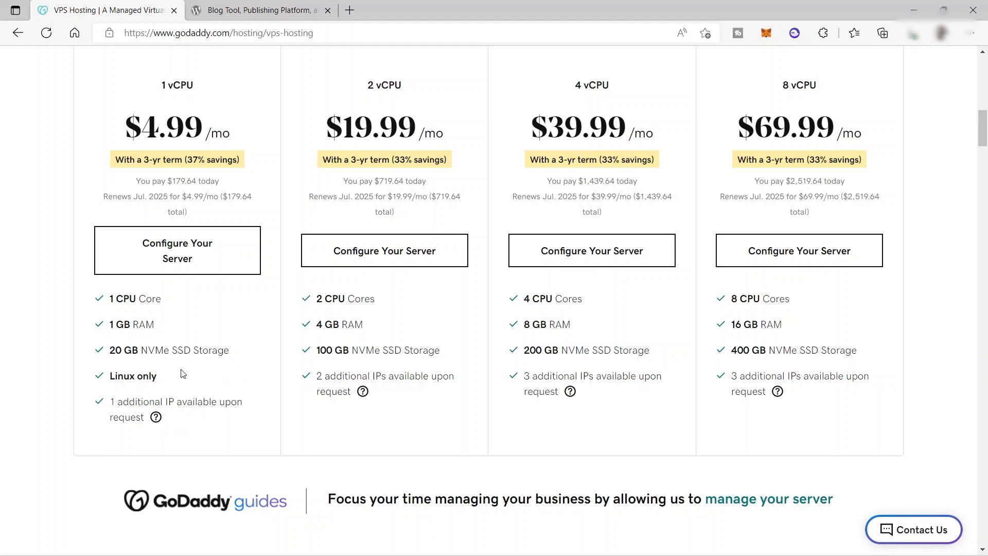
{"action": "scroll", "scroll_direction": "up", "scroll_amount": 3}
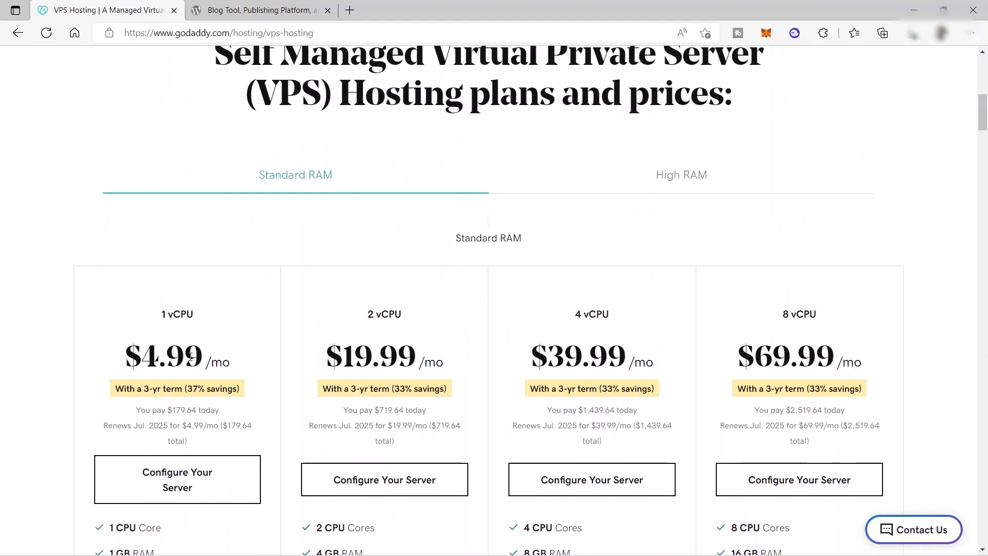
{"action": "scroll", "scroll_direction": "down", "scroll_amount": 3}
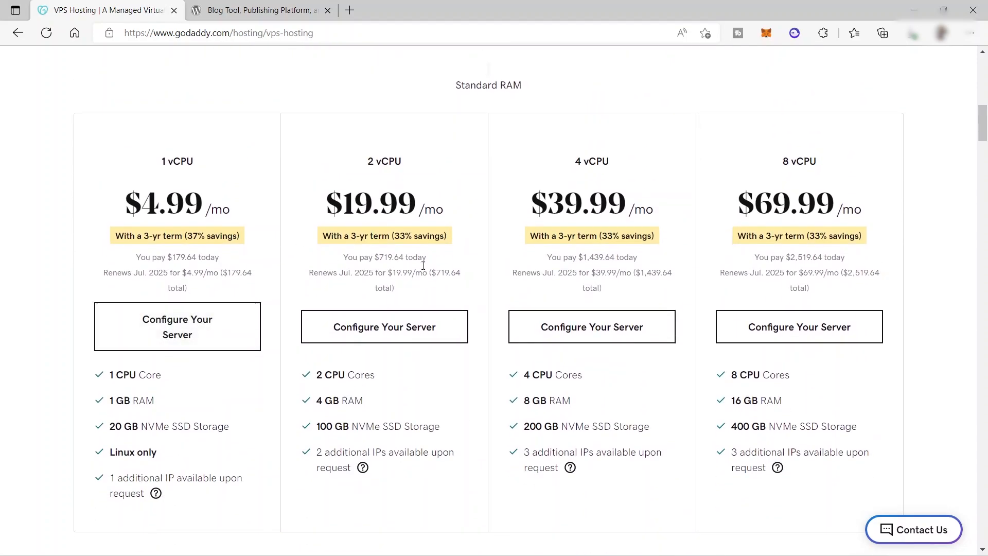
{"action": "mouse_move", "coordinate": [449, 308]}
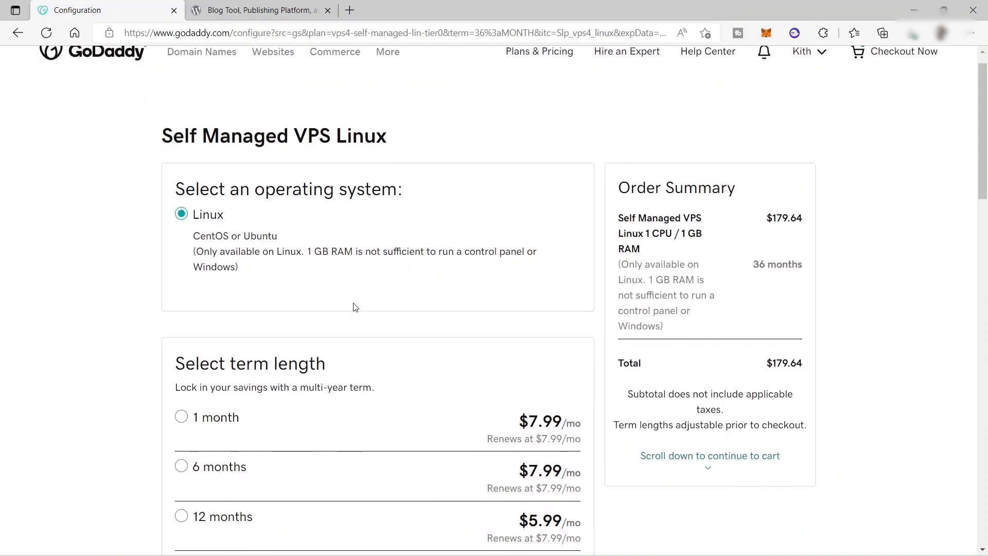
Step: Review the 1 vCPU Self Managed VPS Linux configuration on a 36-month term totalling $179.64
{"action": "scroll", "scroll_direction": "down", "scroll_amount": 3}
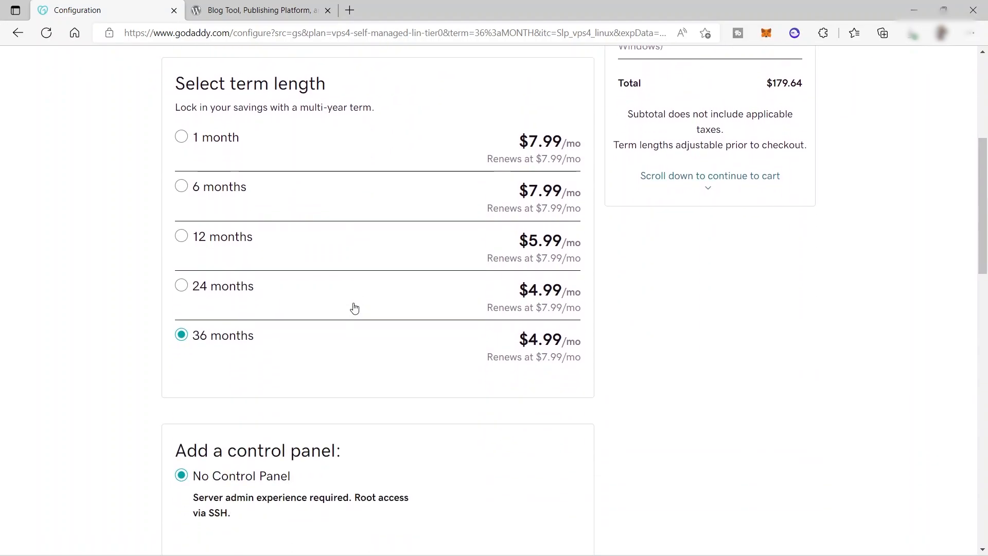
{"action": "scroll", "scroll_direction": "up", "scroll_amount": 3}
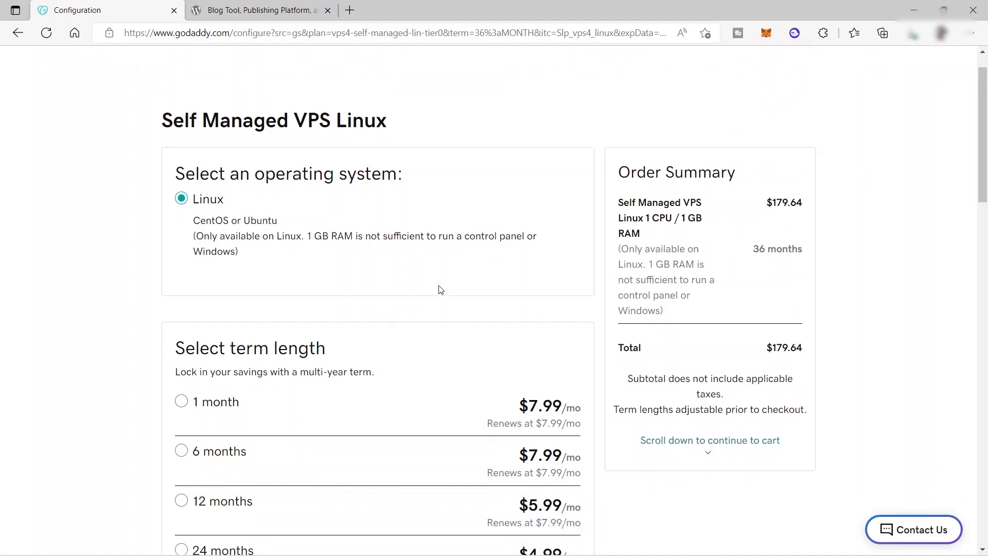
{"action": "scroll", "scroll_direction": "down", "scroll_amount": 3}
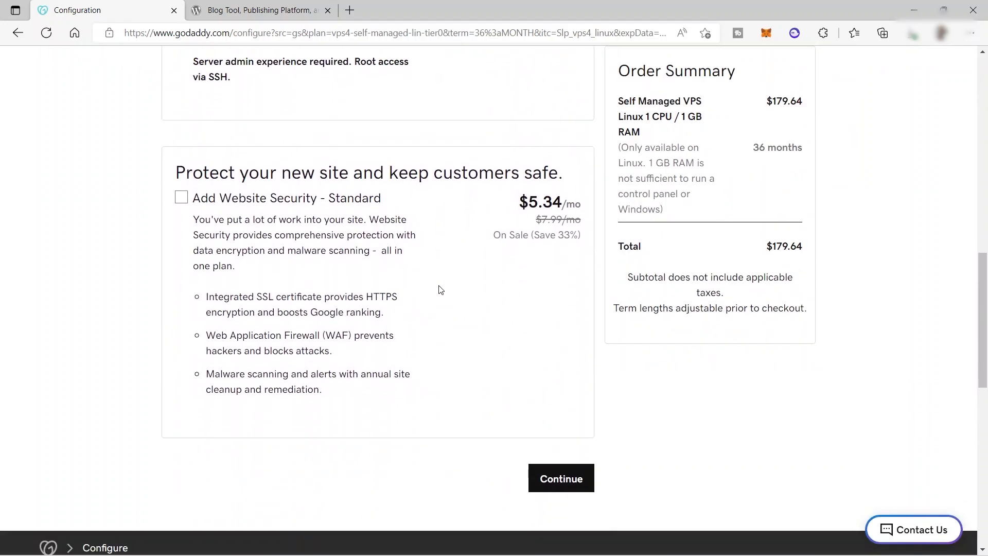
{"action": "scroll", "scroll_direction": "down", "scroll_amount": 3}
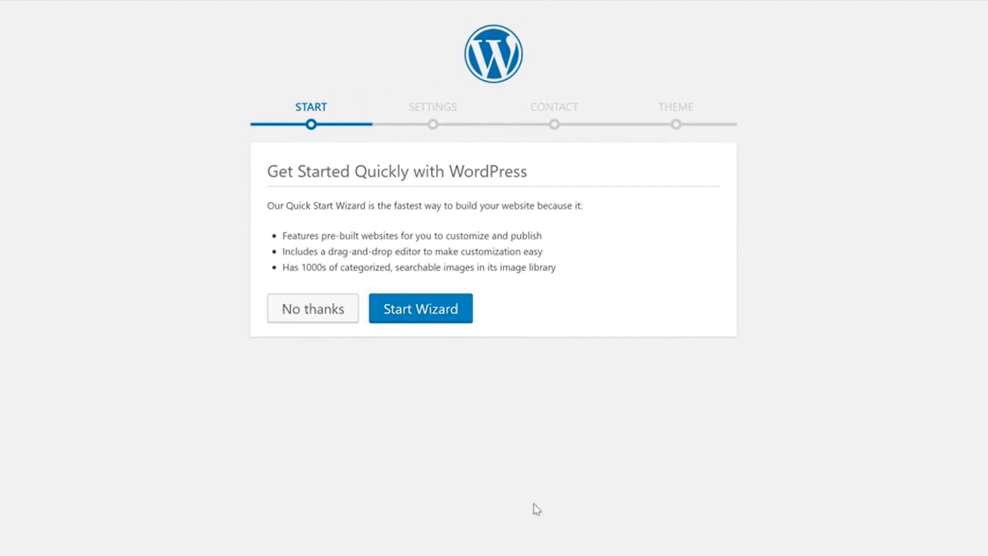
{"action": "mouse_move", "coordinate": [640, 82]}
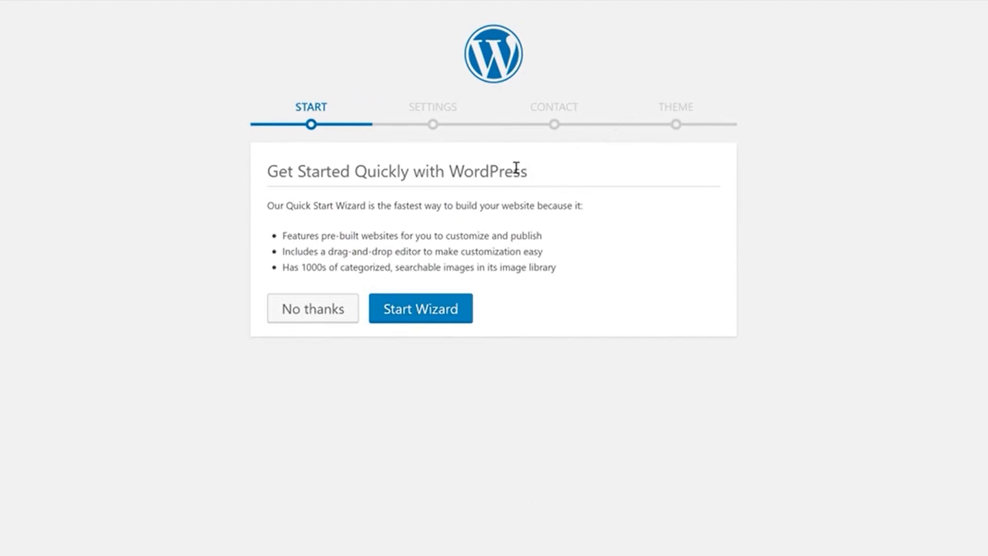
{"action": "left_click", "coordinate": [421, 309]}
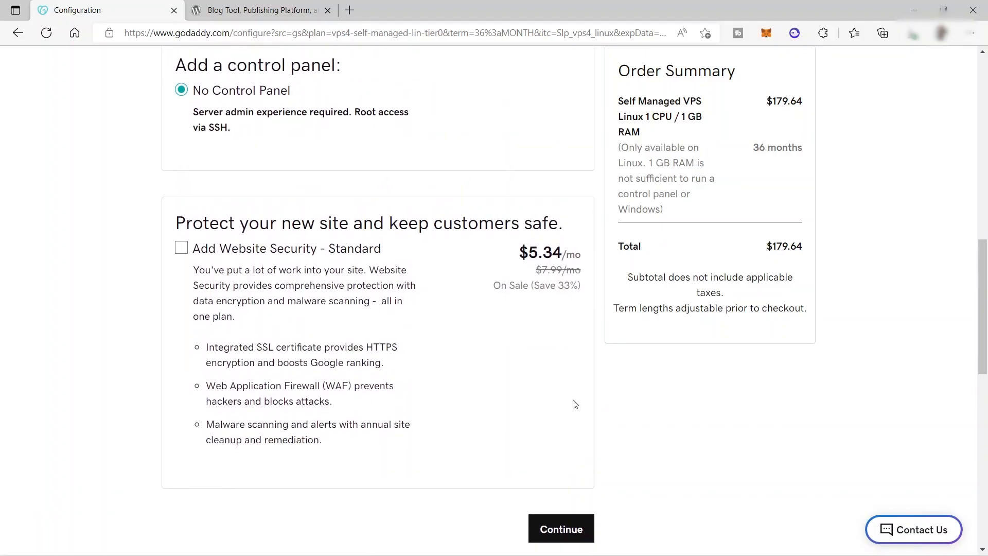
{"action": "scroll", "scroll_direction": "down", "scroll_amount": 3}
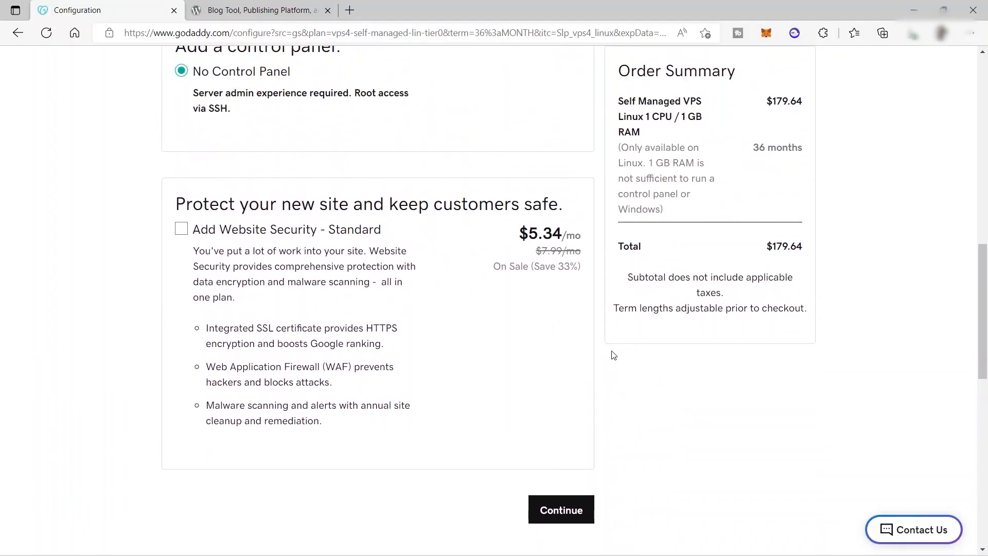
{"action": "scroll", "scroll_direction": "up", "scroll_amount": 3}
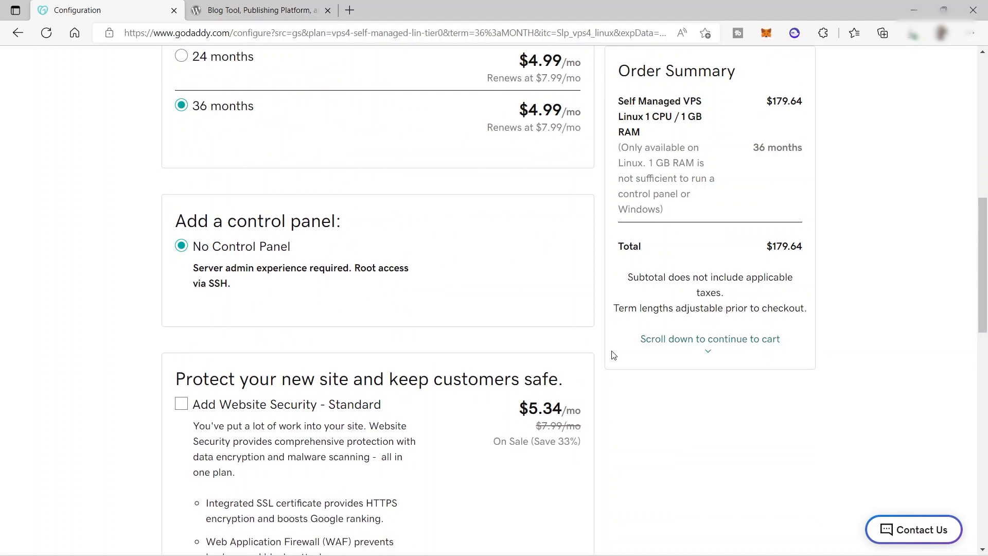
{"action": "scroll", "scroll_direction": "up", "scroll_amount": 3}
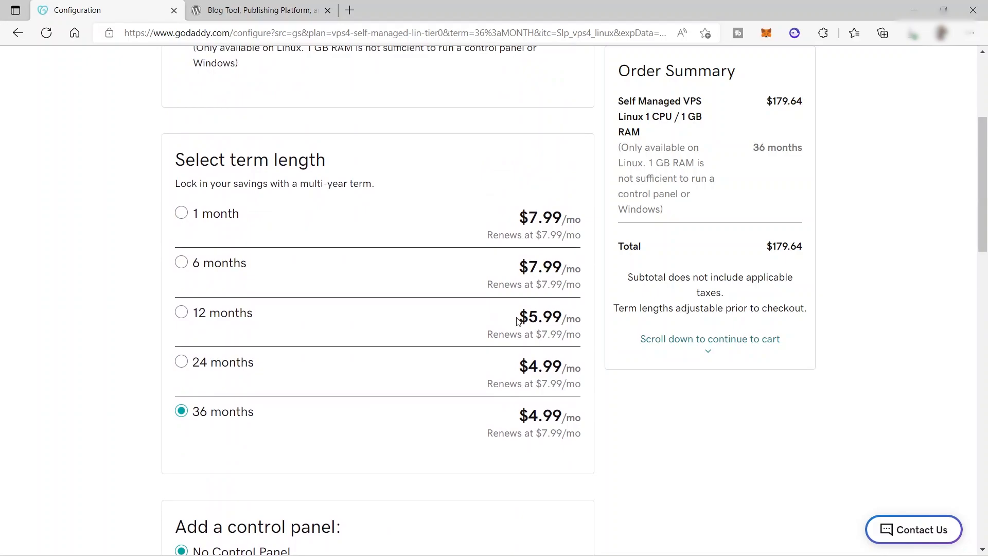
{"action": "scroll", "scroll_direction": "down", "scroll_amount": 3}
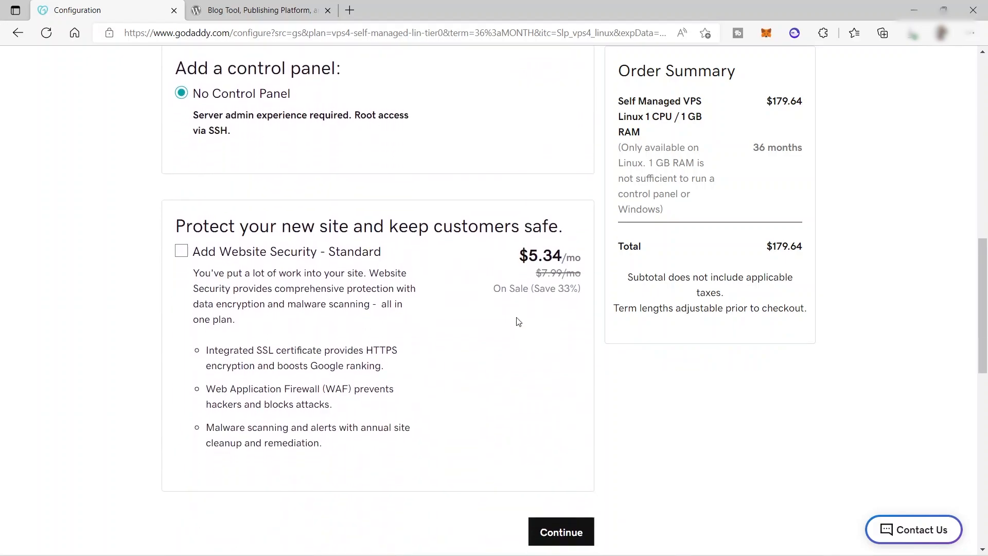
{"action": "scroll", "scroll_direction": "down", "scroll_amount": 3}
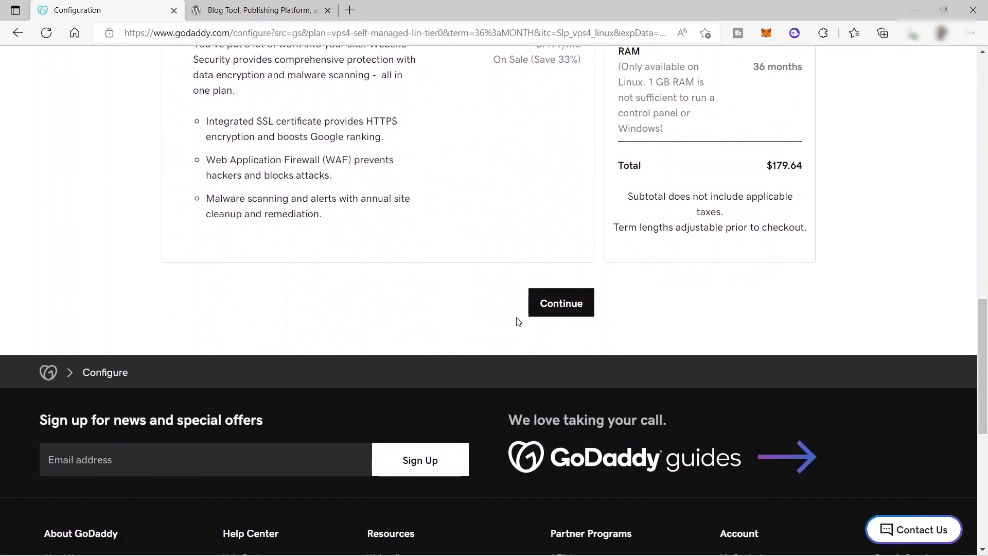
{"action": "mouse_move", "coordinate": [515, 319]}
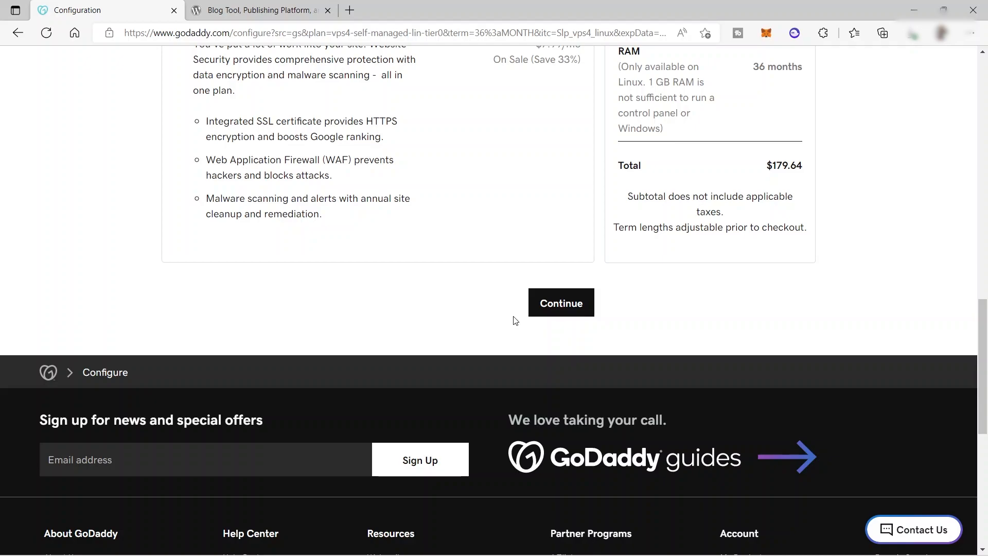